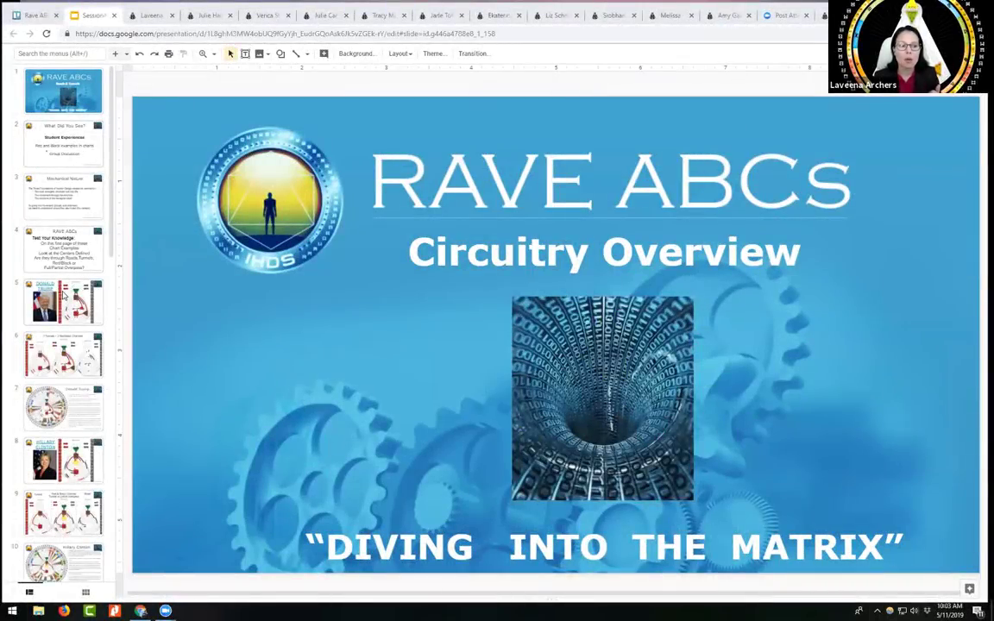
Advance past the Test Your Knowledge quiz slide to the Donald Trump chart slide.
left_click(63, 301)
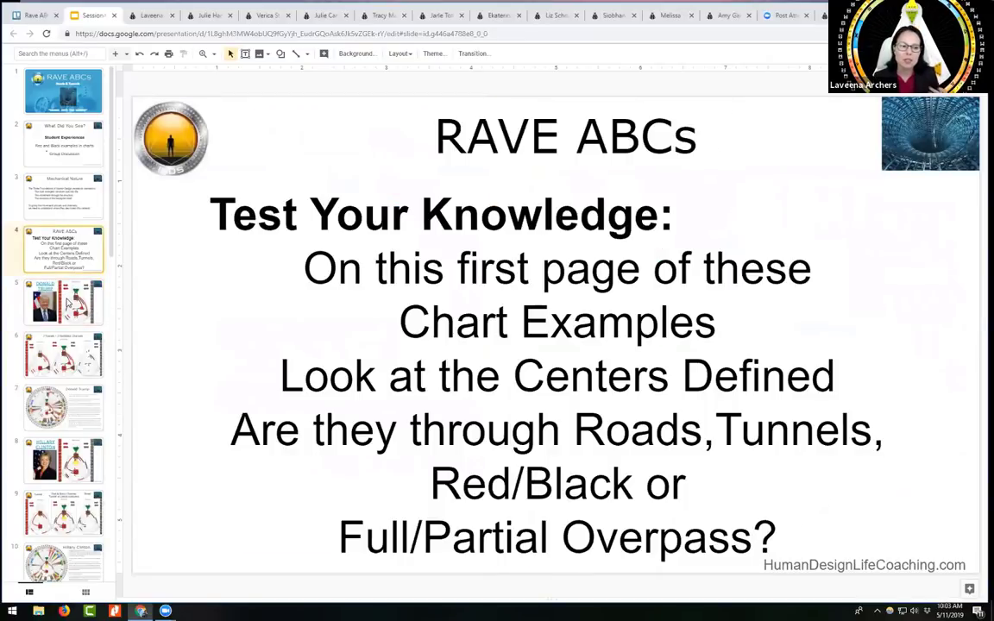
left_click(63, 302)
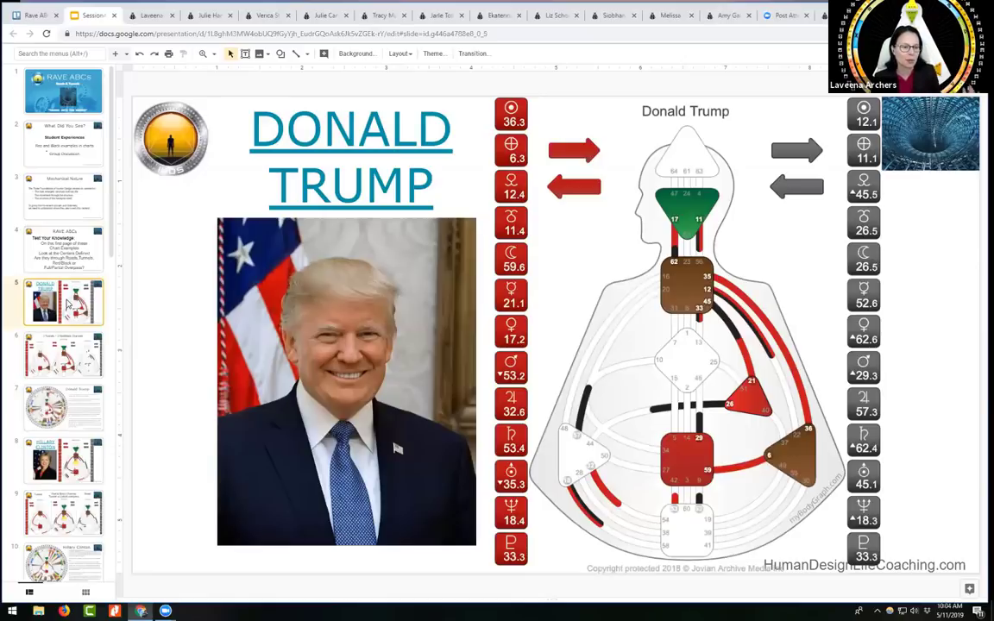
mouse_move(62, 252)
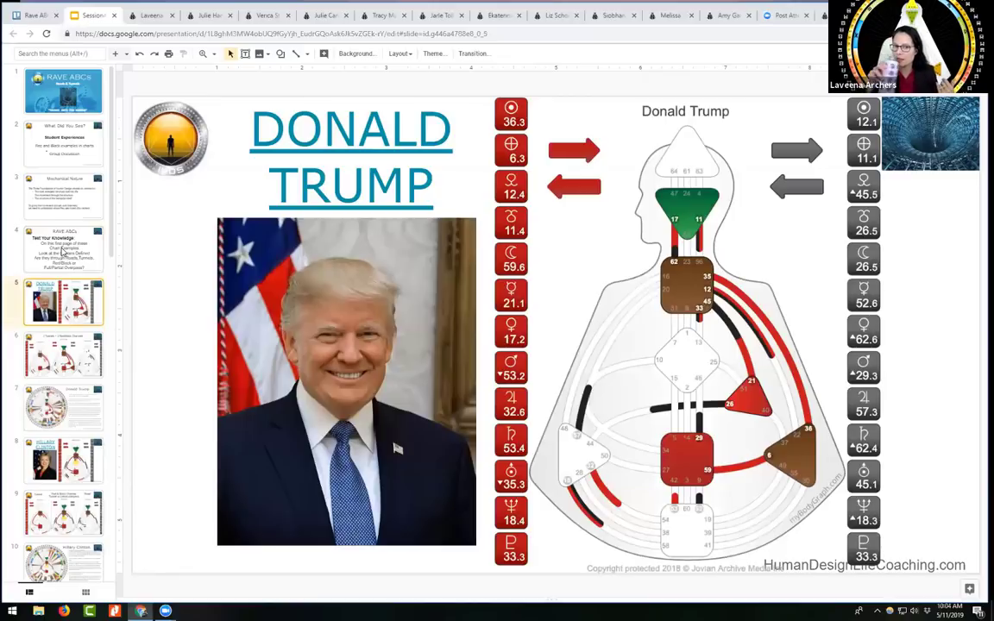
mouse_move(123, 130)
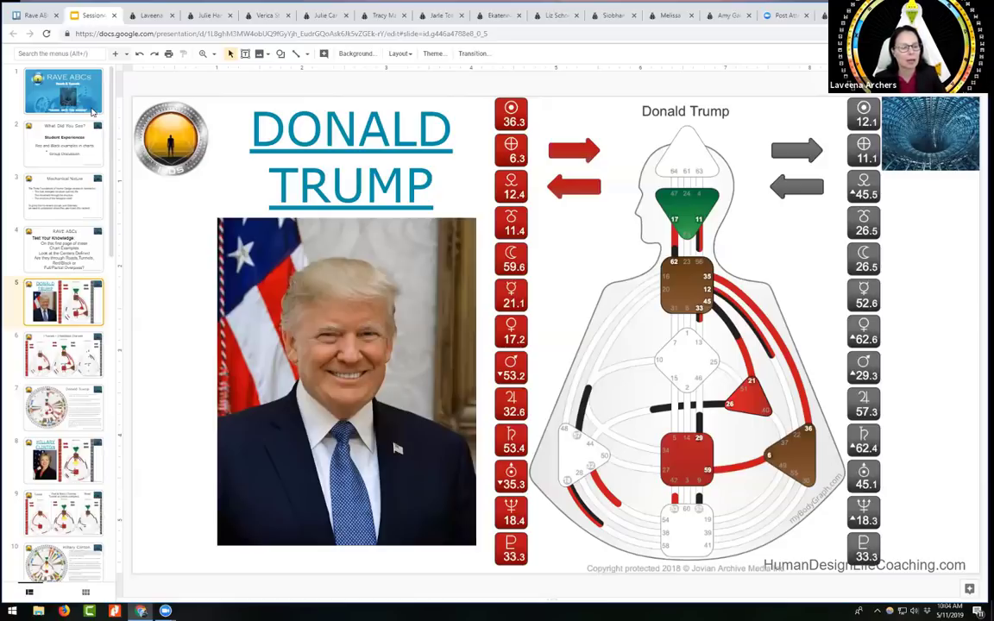
mouse_move(93, 123)
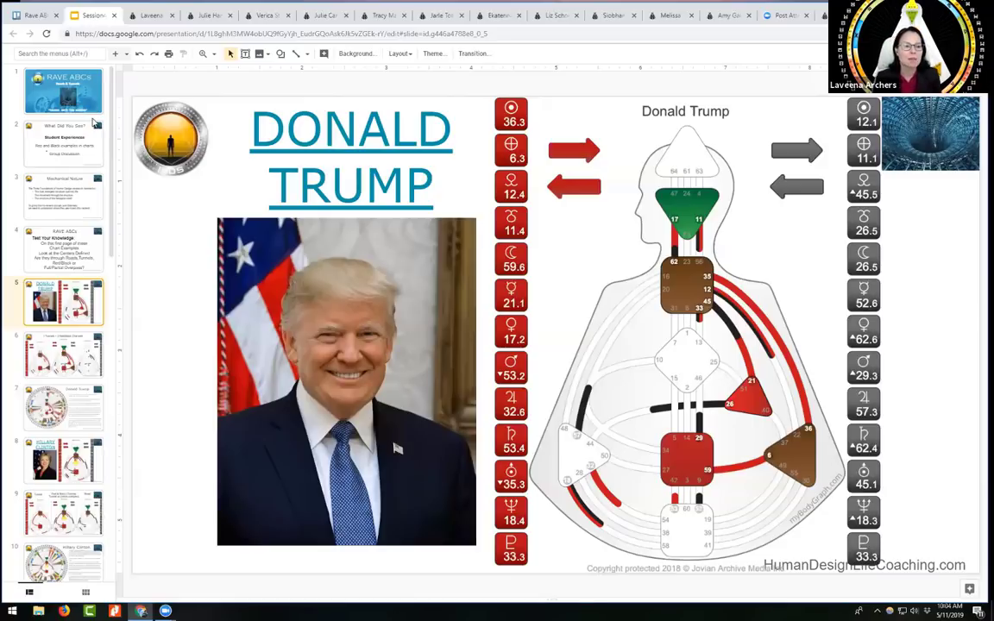
mouse_move(70, 329)
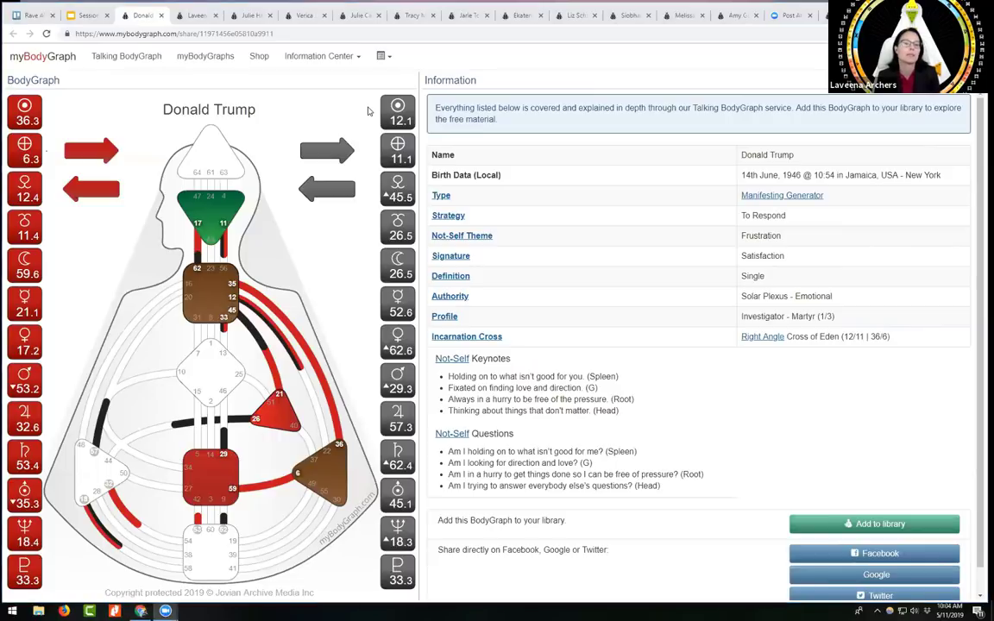
mouse_move(561, 281)
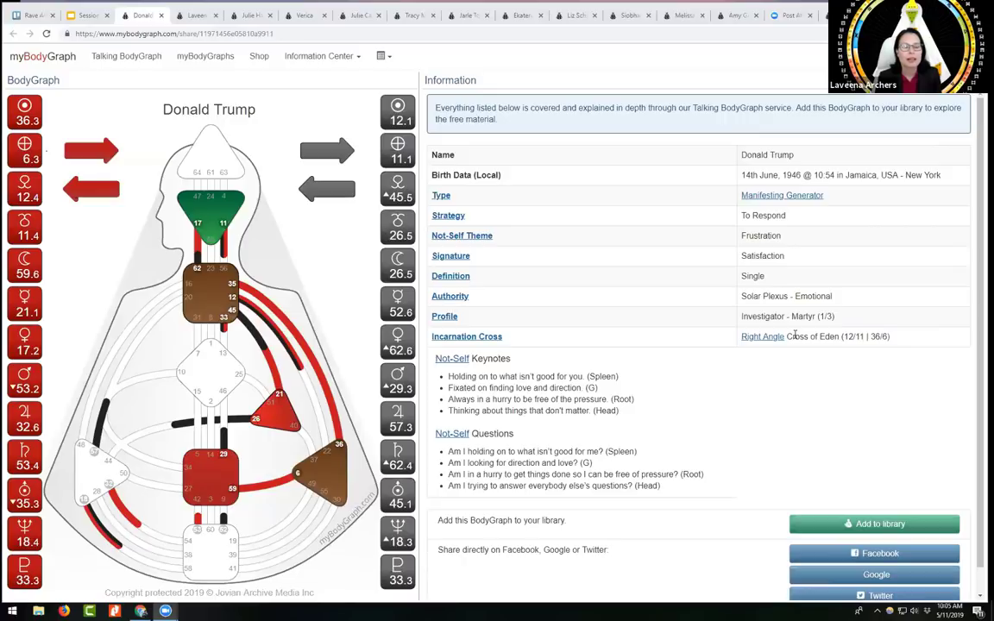
mouse_move(723, 273)
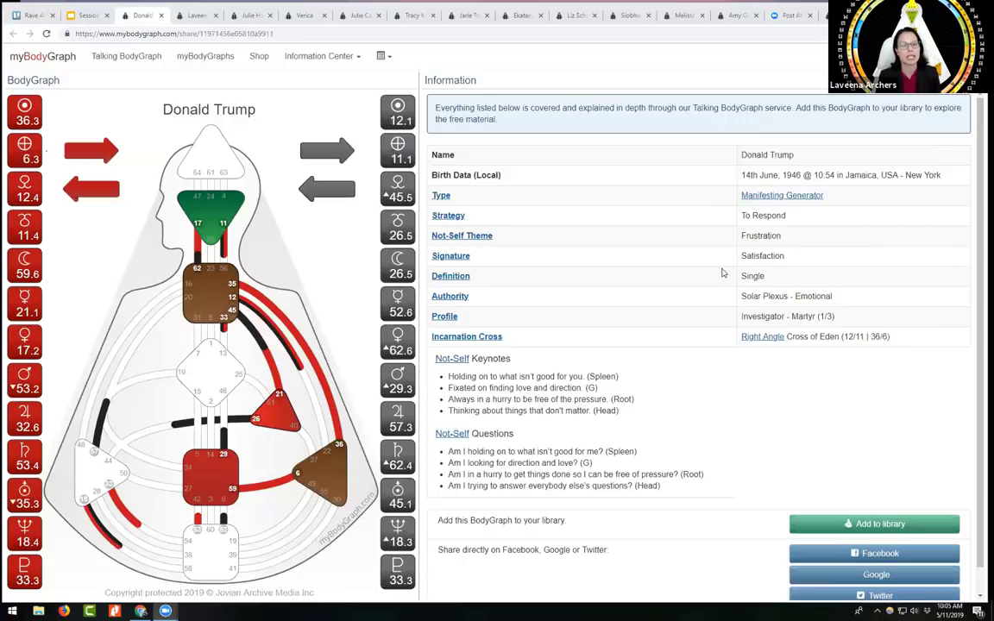
mouse_move(578, 213)
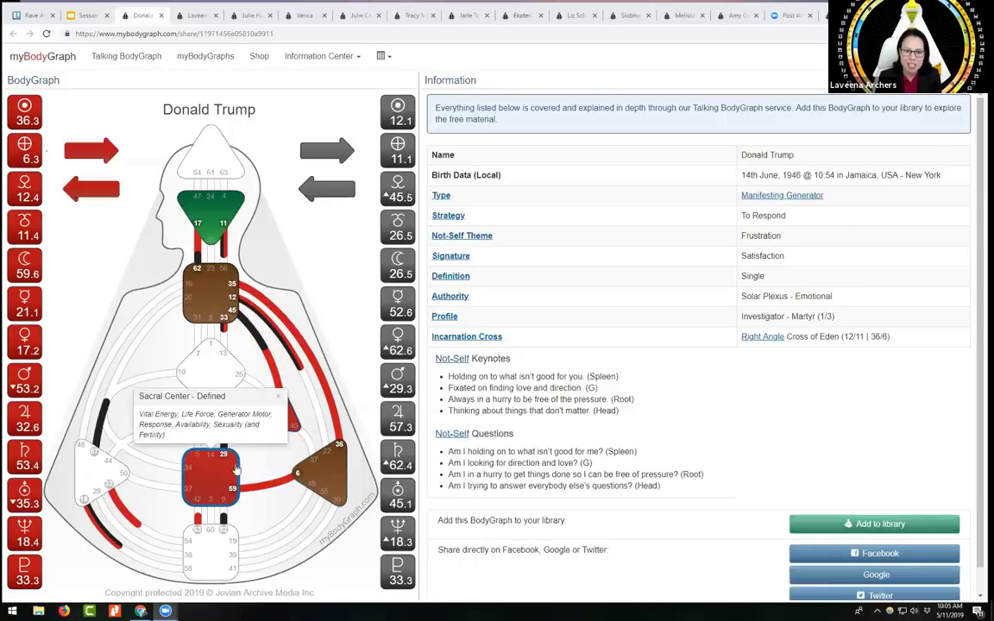
mouse_move(313, 362)
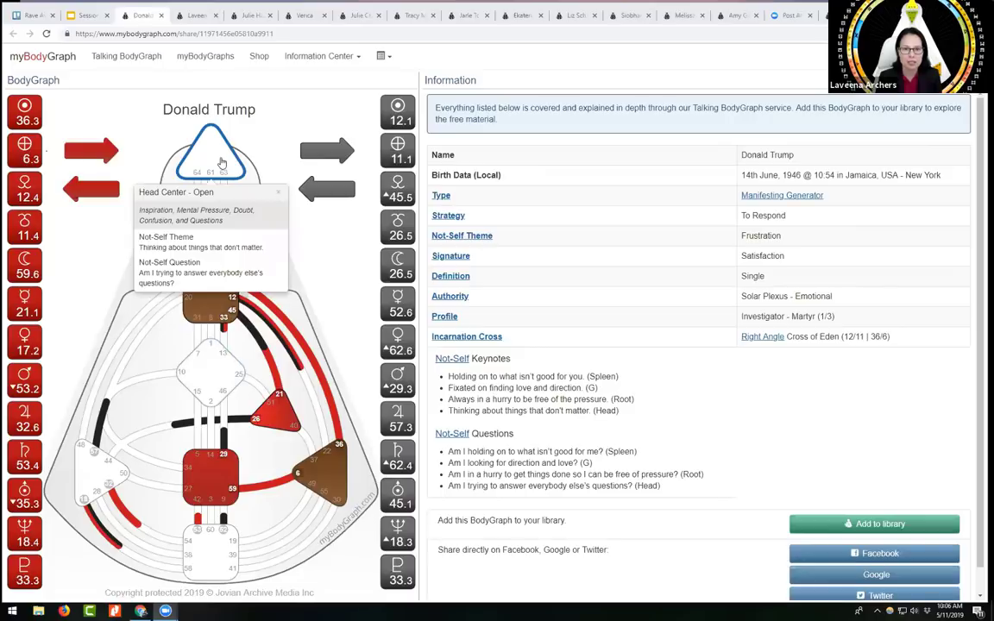
mouse_move(133, 158)
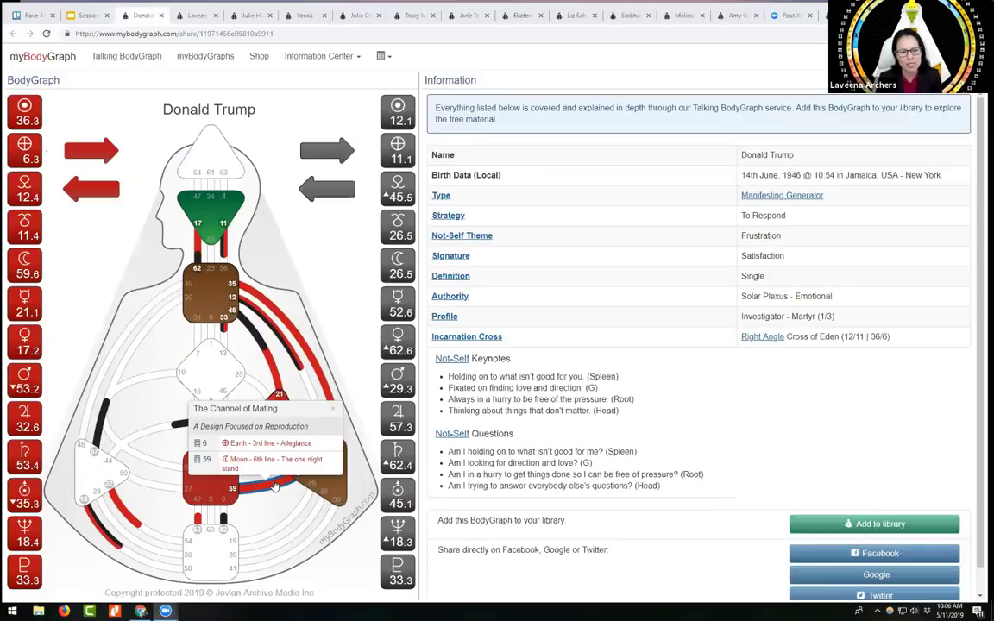
mouse_move(257, 414)
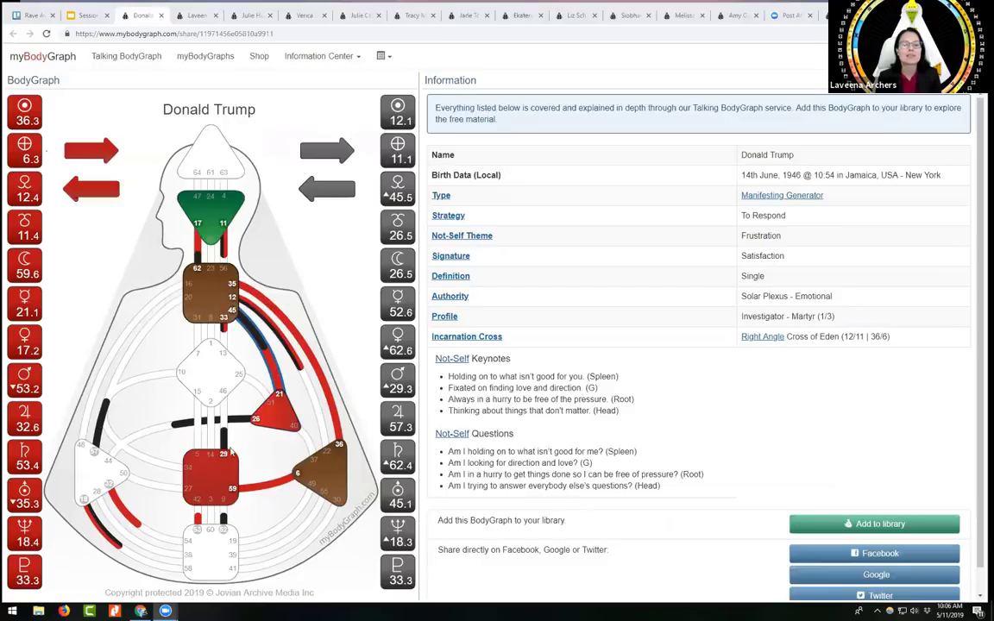
mouse_move(223, 474)
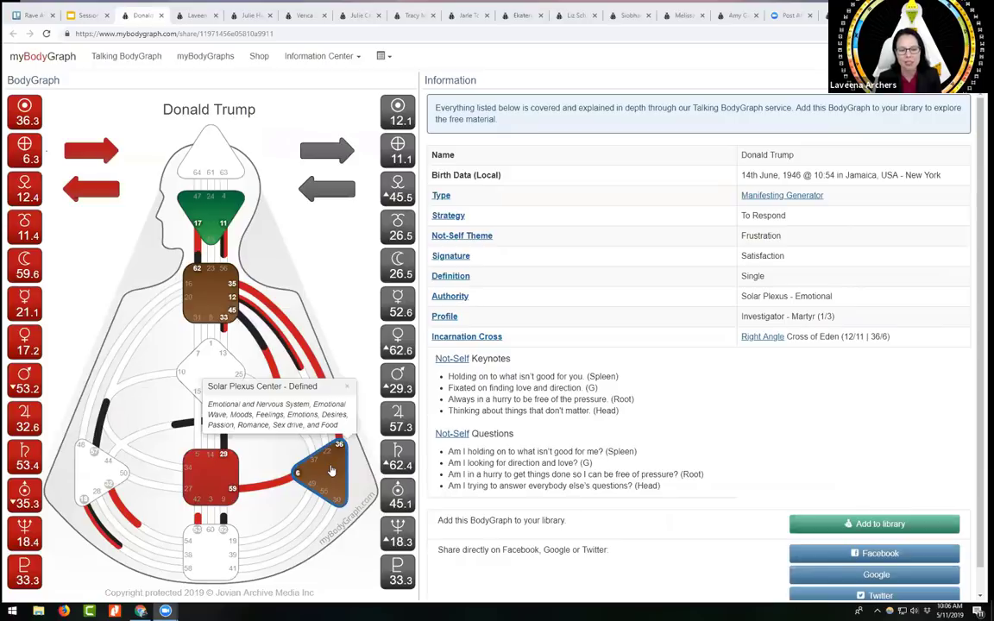
mouse_move(309, 464)
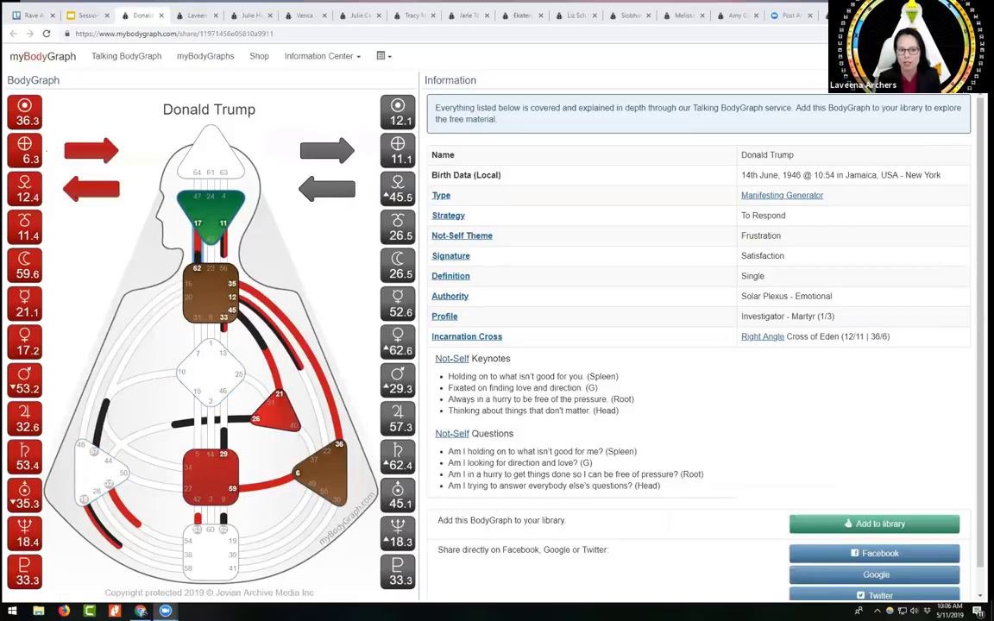
mouse_move(324, 473)
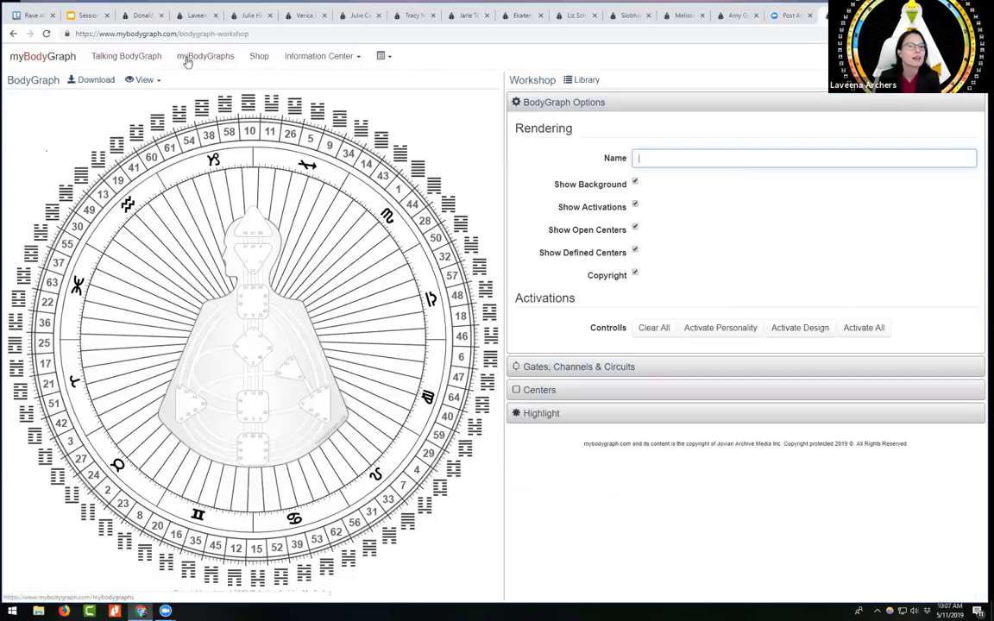
Search the myBodyGraphs library for 'trump' and open Donald Trump's chart.
left_click(205, 56)
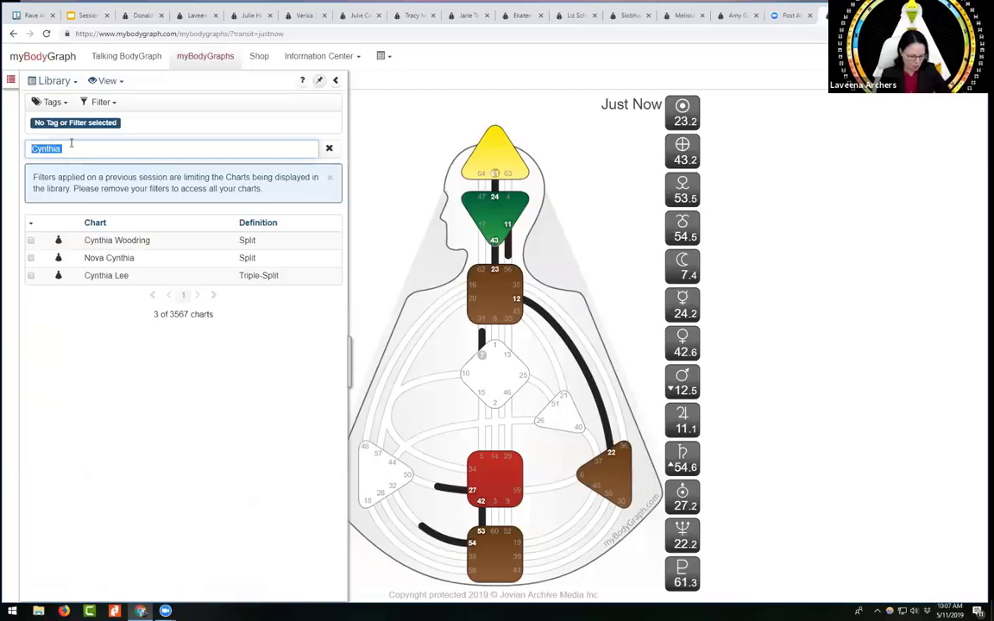
type("trum")
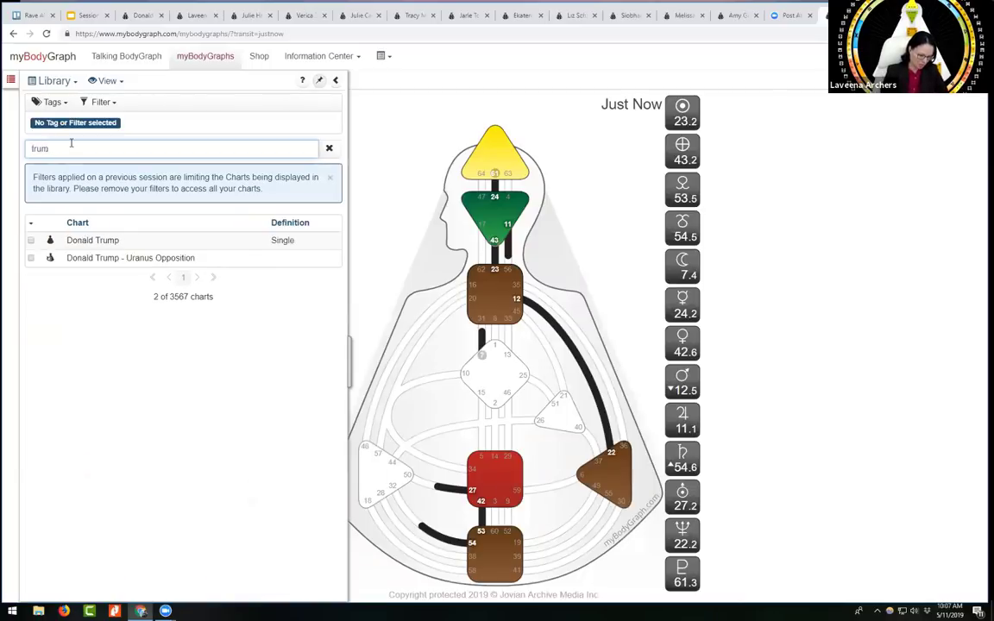
type("p")
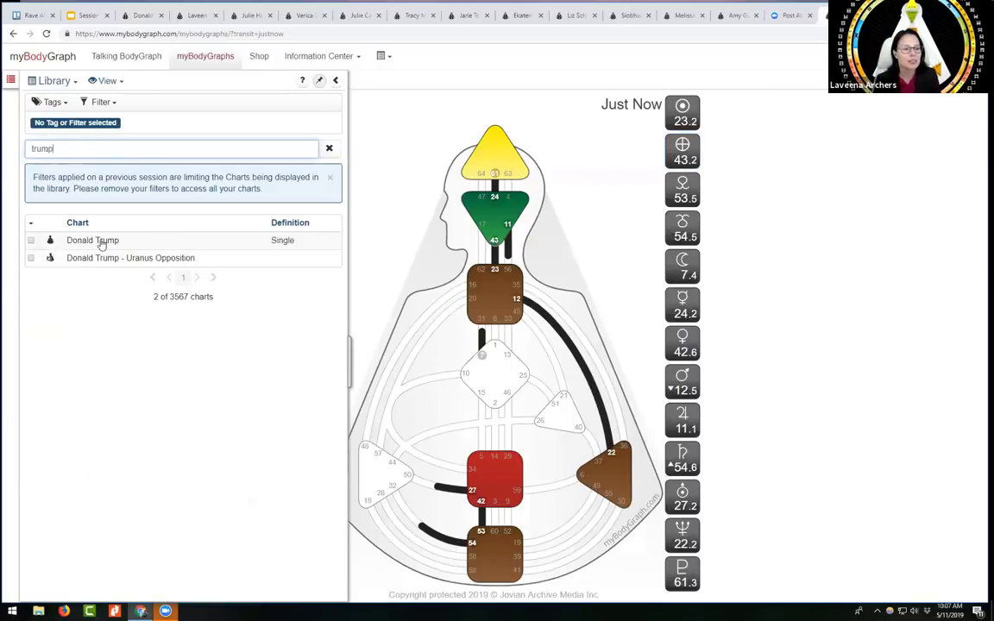
left_click(93, 240)
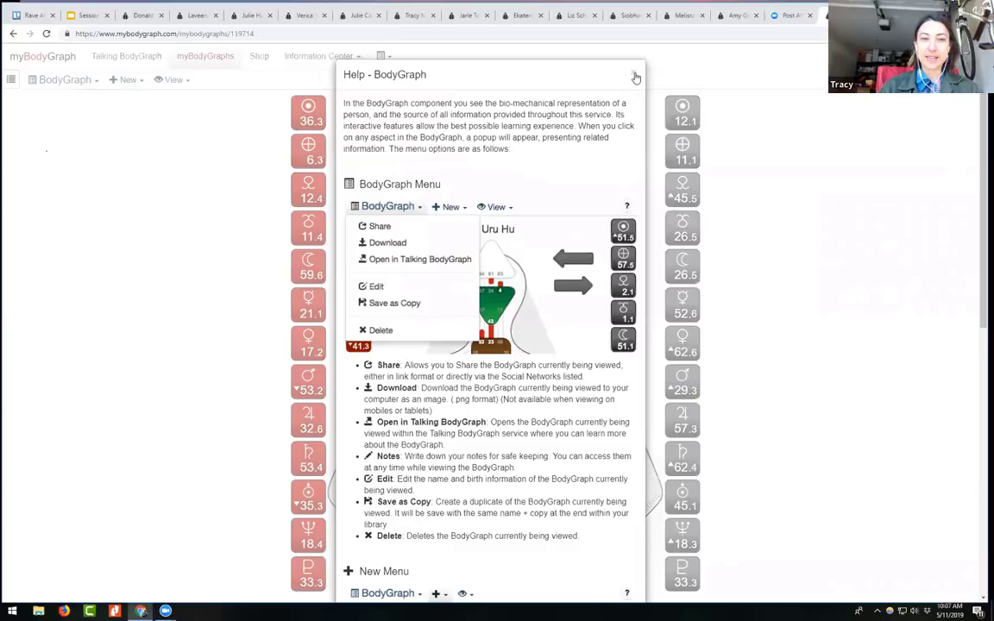
Dismiss the BodyGraph help overlay to reveal Trump's full chart.
left_click(636, 78)
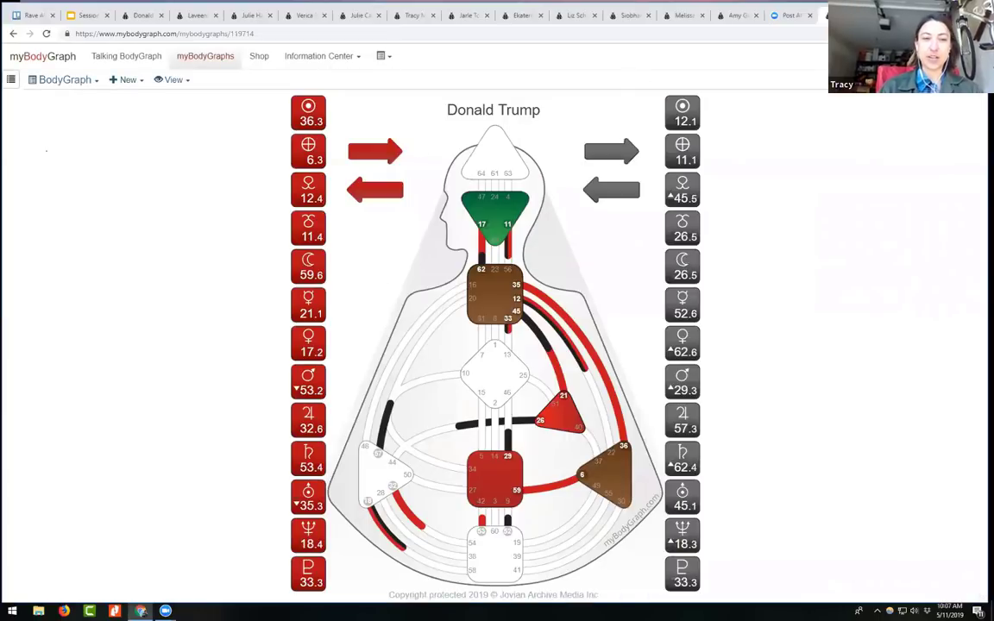
left_click(682, 113)
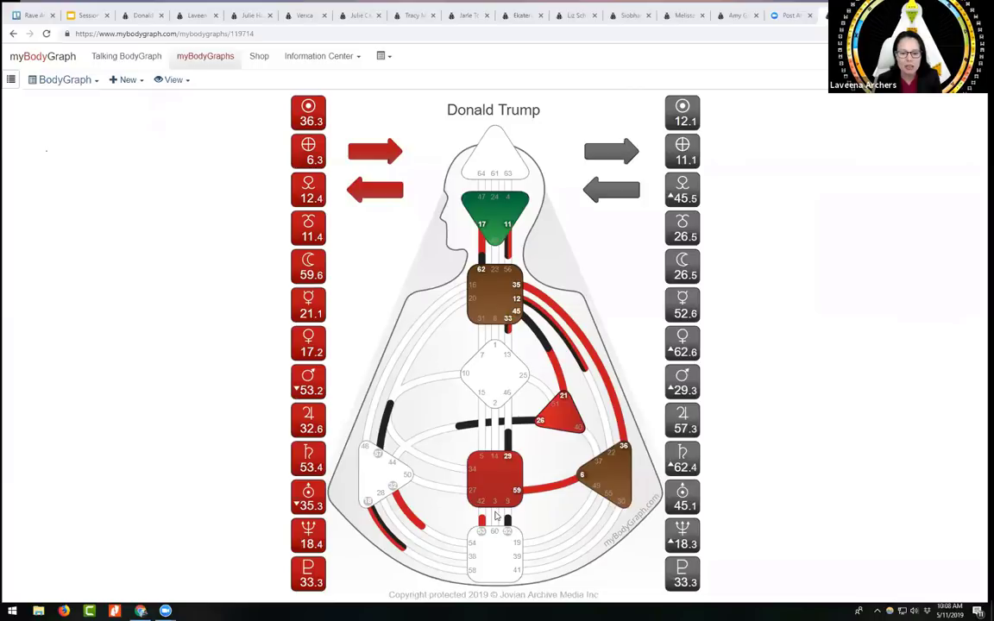
mouse_move(494, 435)
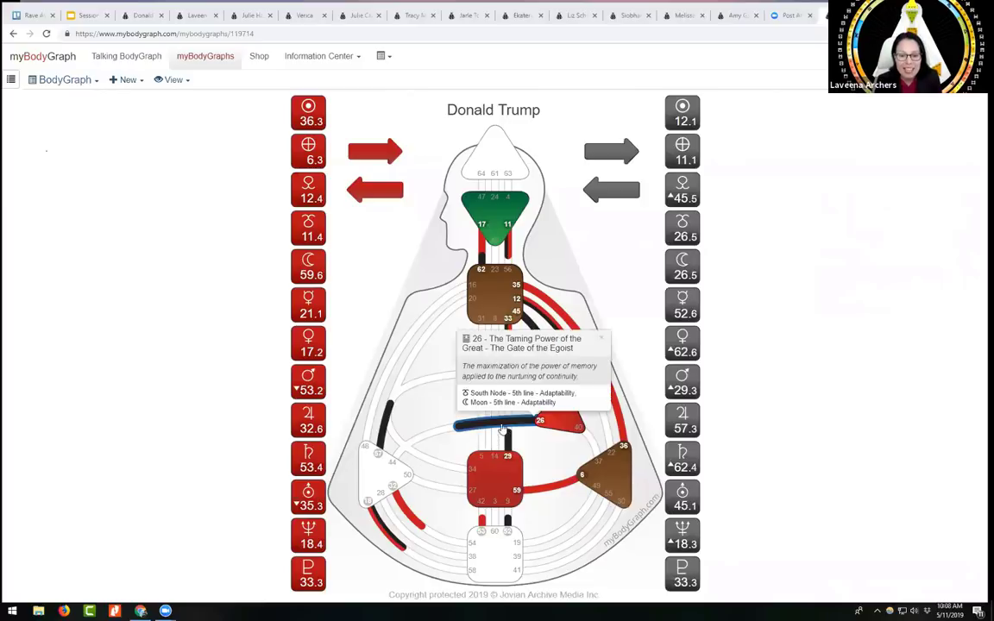
mouse_move(496, 448)
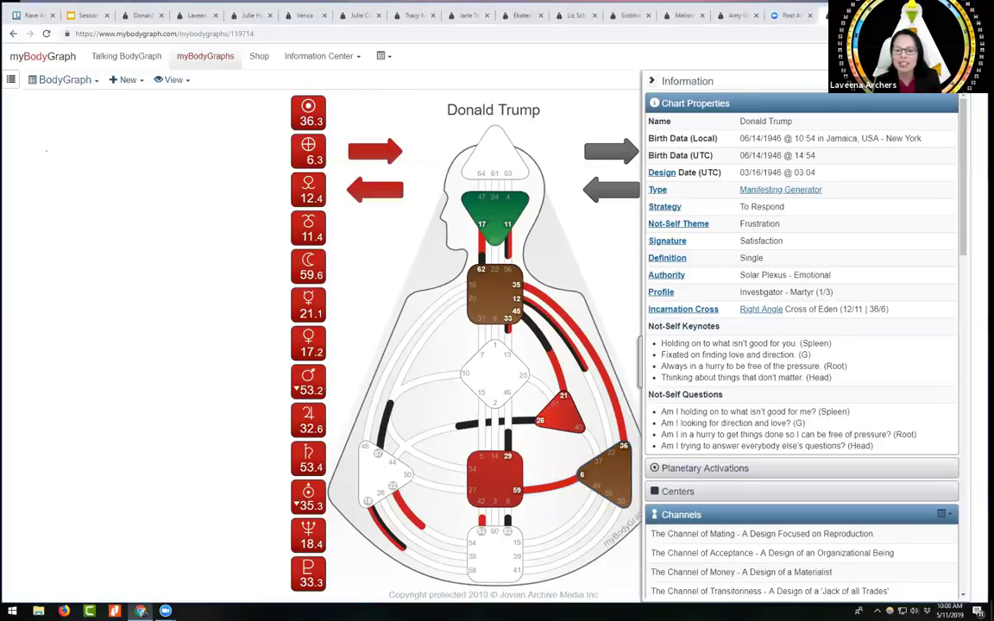
mouse_move(787, 59)
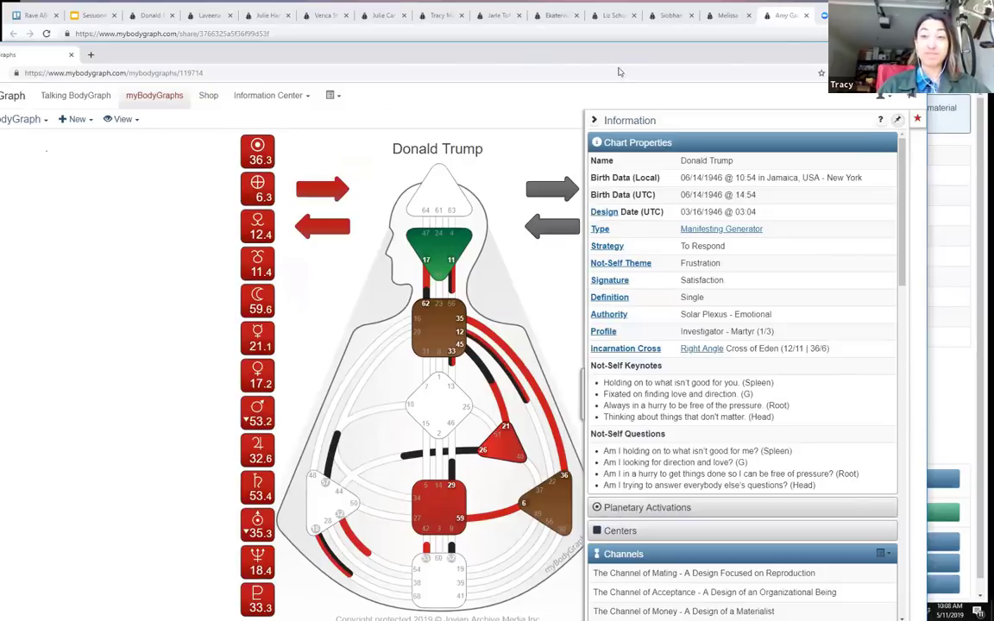
Restore down the browser and re-dock the Information panel beside Trump's bodygraph.
left_click(700, 48)
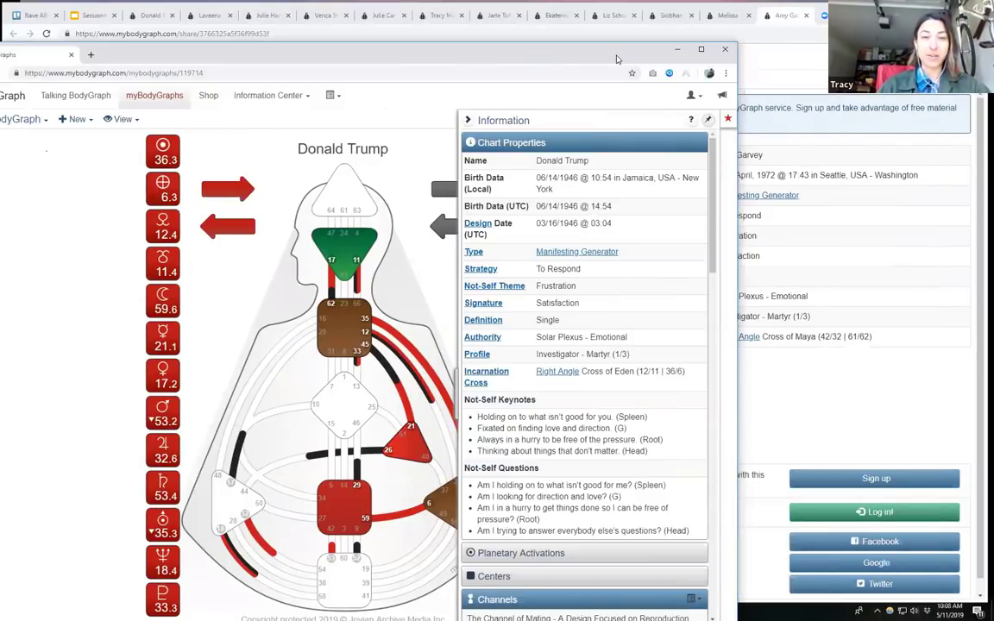
left_click(701, 48)
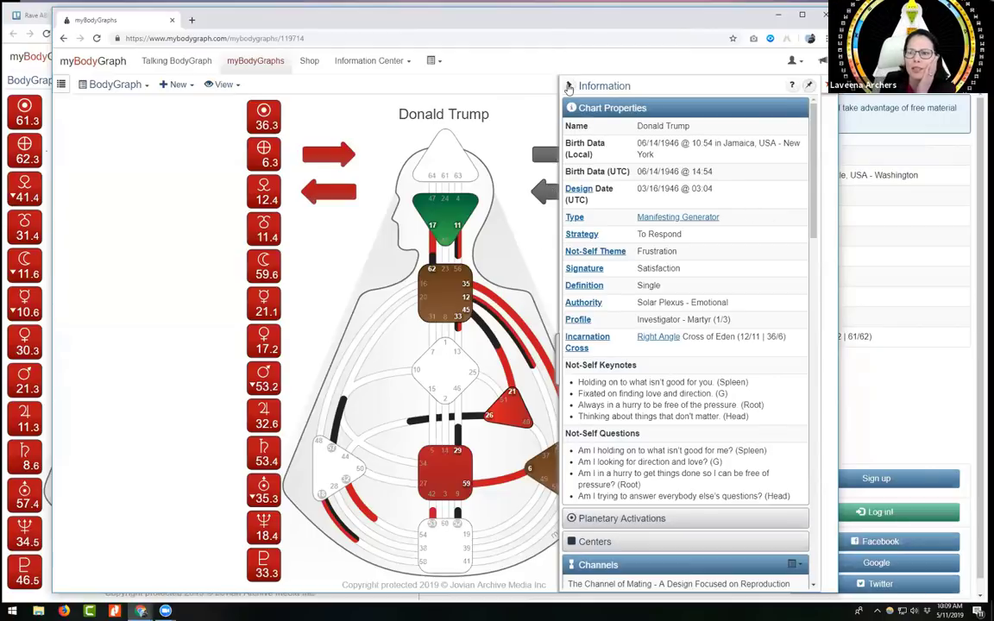
left_click(808, 85)
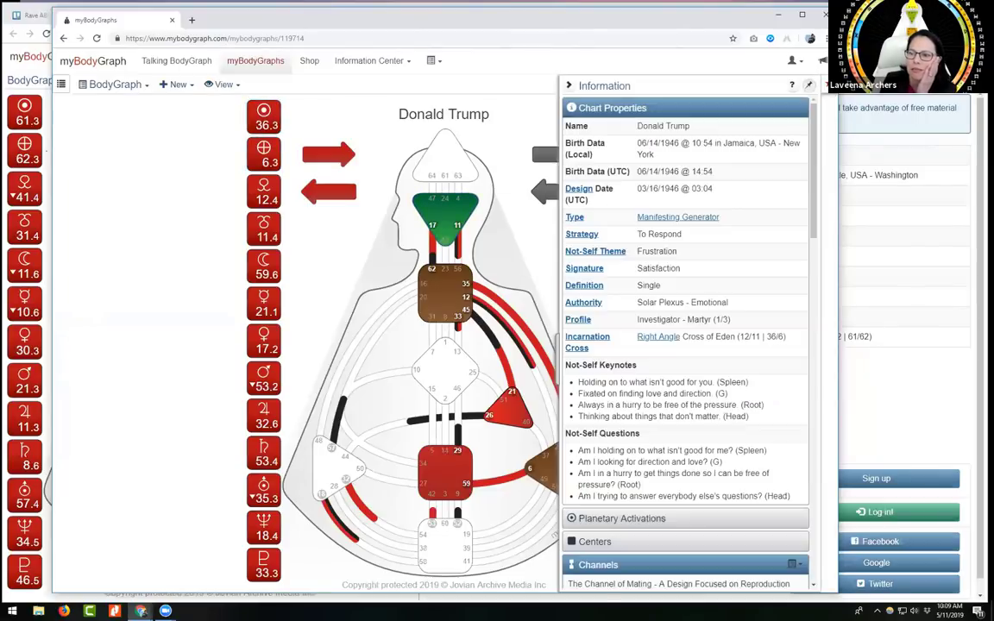
mouse_move(765, 309)
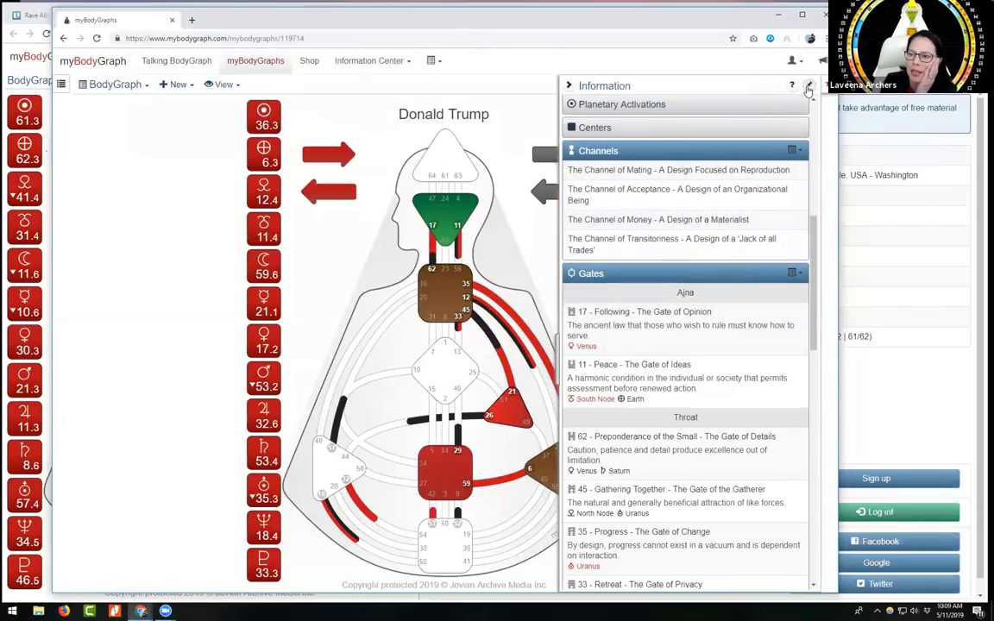
left_click(808, 85)
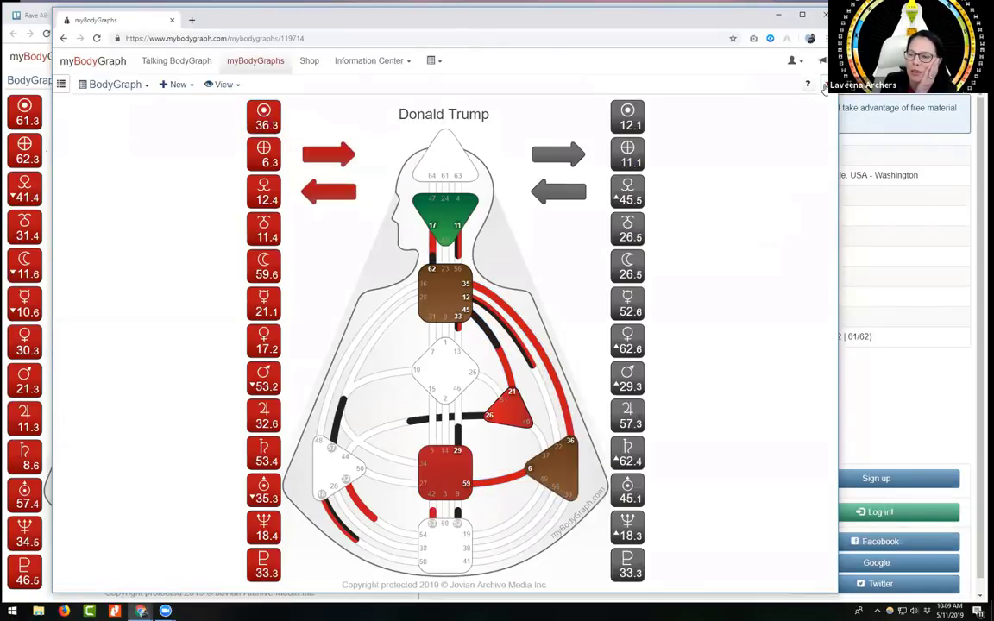
left_click(808, 84)
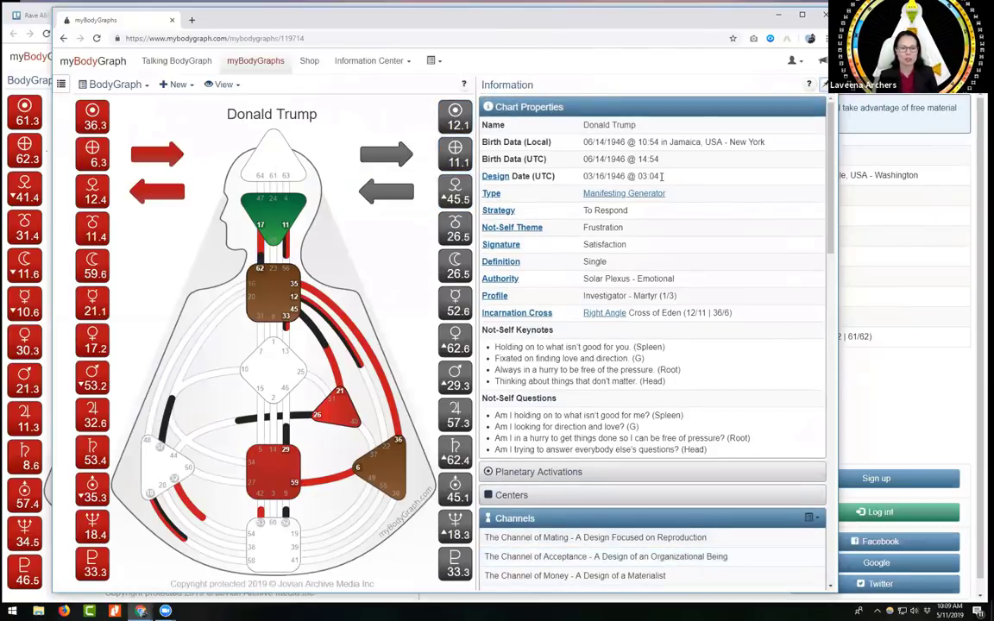
scroll("down", 3)
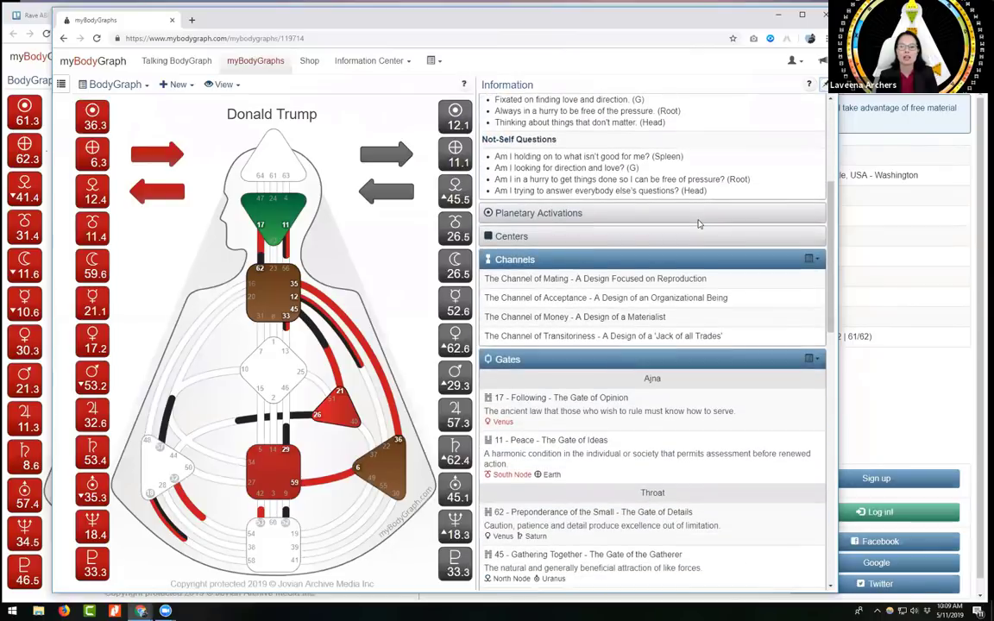
scroll("down", 3)
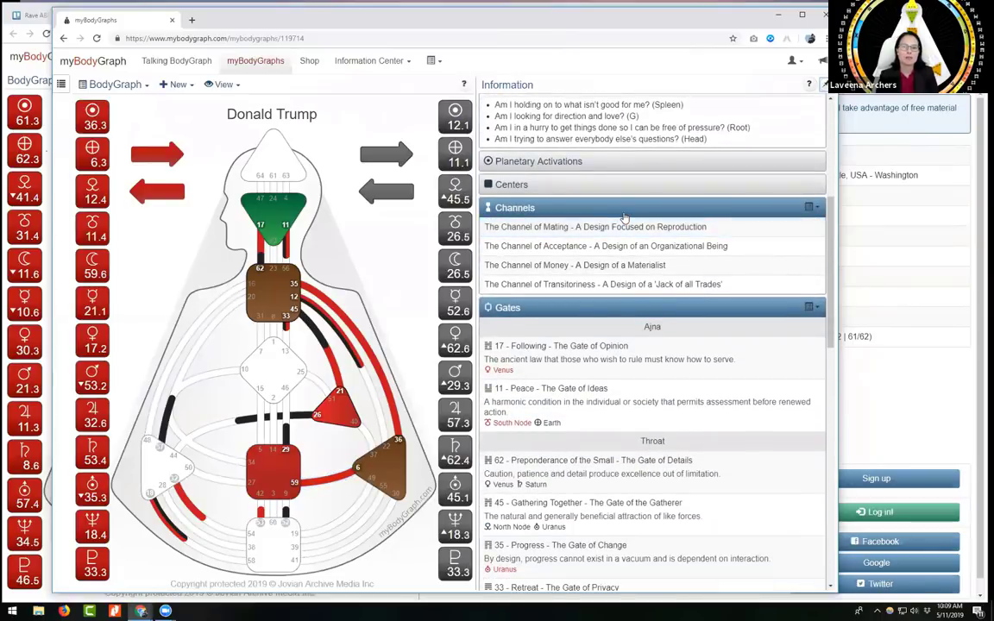
left_click(595, 227)
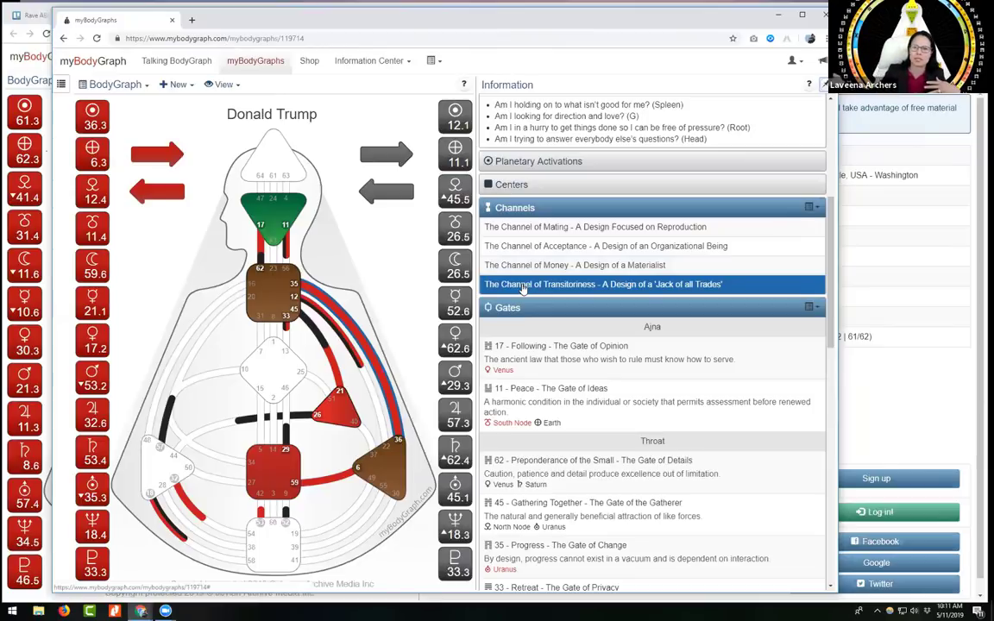
mouse_move(443, 335)
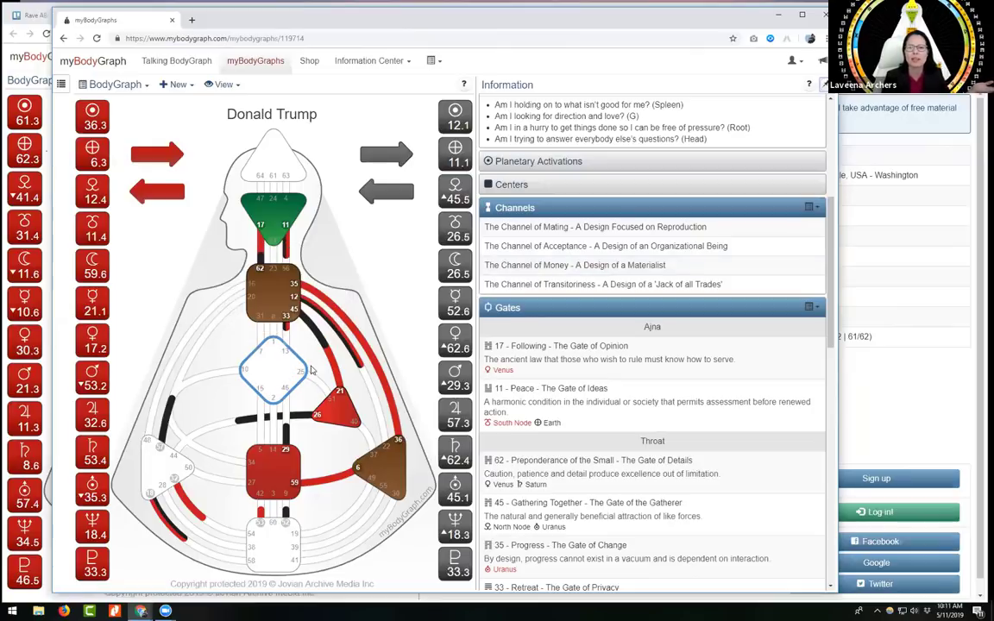
left_click(272, 369)
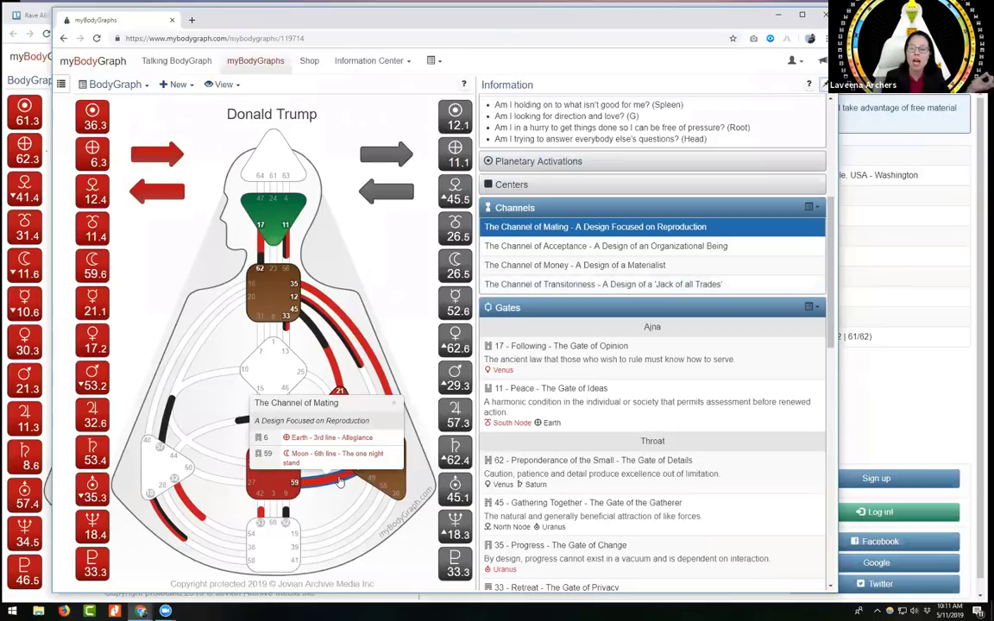
mouse_move(275, 470)
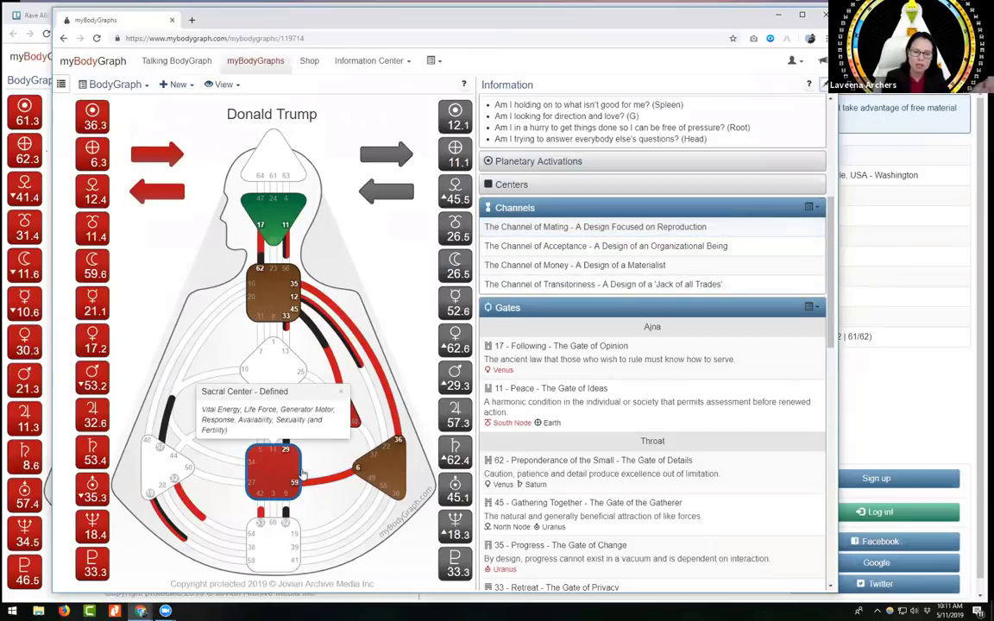
mouse_move(382, 466)
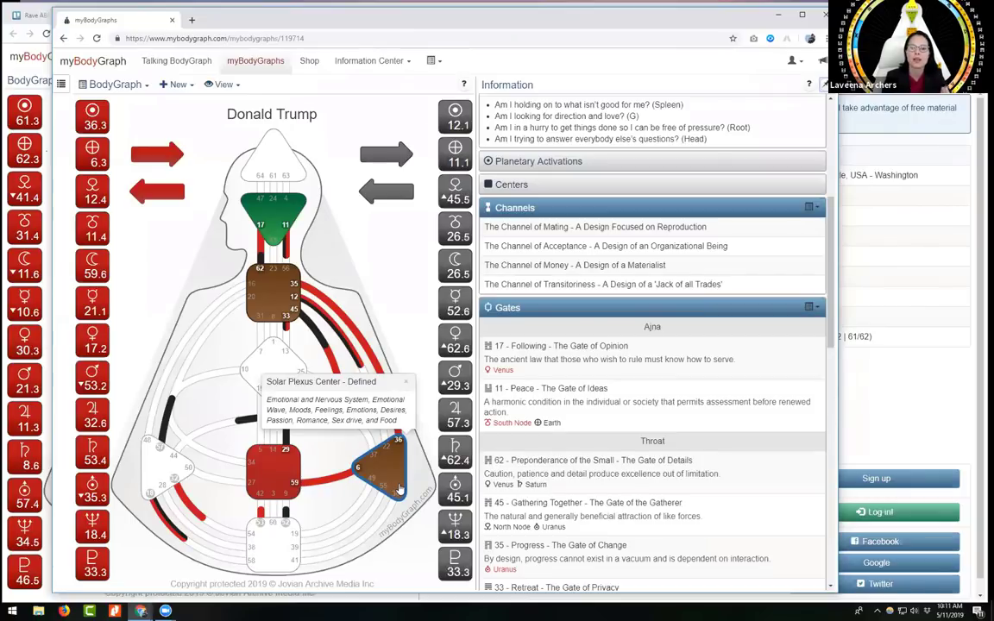
mouse_move(354, 363)
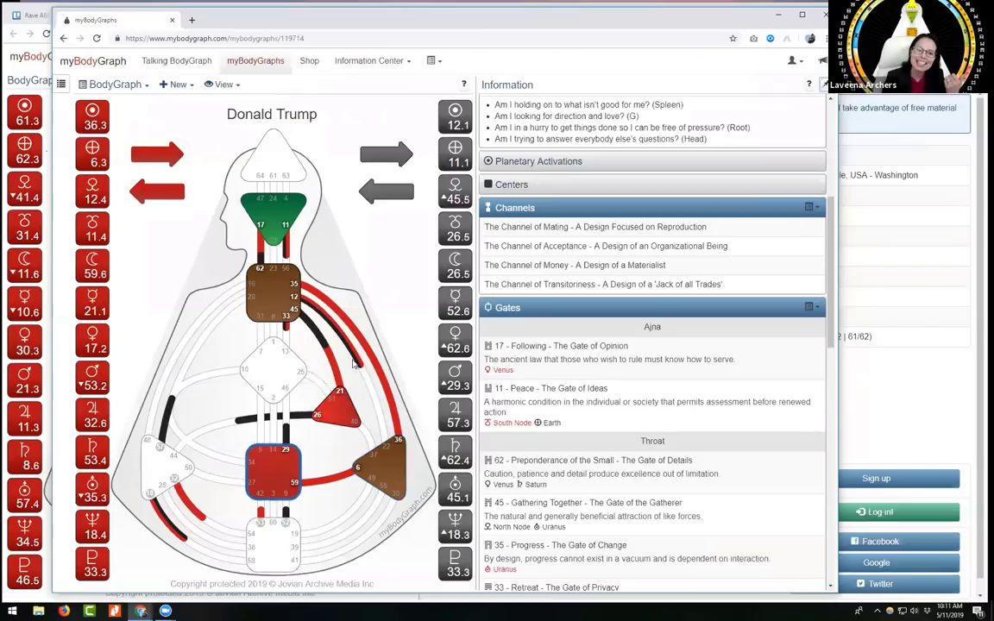
Show the Channel of Money (21-45) details on Trump's chart.
left_click(574, 265)
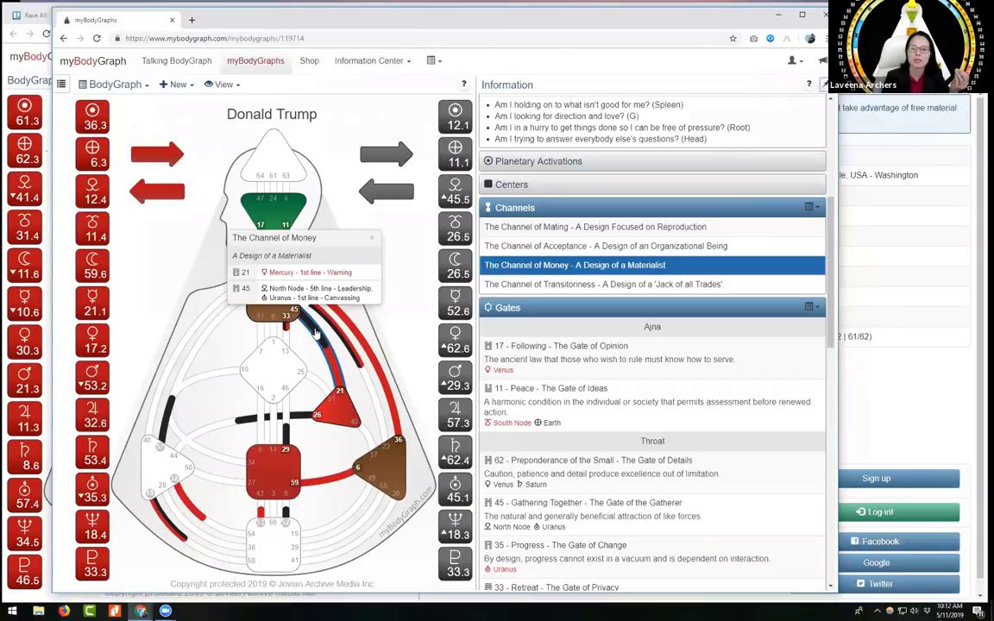
mouse_move(337, 384)
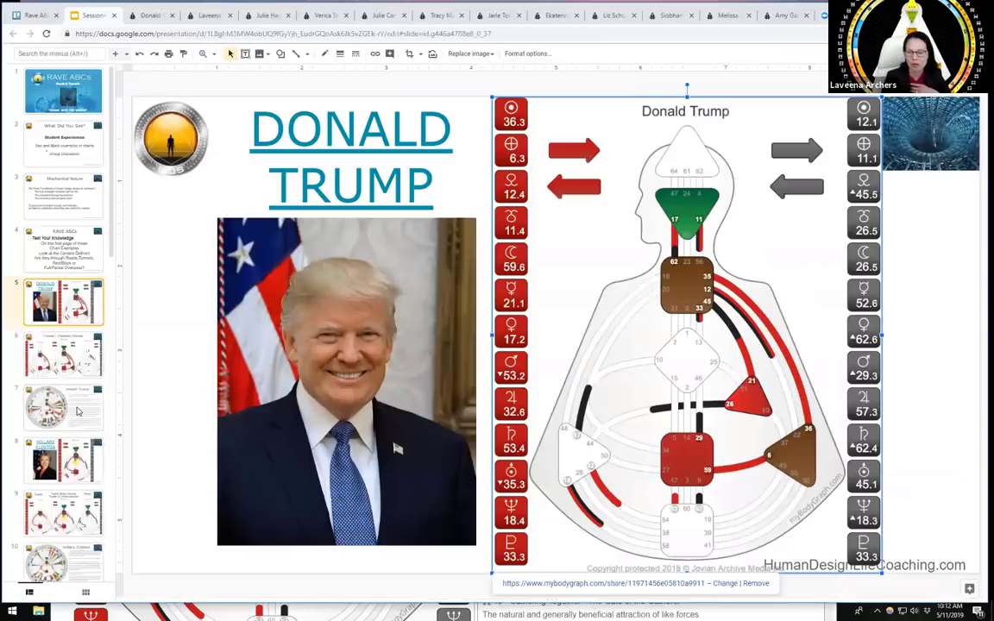
Select slide 7, pairing Trump's chart wheel with his quotes.
left_click(63, 407)
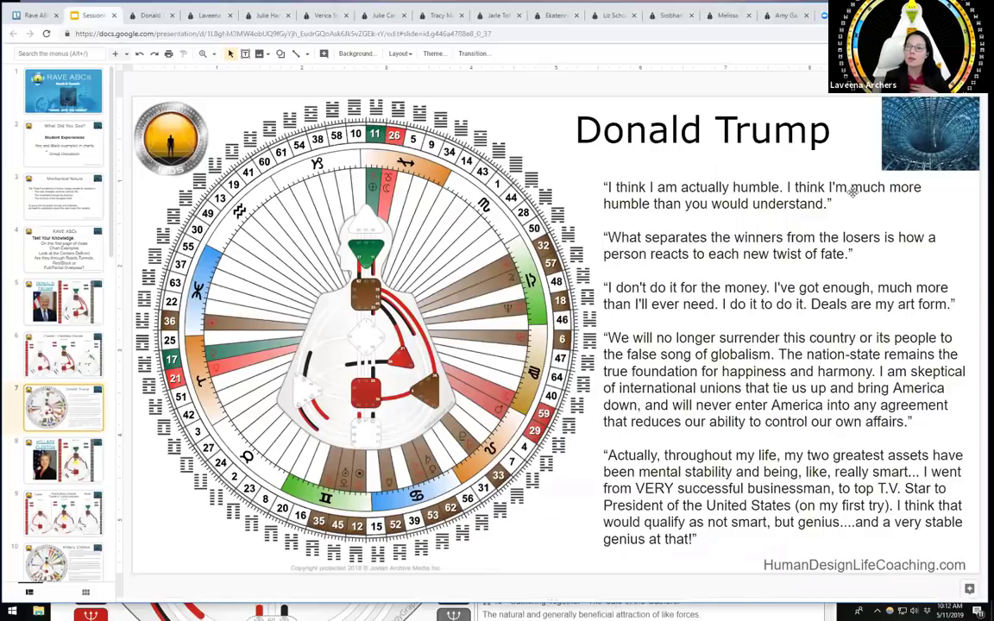
mouse_move(828, 220)
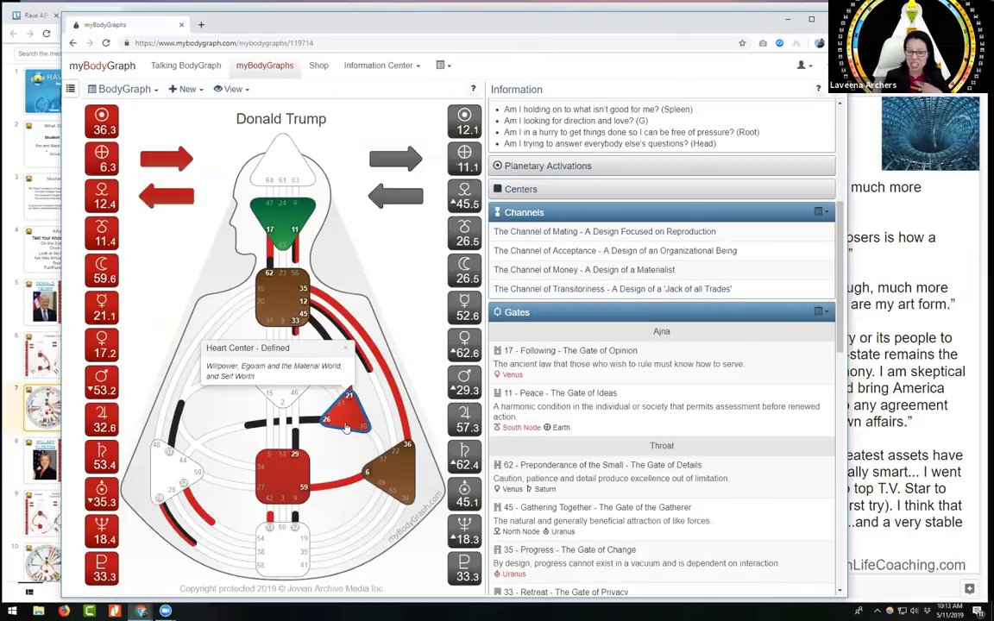
mouse_move(352, 424)
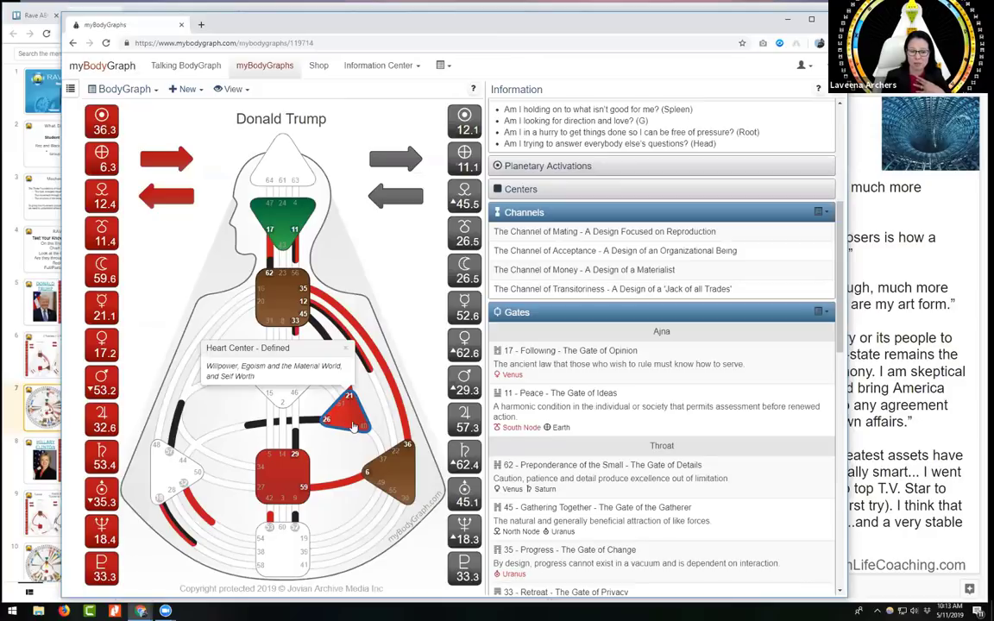
mouse_move(352, 427)
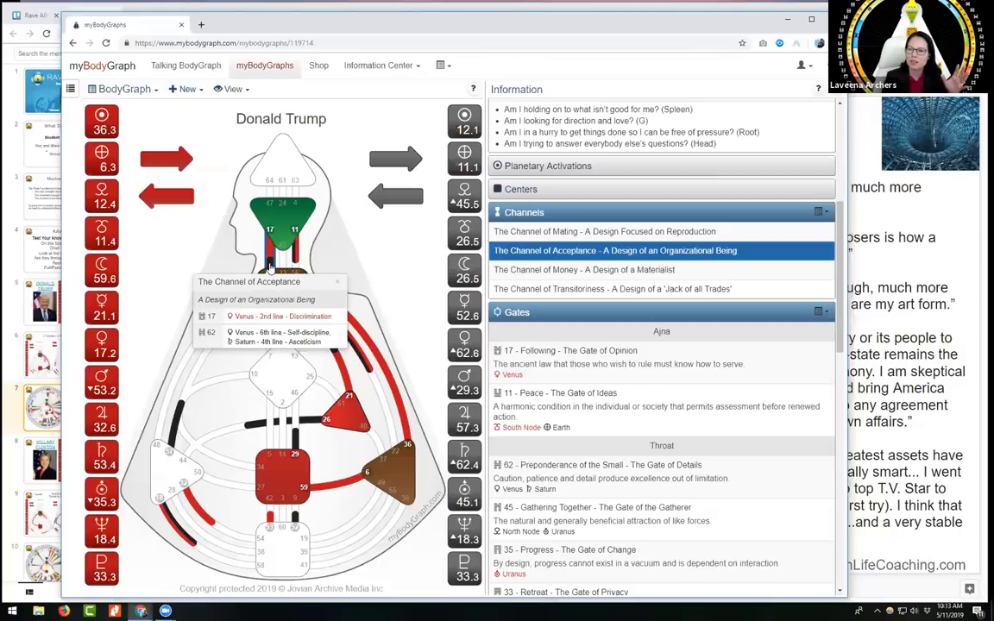
mouse_move(298, 304)
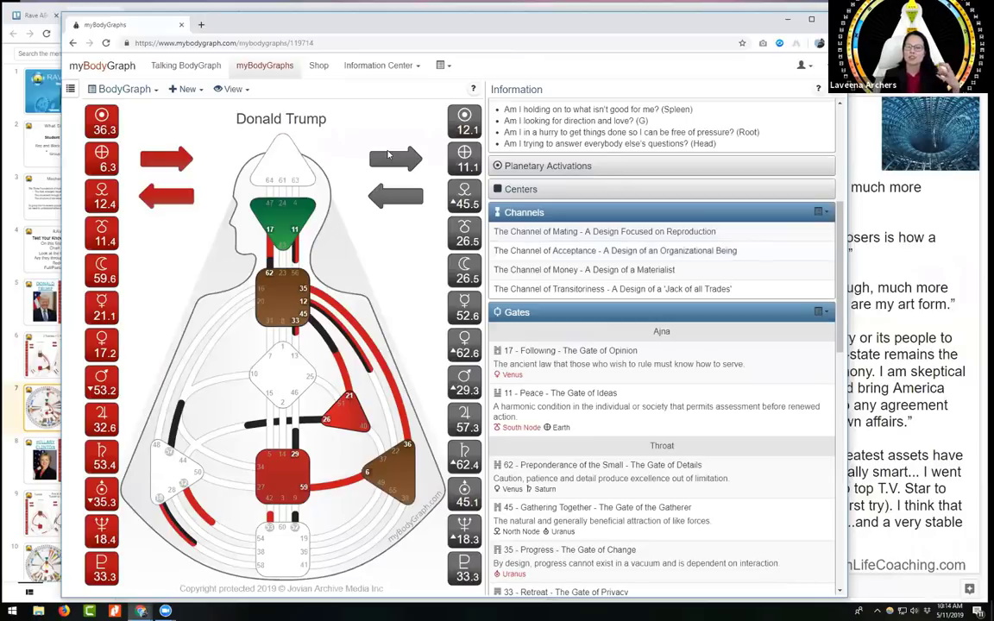
mouse_move(388, 209)
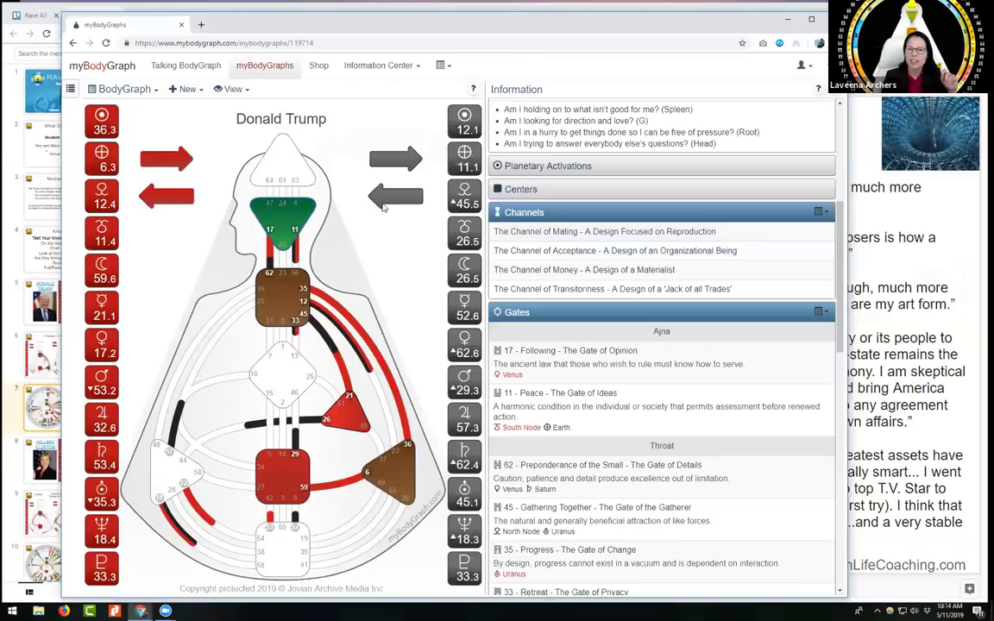
mouse_move(398, 173)
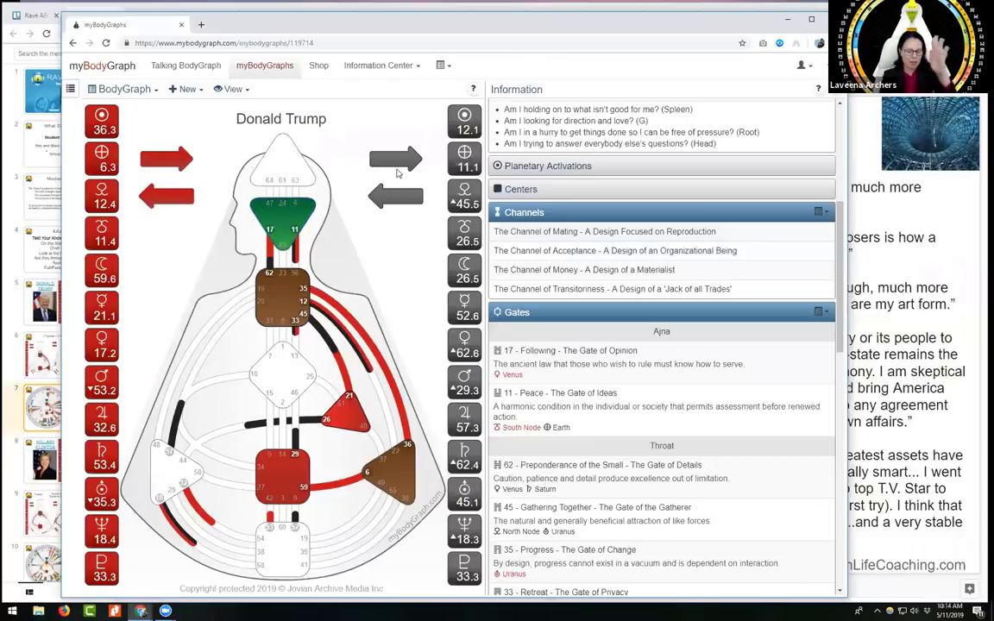
mouse_move(171, 212)
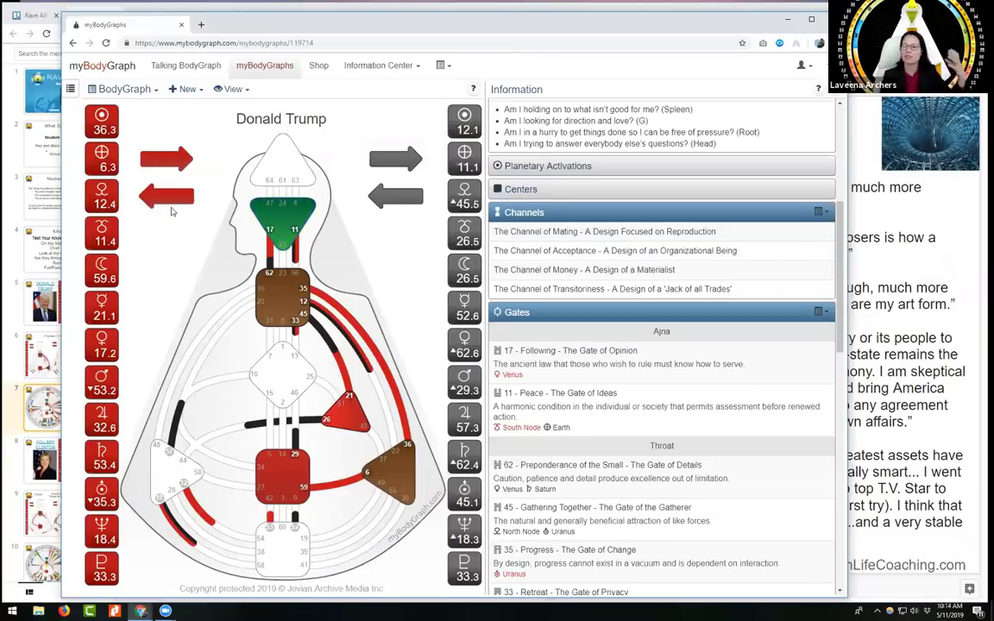
mouse_move(192, 203)
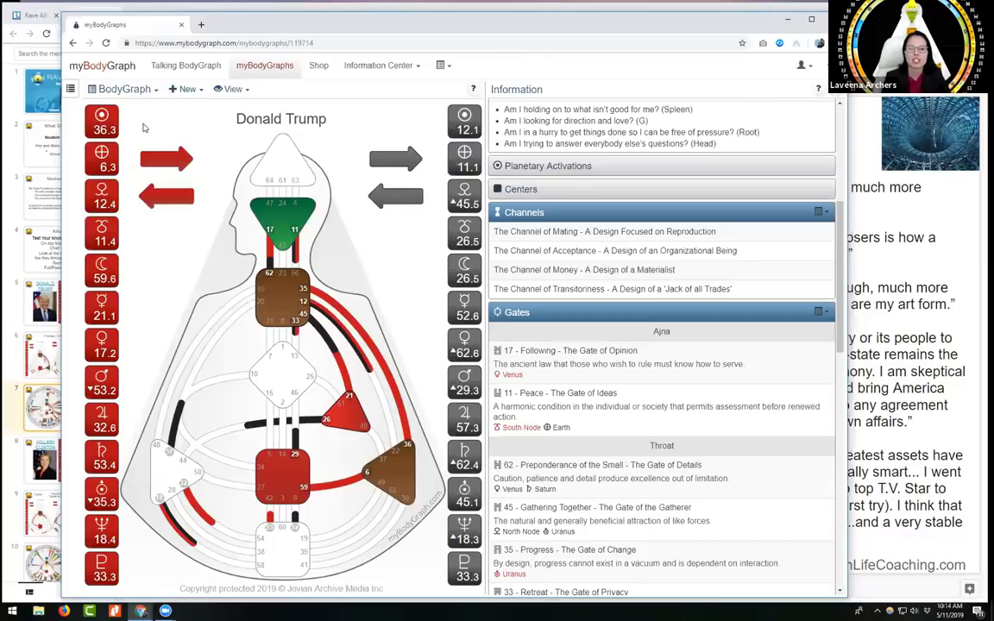
Switch the chart view to Personality data only, hiding the Design column.
left_click(282, 164)
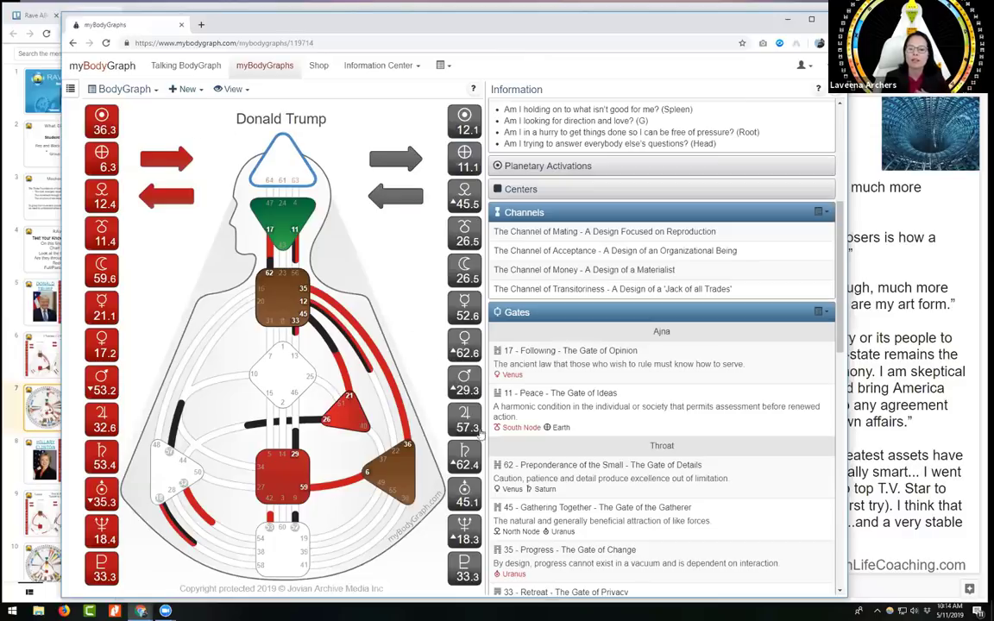
mouse_move(282, 476)
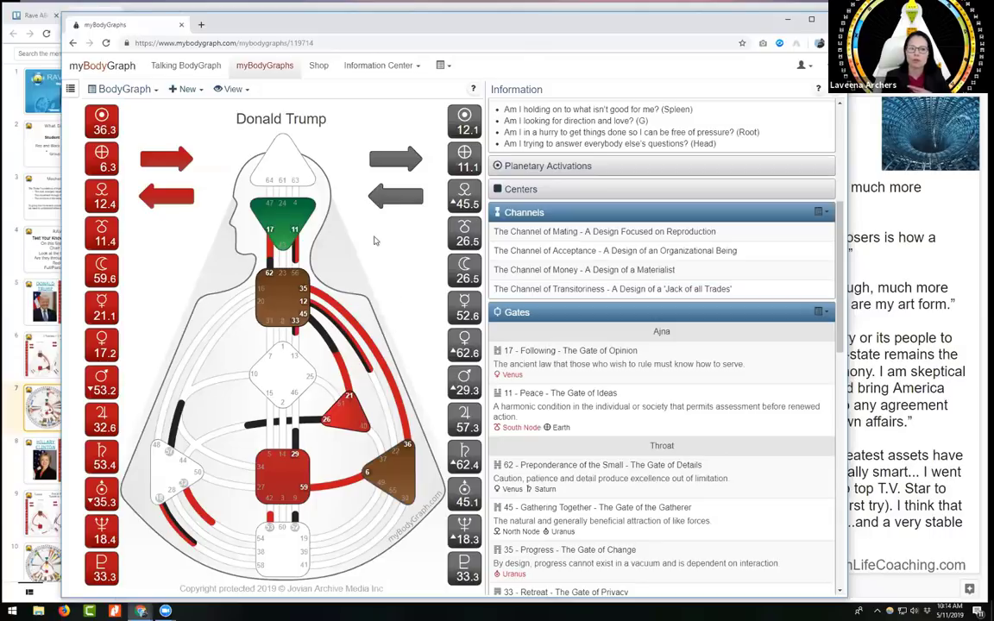
left_click(231, 89)
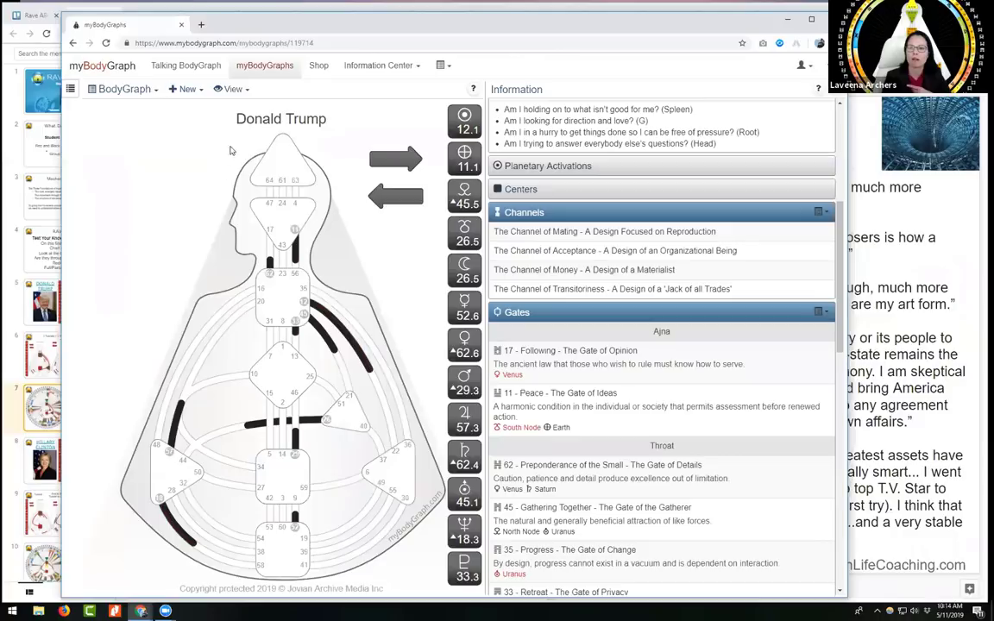
Switch Trump's chart to the Design view, then back to Complete.
left_click(231, 89)
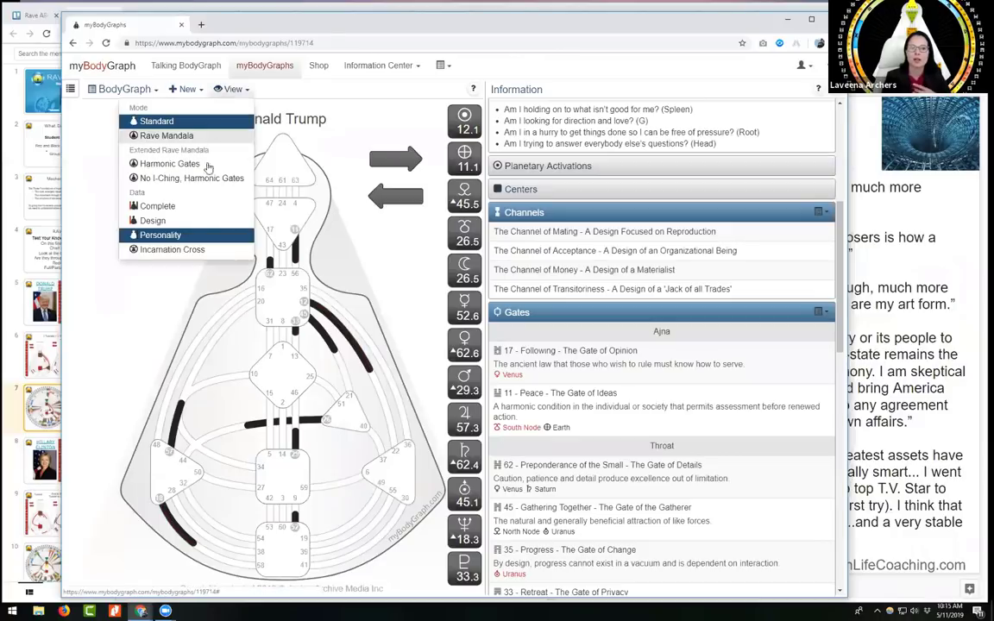
mouse_move(188, 212)
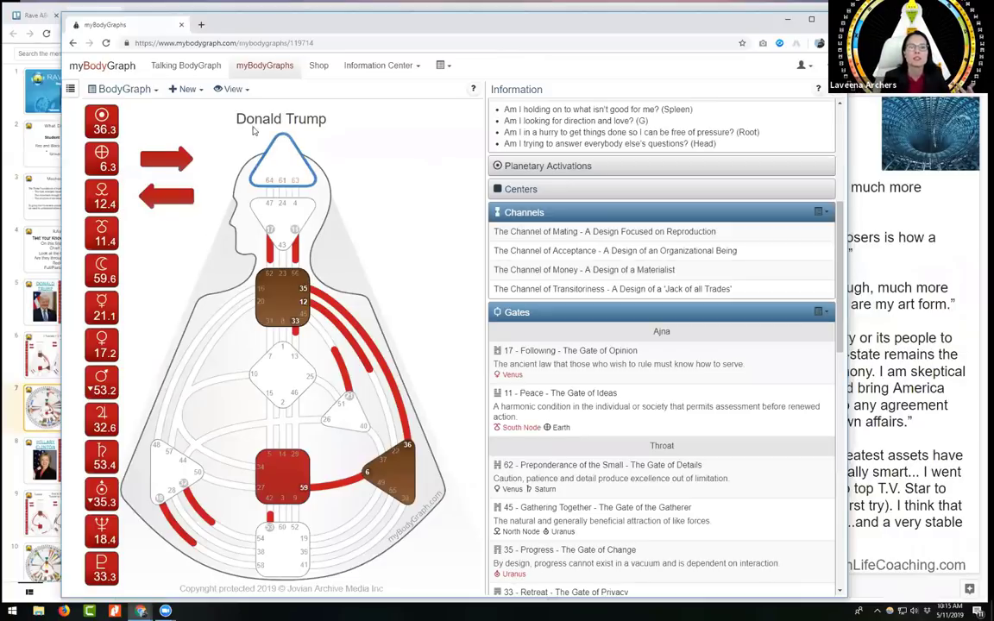
left_click(232, 89)
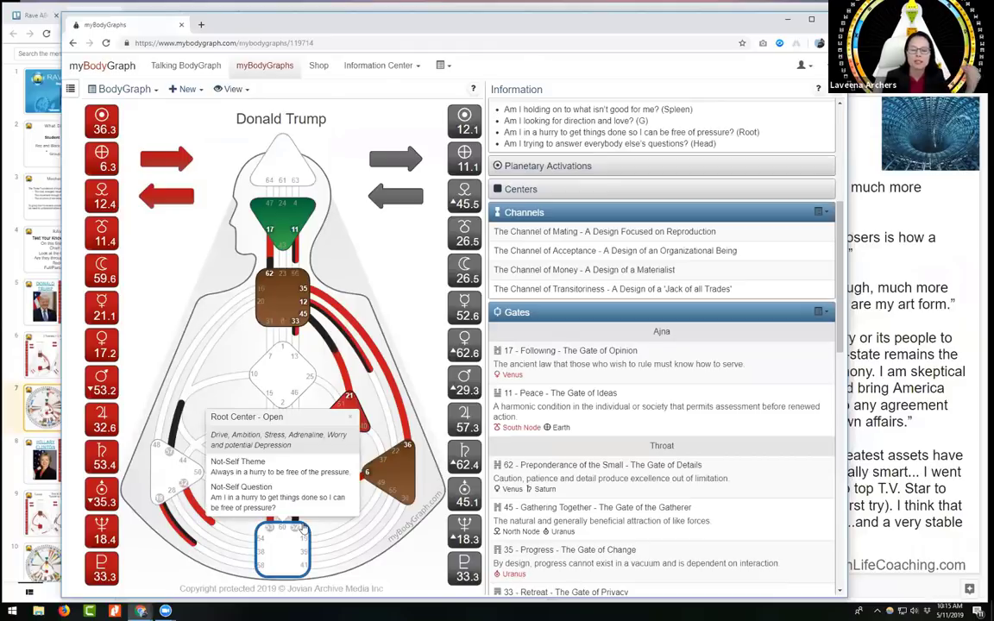
mouse_move(298, 523)
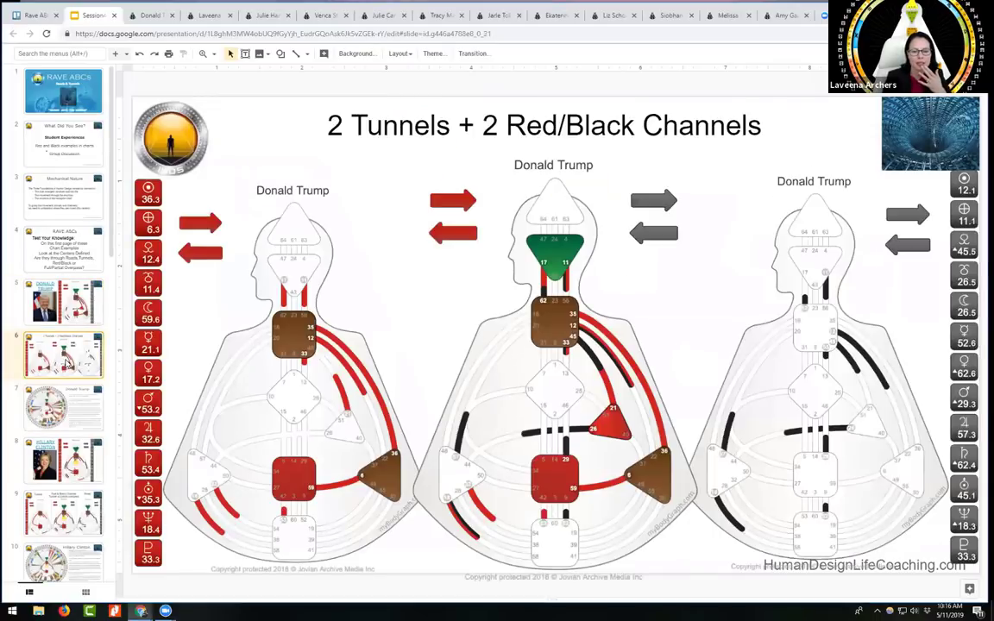
left_click(64, 302)
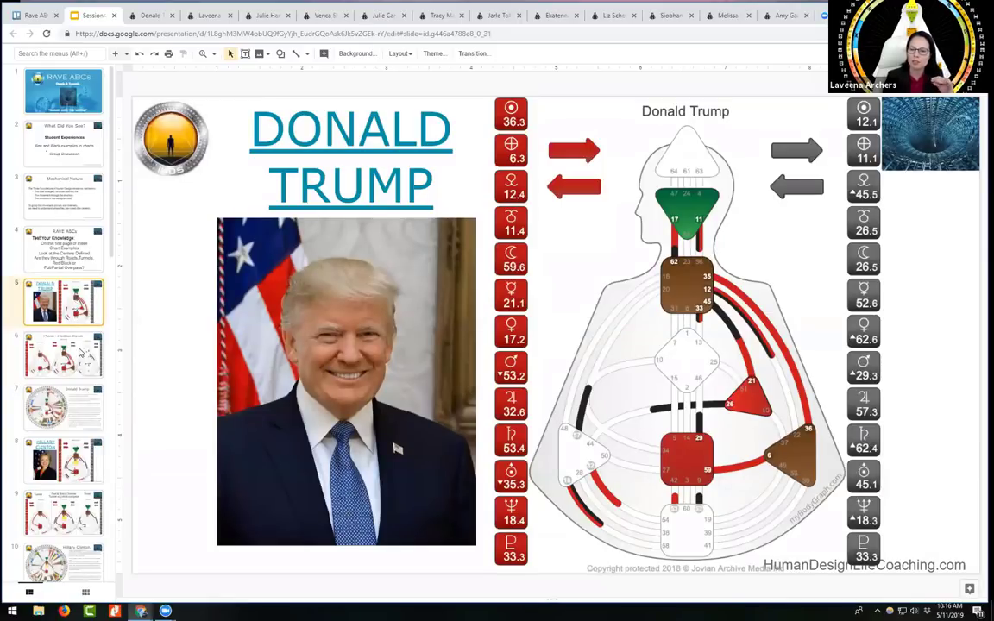
left_click(64, 355)
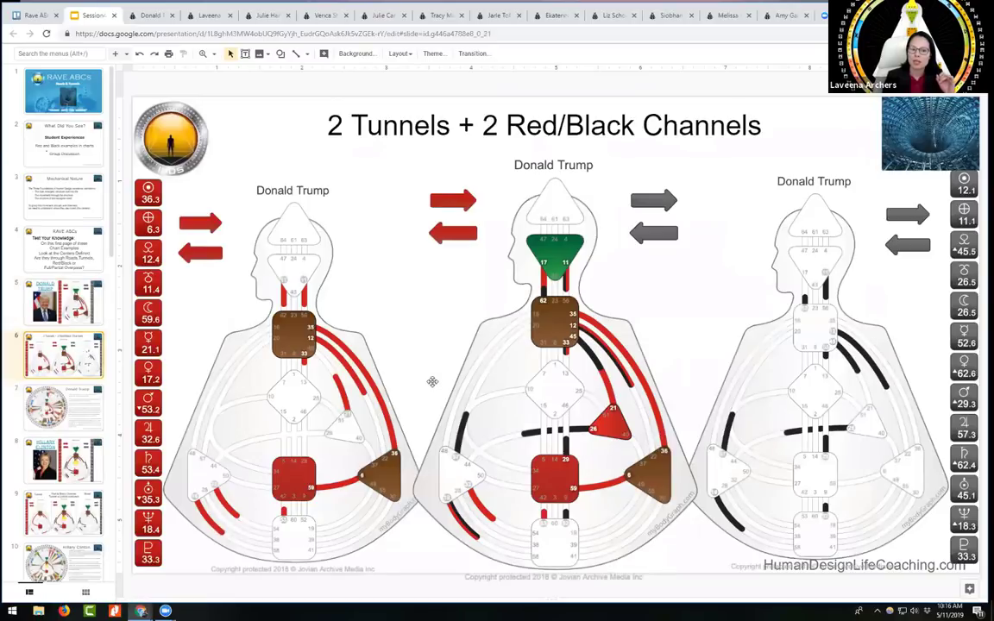
mouse_move(644, 382)
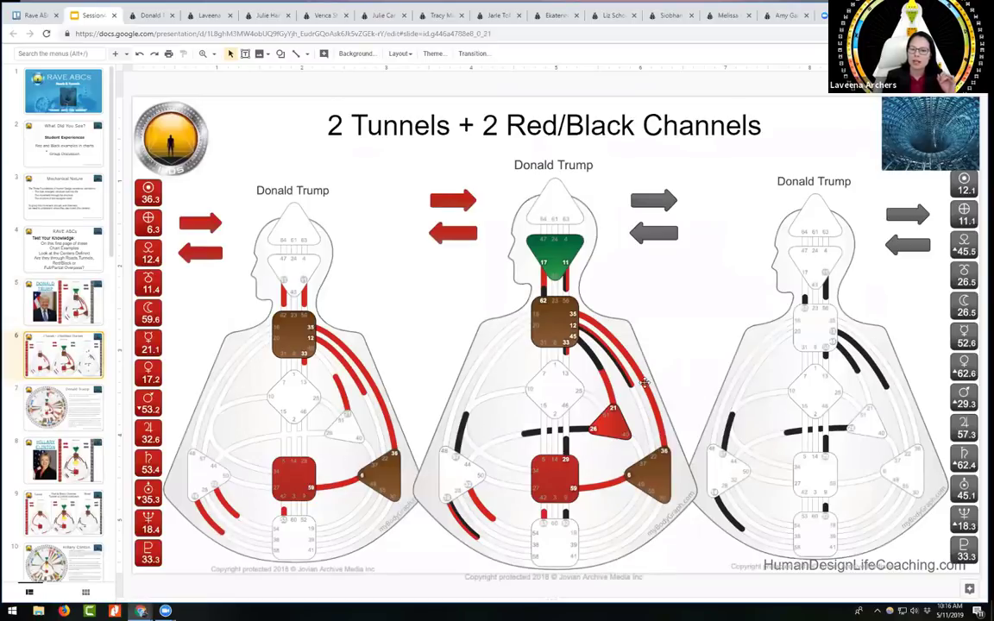
mouse_move(783, 454)
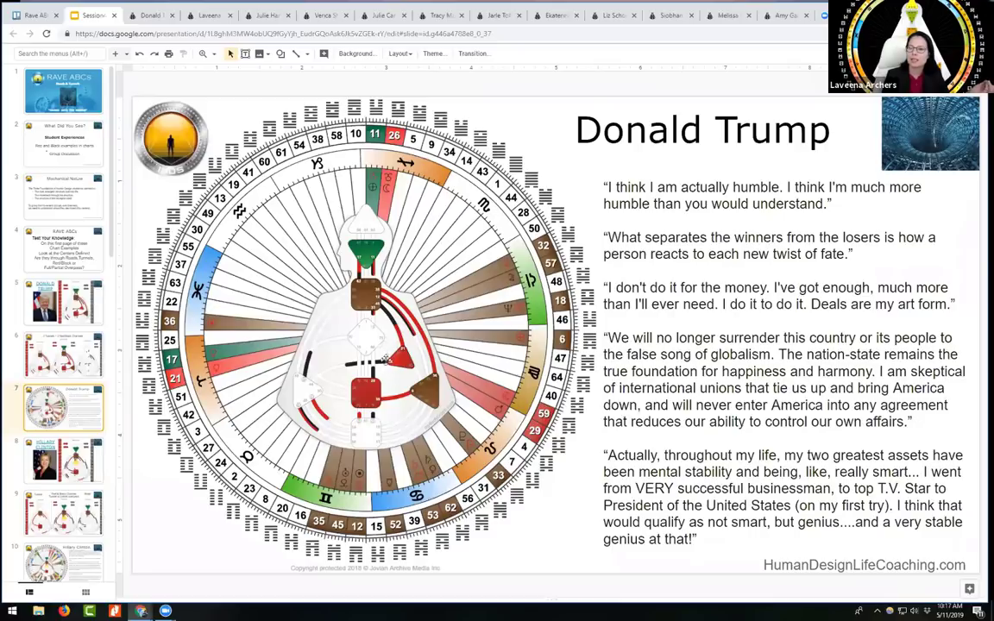
mouse_move(386, 362)
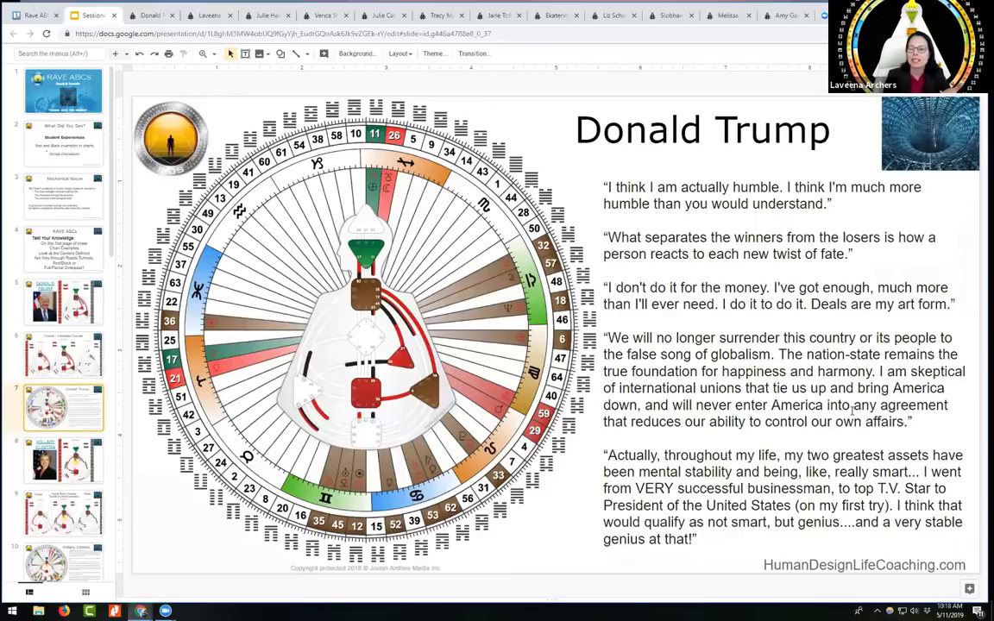
mouse_move(405, 326)
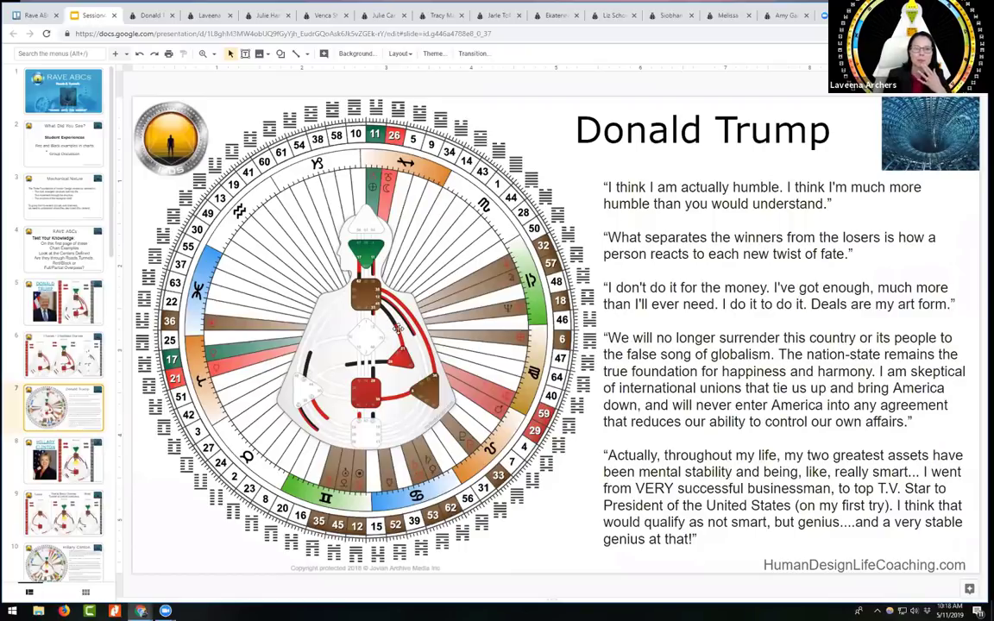
Open Trump's shared bodygraph page showing the Right Angle Cross of Eden.
left_click(151, 16)
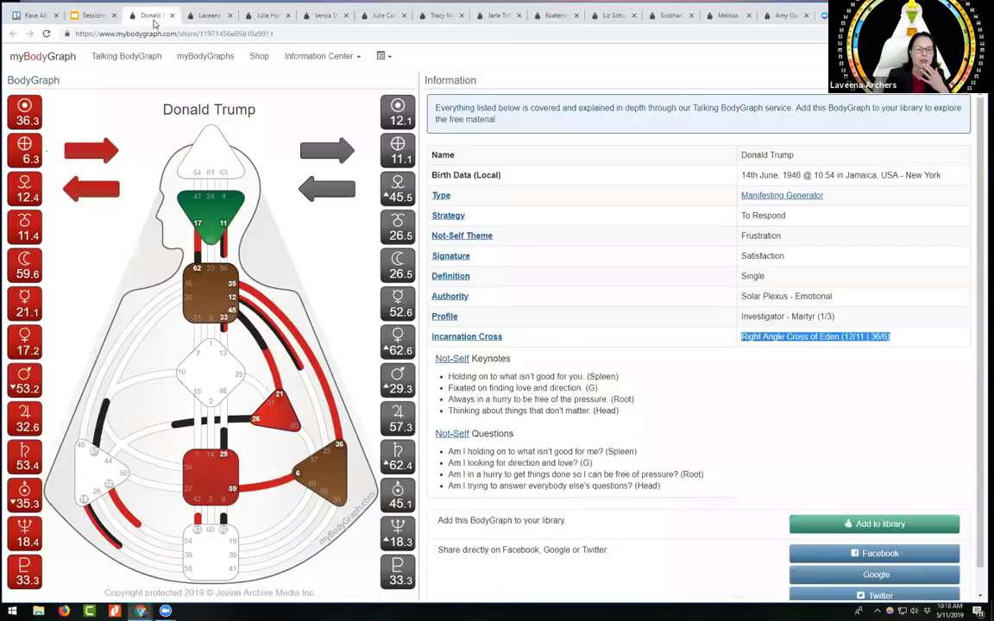
mouse_move(63, 112)
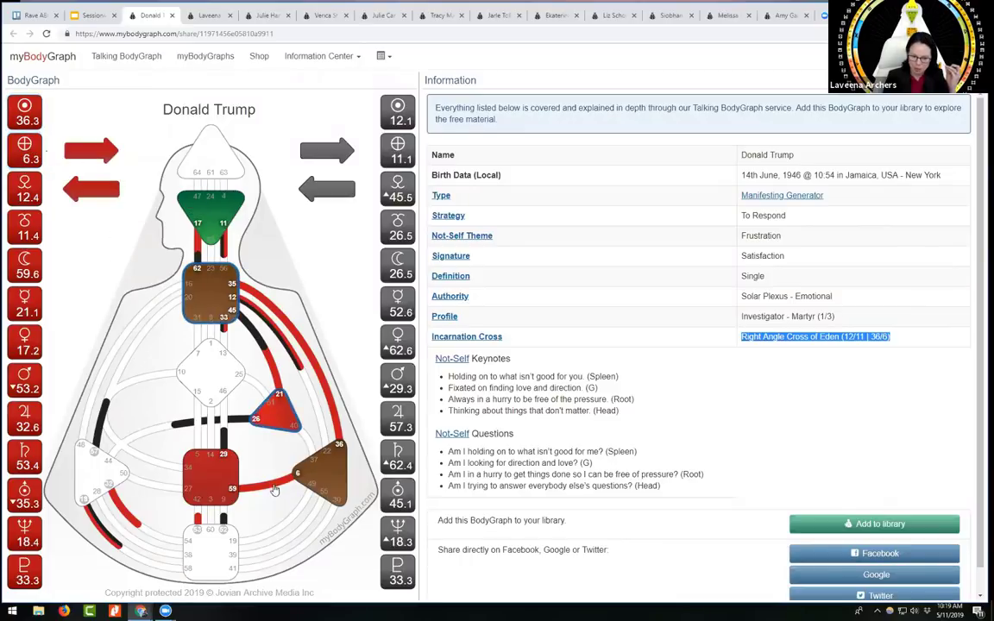
mouse_move(272, 490)
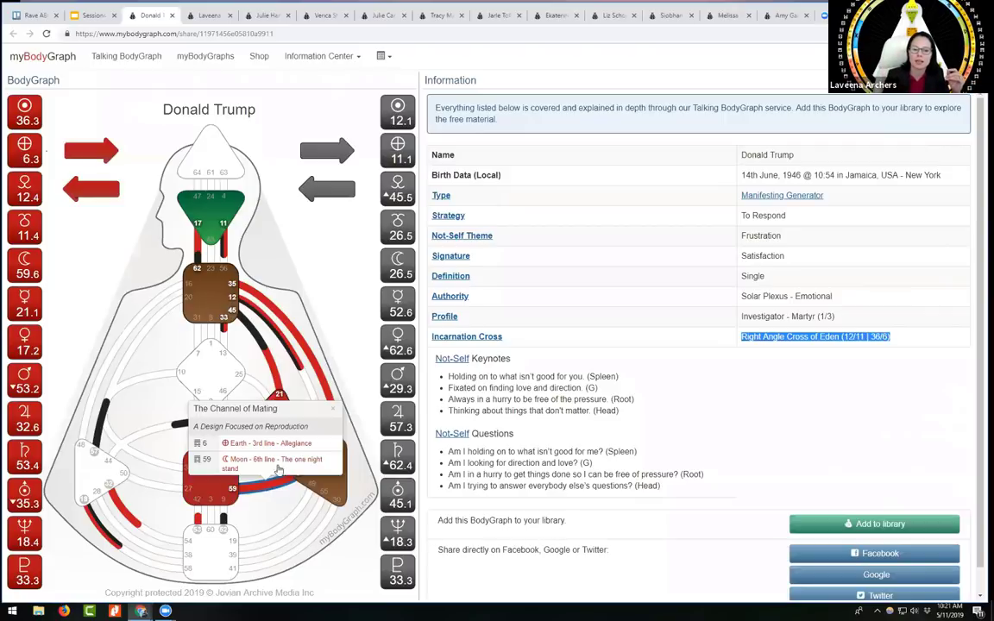
mouse_move(272, 492)
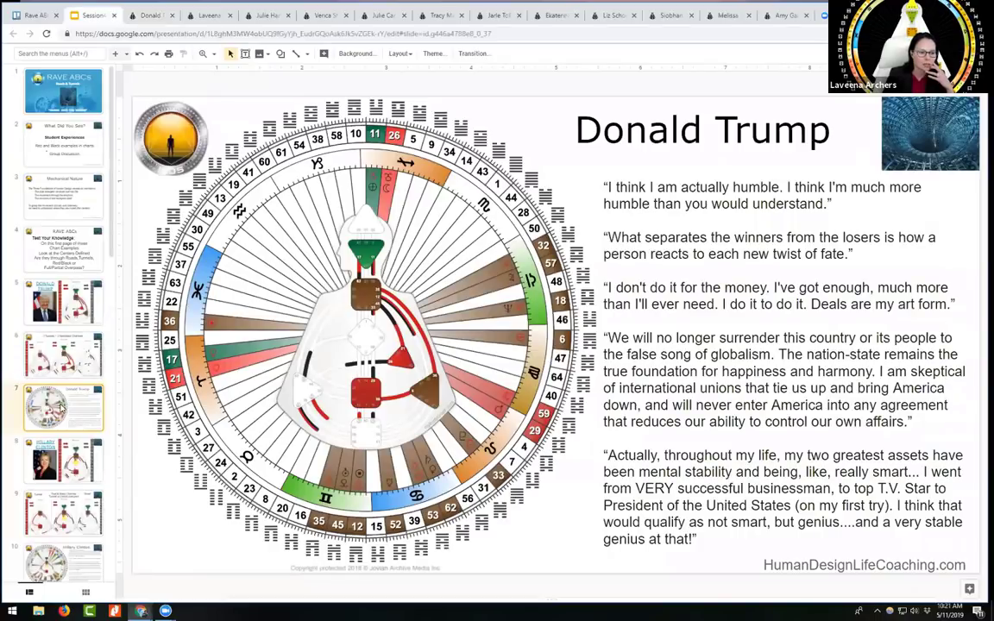
Go back to the Trump bodygraph slide, then open the Hillary Clinton slide.
left_click(63, 302)
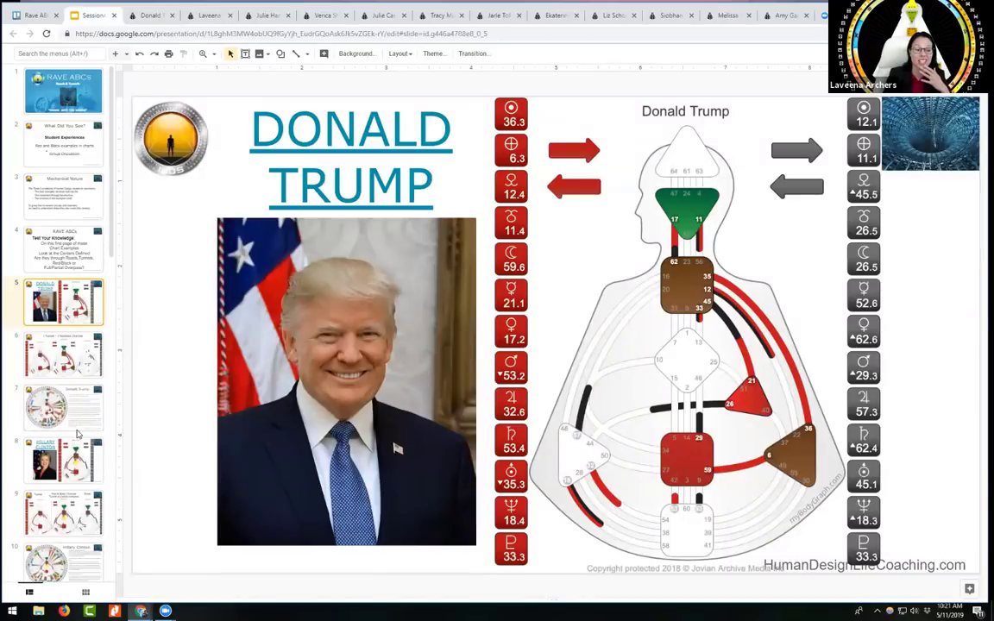
left_click(64, 306)
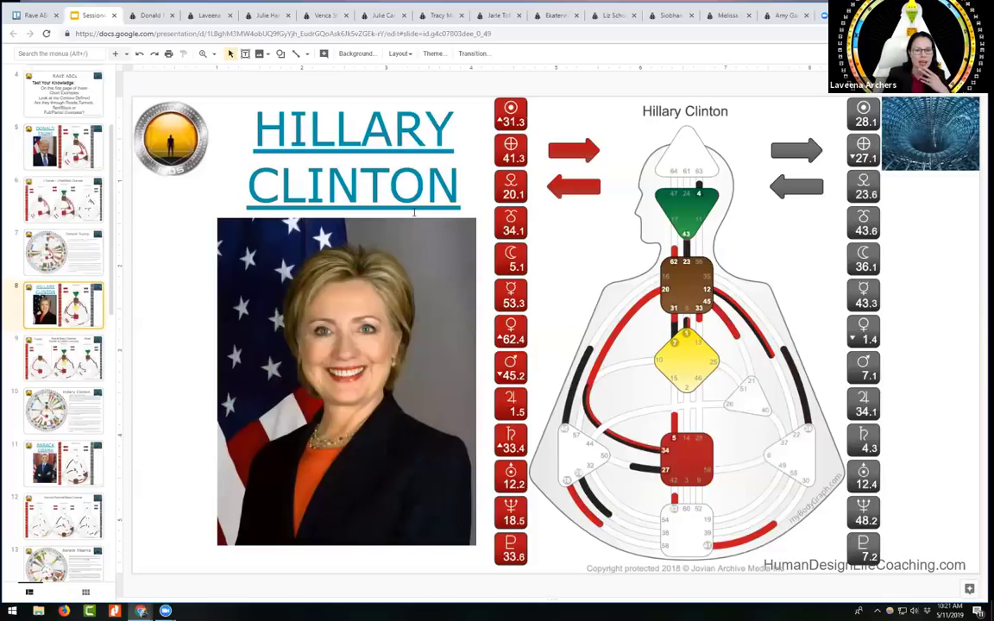
left_click(354, 155)
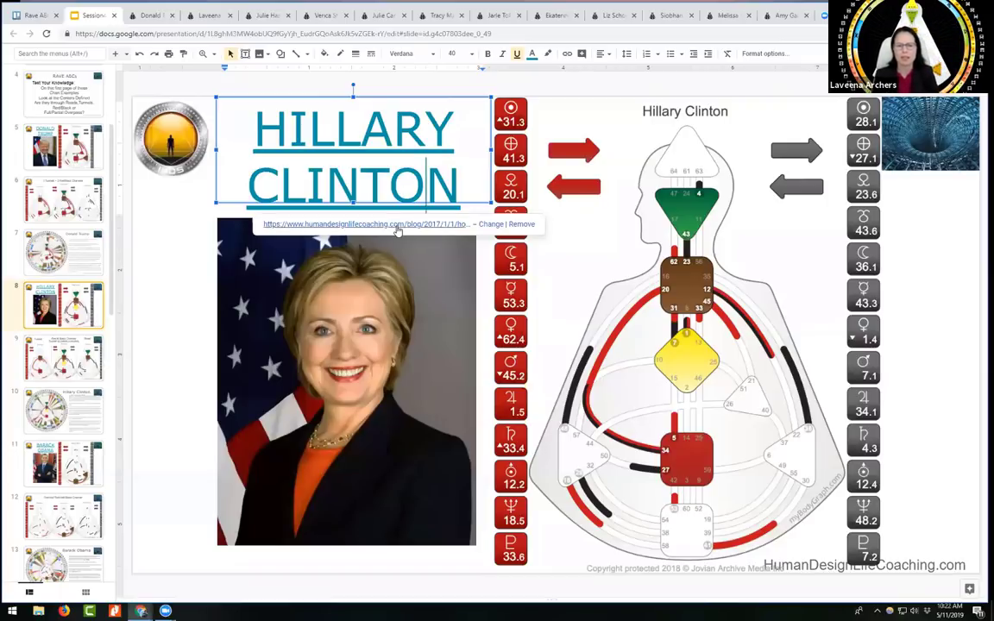
mouse_move(397, 229)
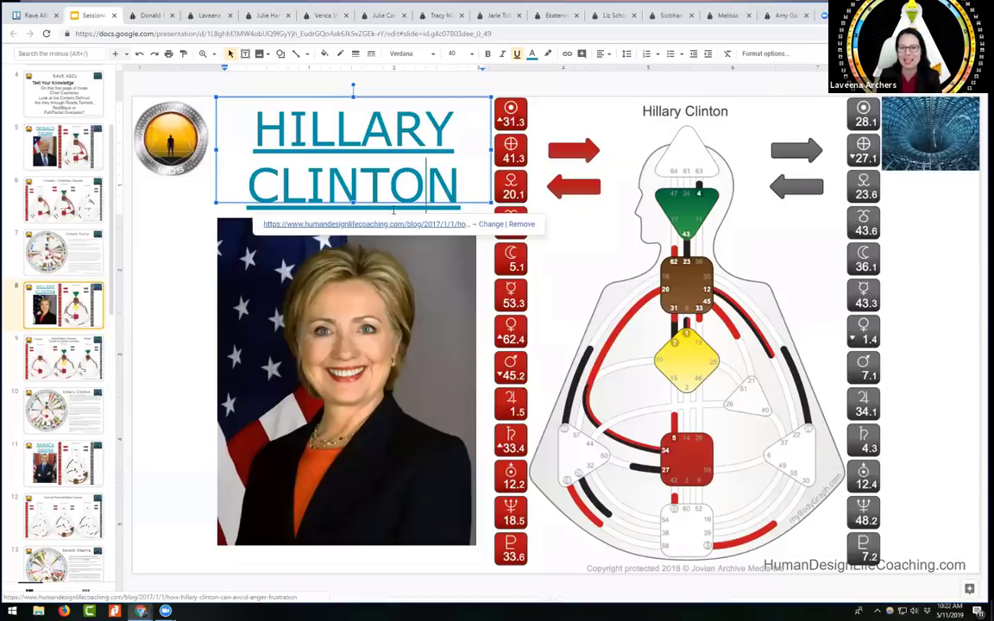
left_click(906, 261)
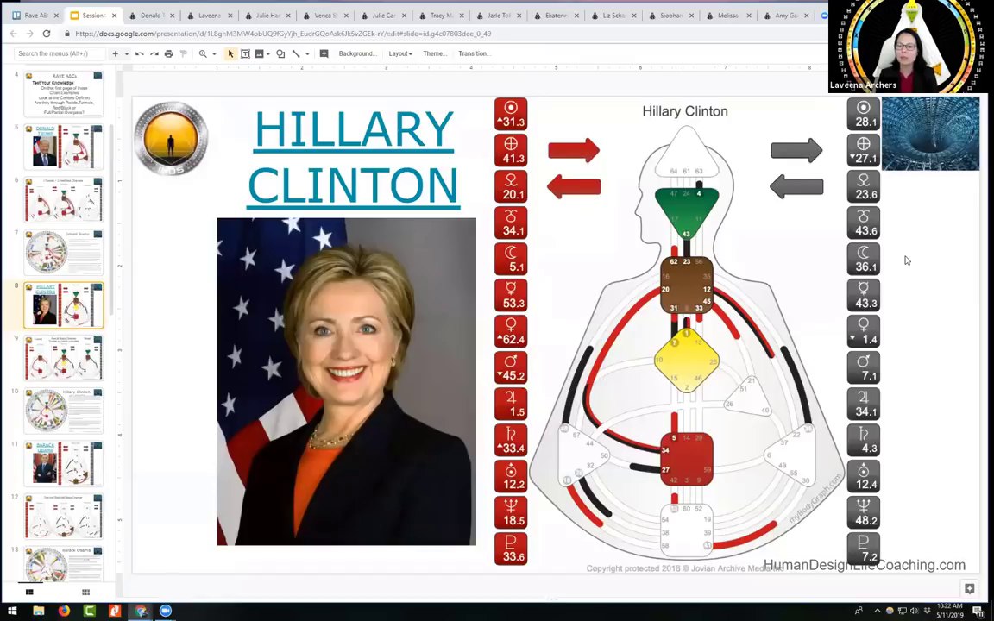
mouse_move(531, 127)
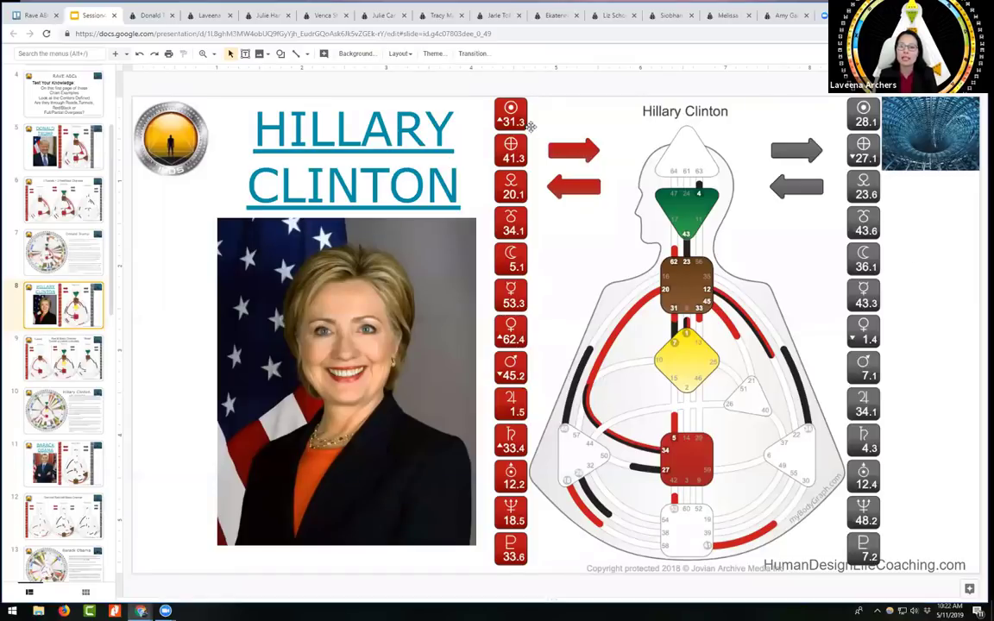
mouse_move(523, 145)
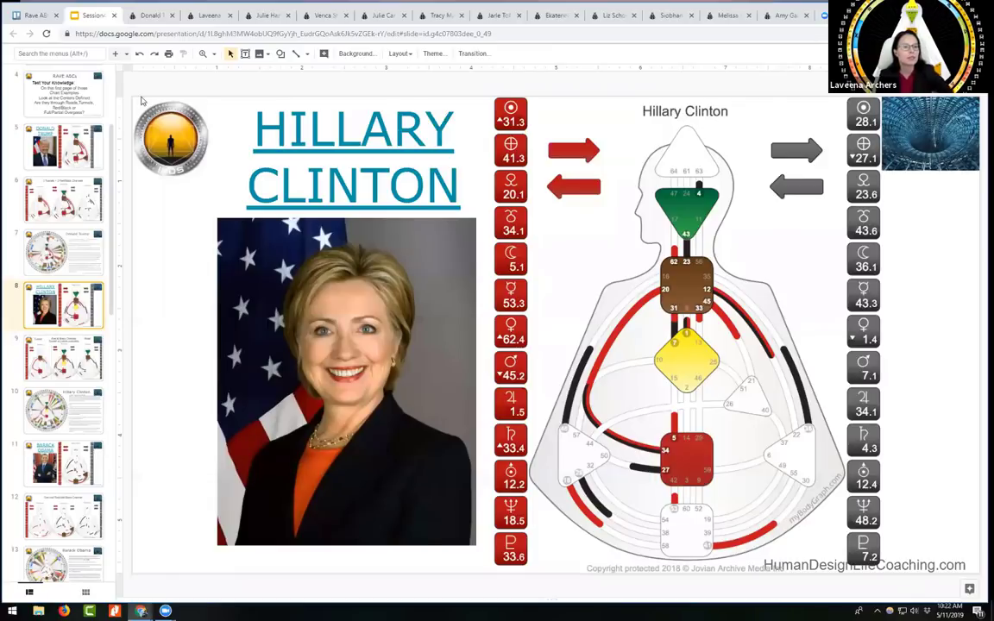
Search the myBodyGraph chart library for 'hillary' and select Hillary Clinton's chart.
left_click(150, 15)
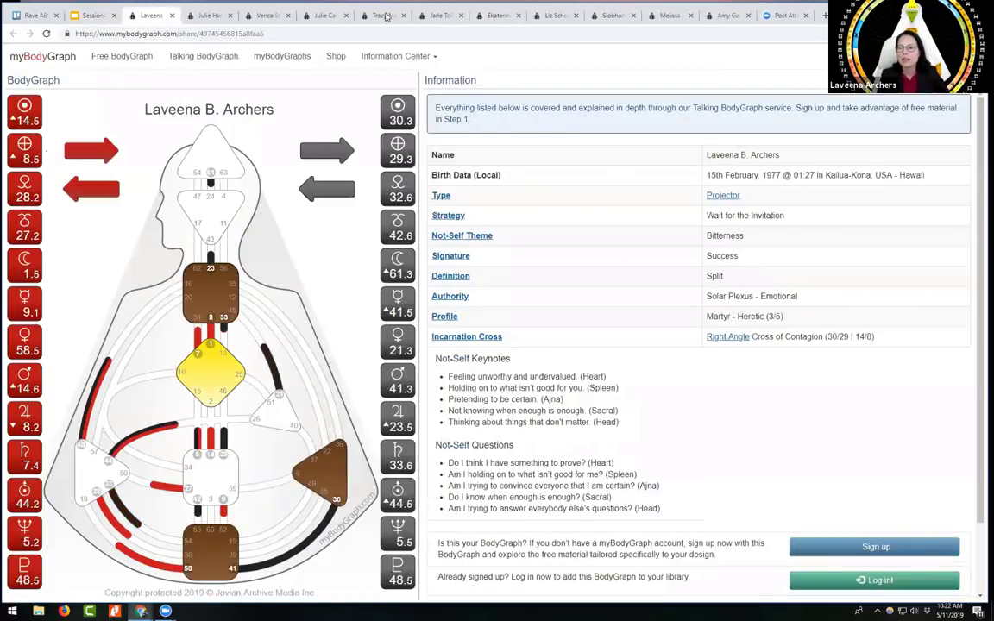
left_click(211, 156)
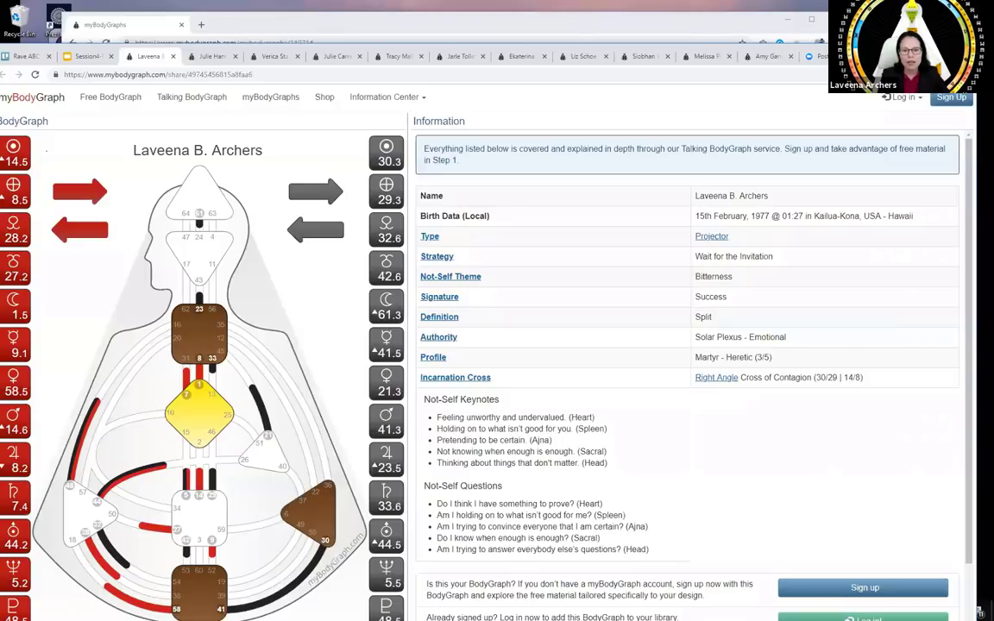
mouse_move(684, 139)
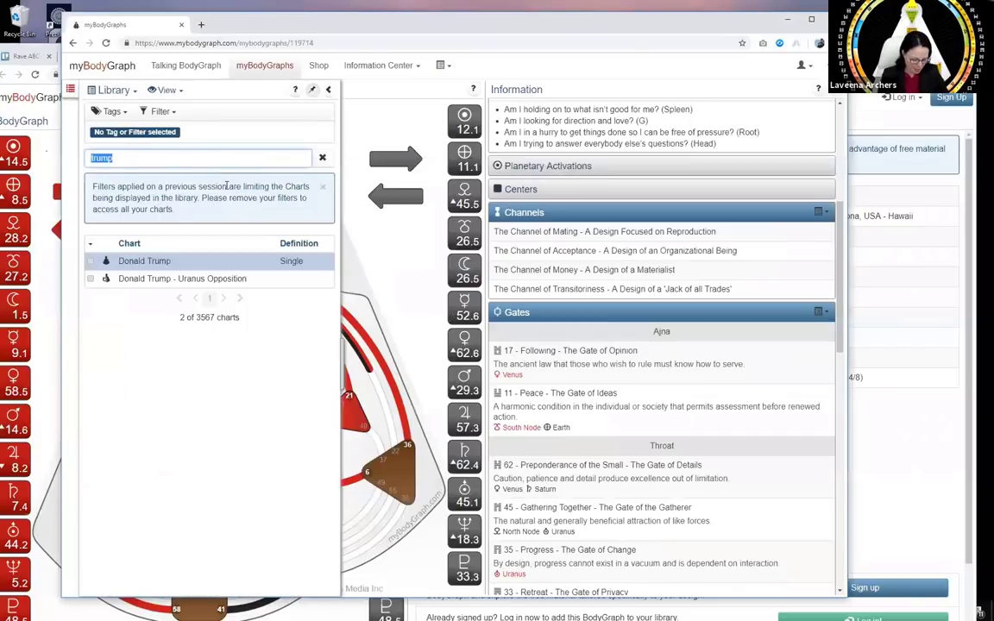
type("hillary")
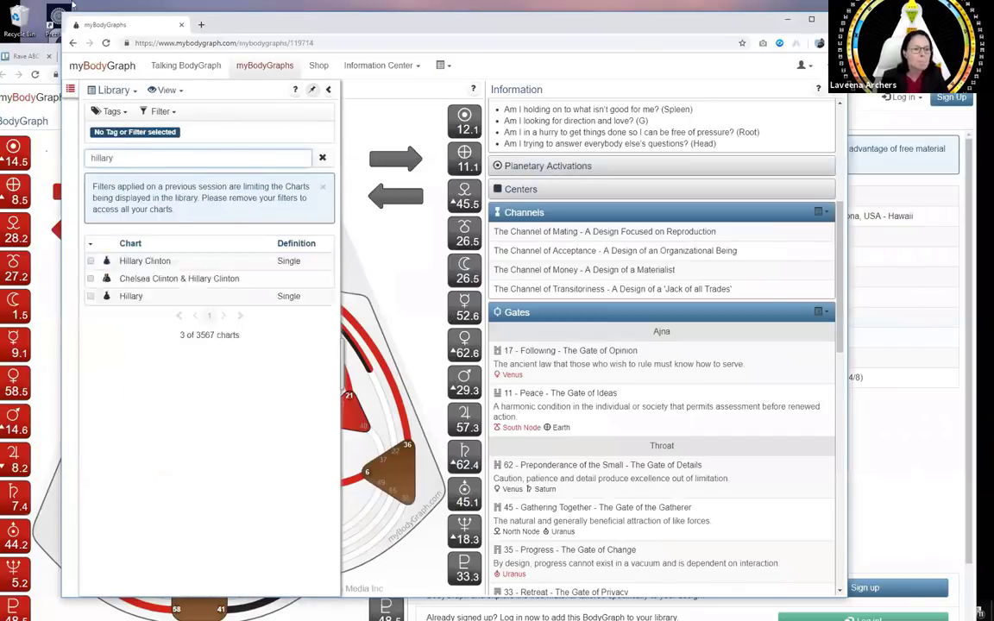
left_click(144, 260)
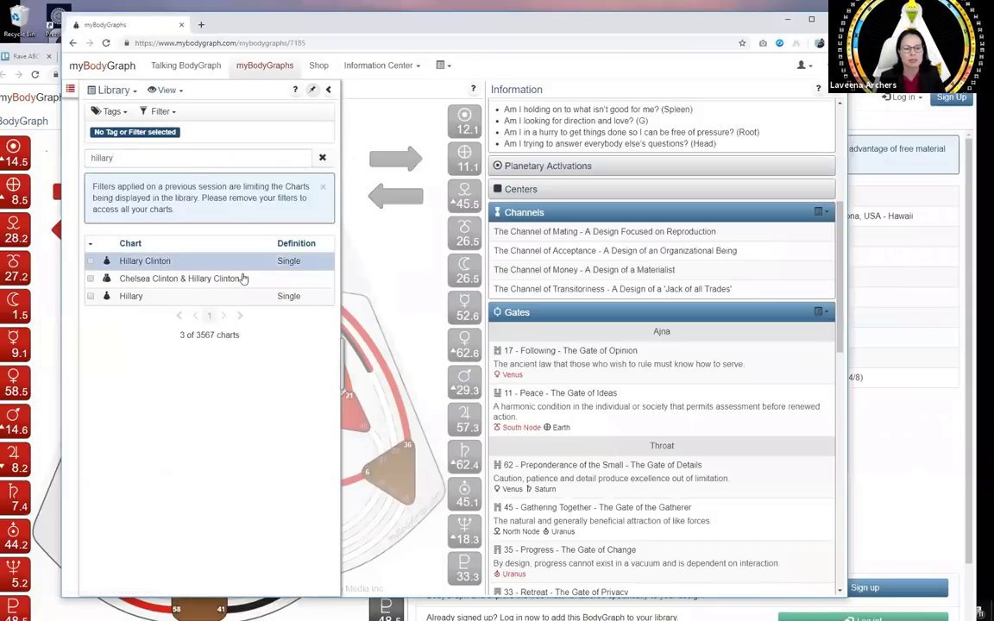
Open Hillary Clinton's chart and scroll to her Channel of Charisma (gates 20 and 34).
left_click(145, 260)
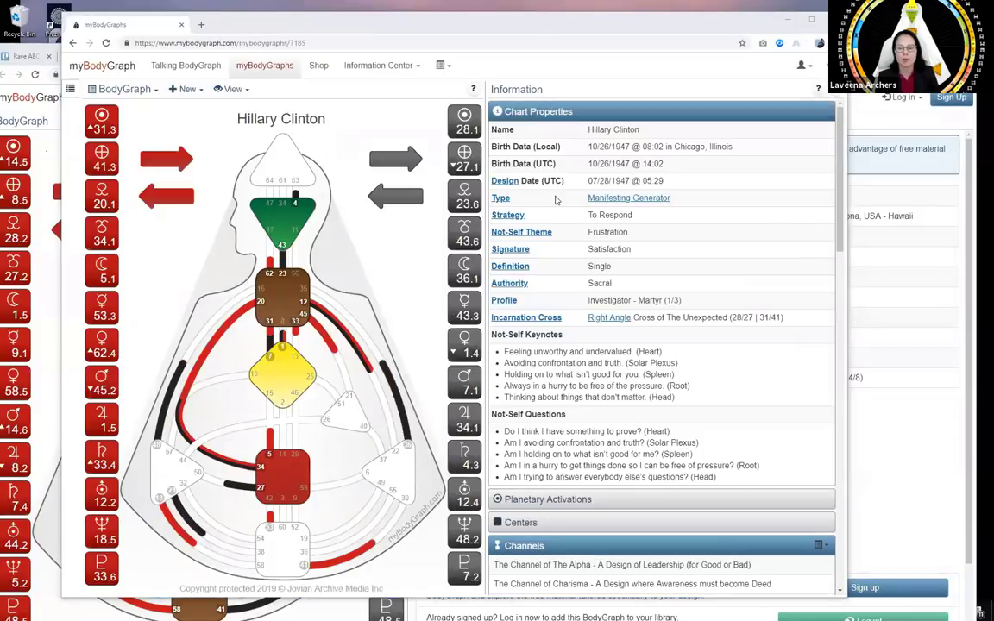
mouse_move(734, 335)
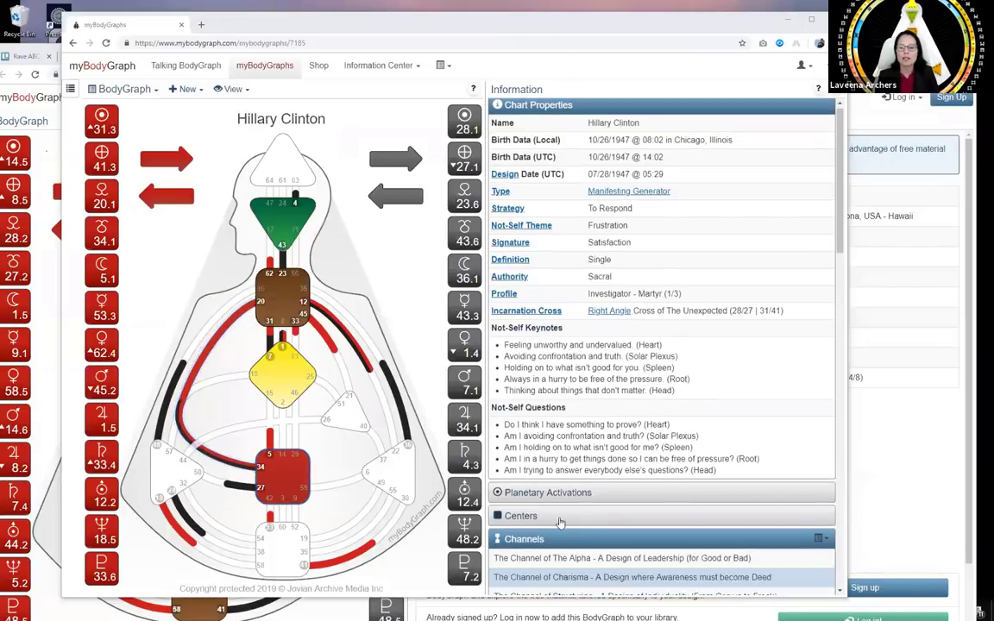
scroll("down", 3)
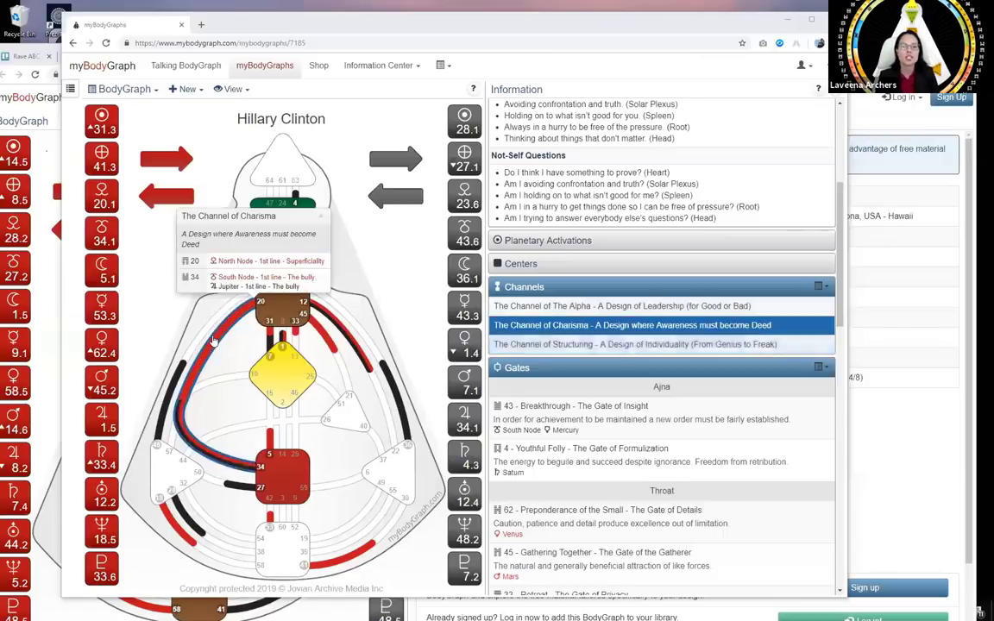
Deselect the highlighted Channel of Charisma on Hillary Clinton's bodygraph.
left_click(634, 343)
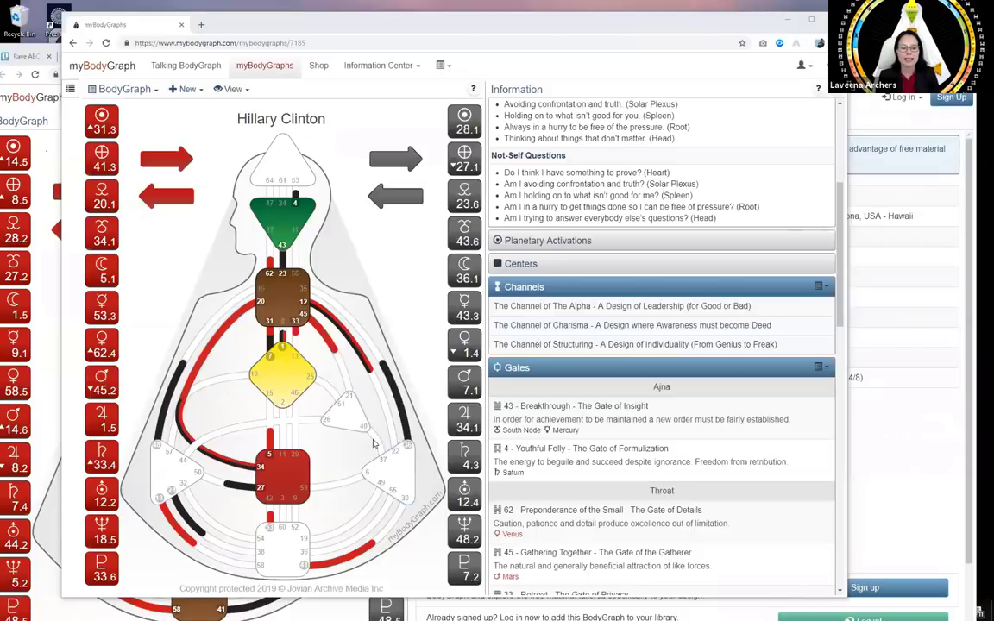
mouse_move(283, 473)
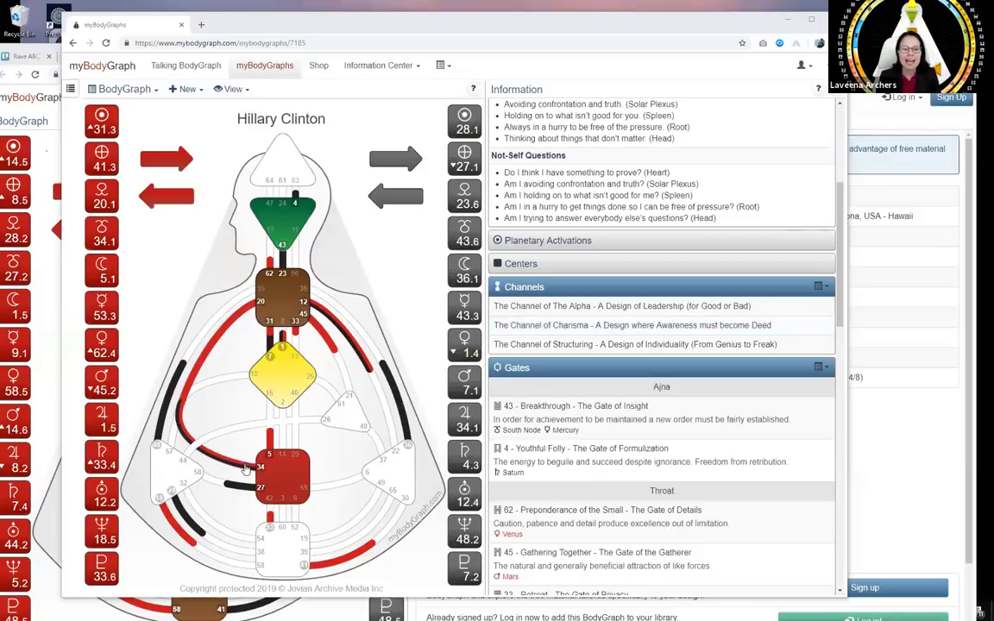
left_click(631, 324)
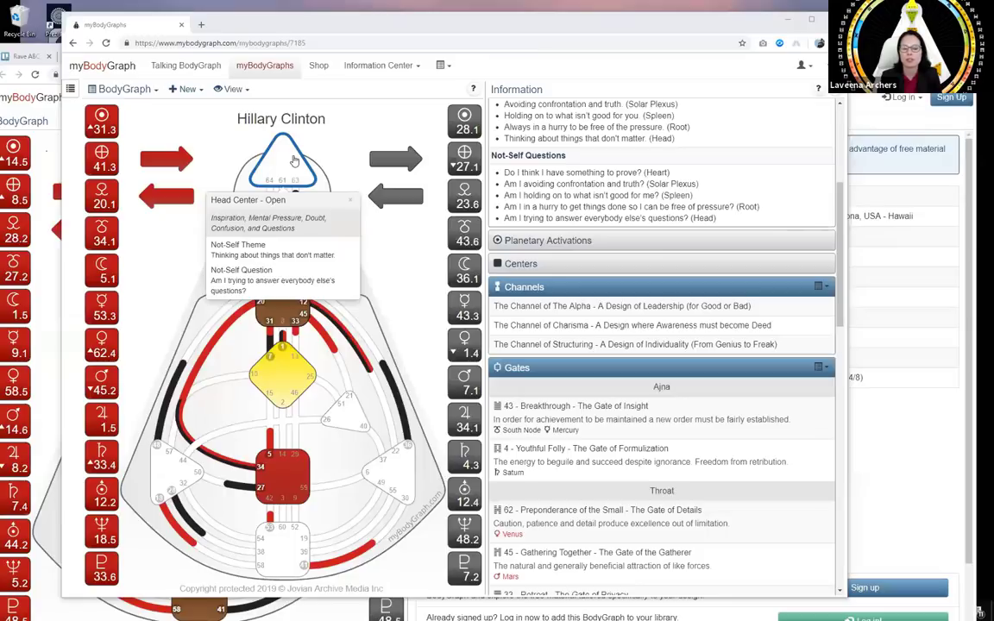
mouse_move(293, 157)
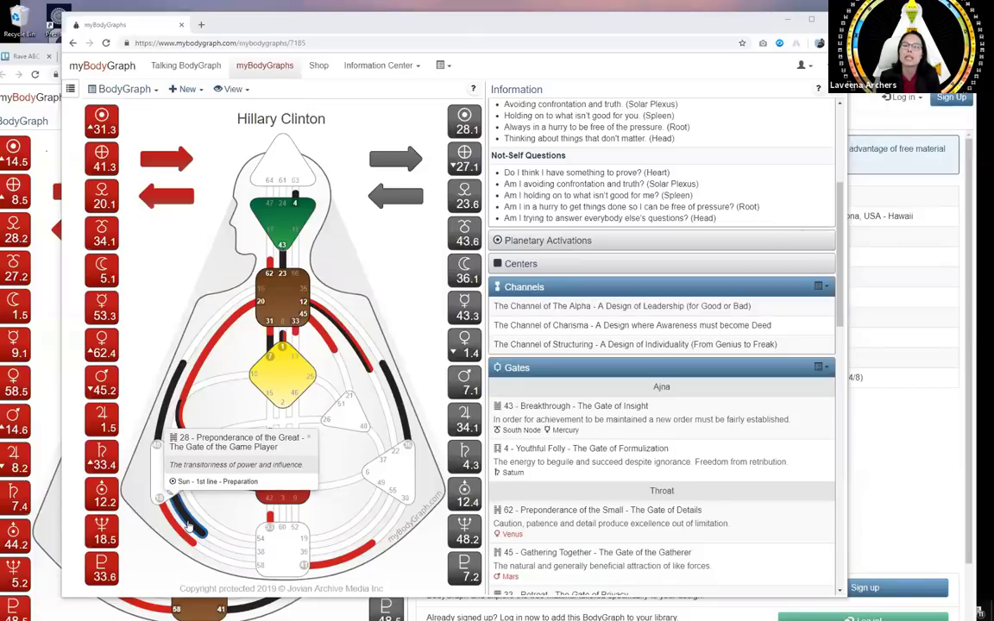
mouse_move(281, 474)
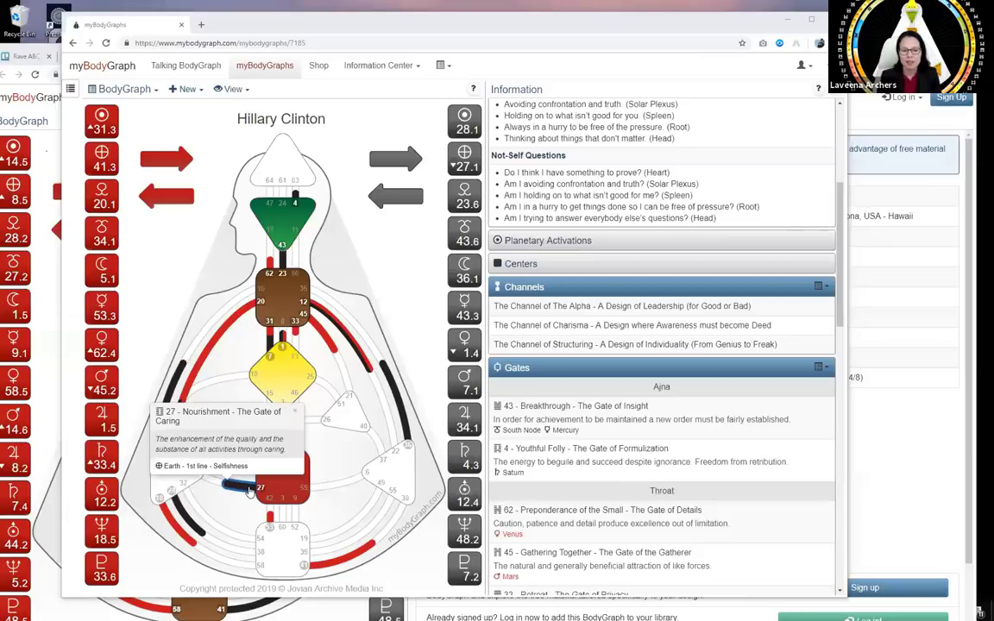
mouse_move(353, 218)
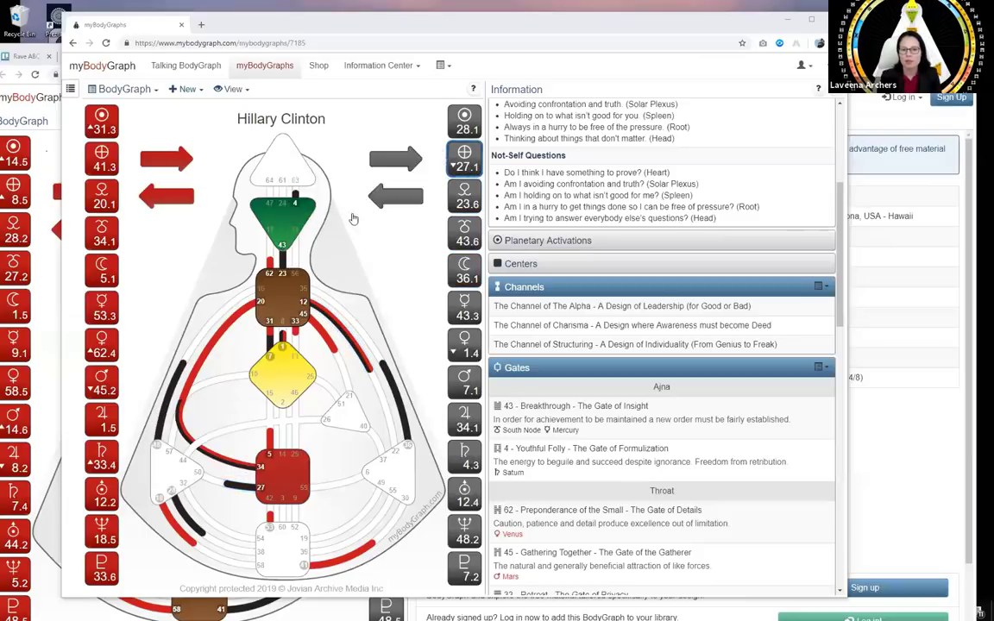
Show the detailed reading for Hillary Clinton's Sun in gate 31.3, Influence, Selectivity.
left_click(465, 159)
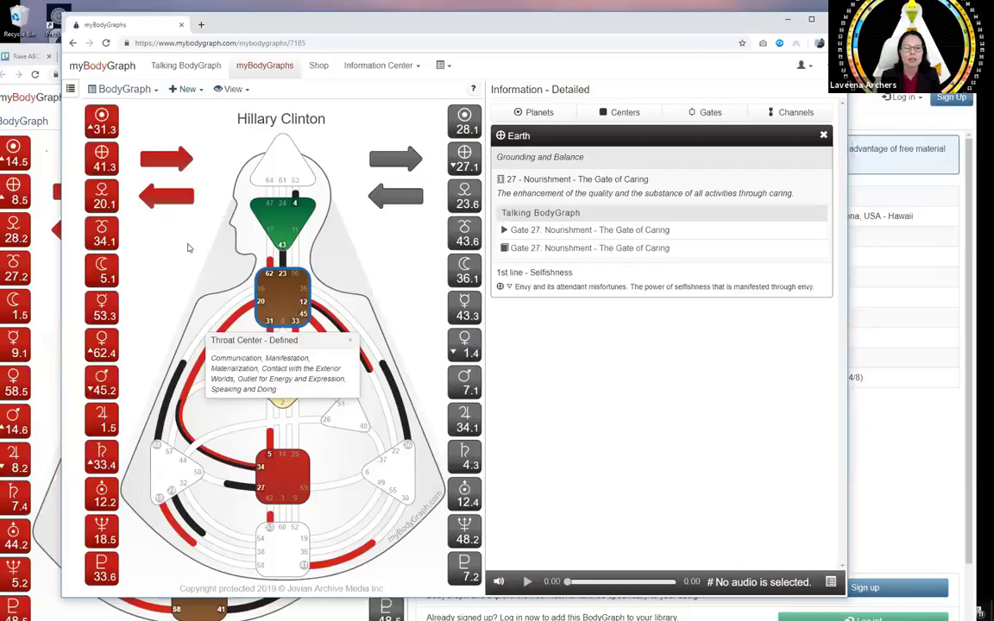
left_click(102, 121)
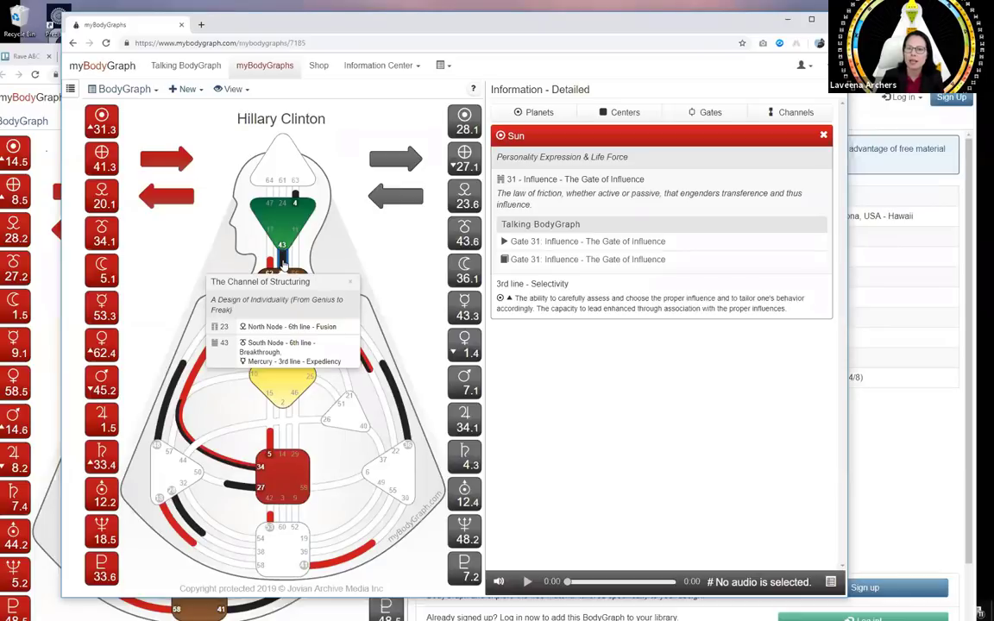
mouse_move(389, 427)
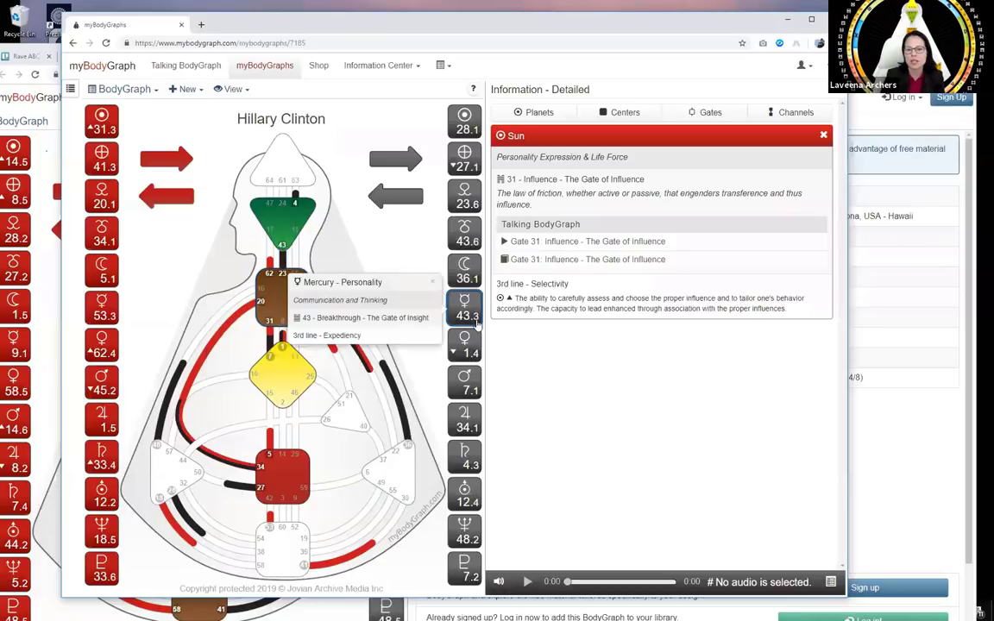
mouse_move(437, 272)
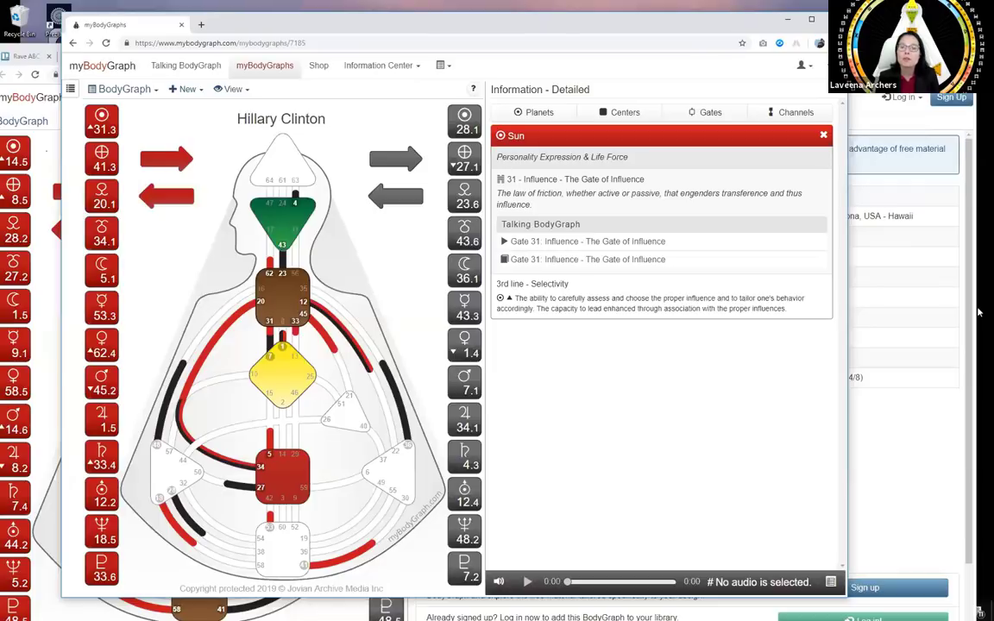
mouse_move(762, 314)
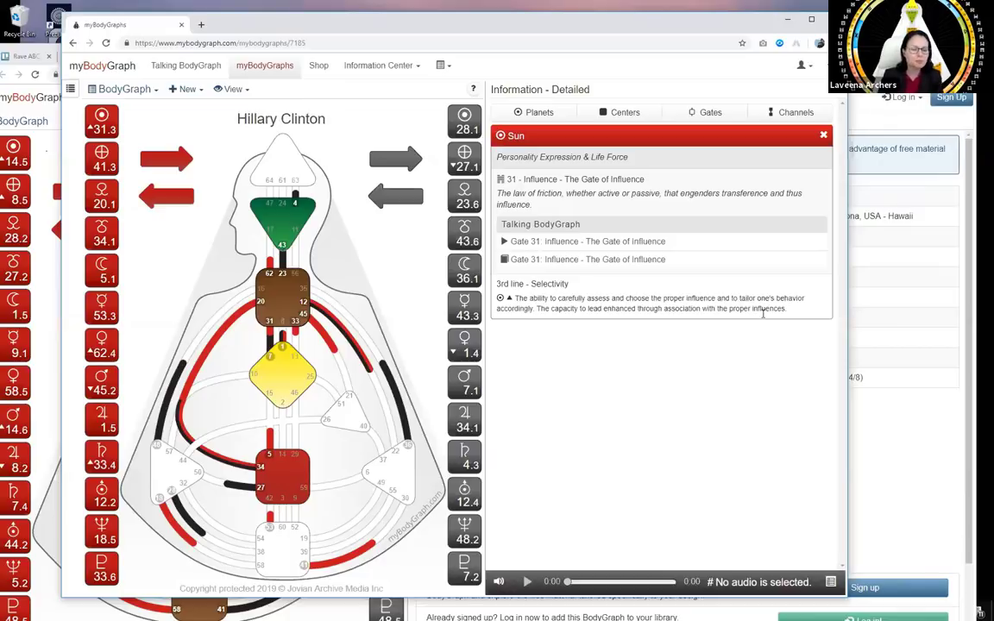
mouse_move(285, 208)
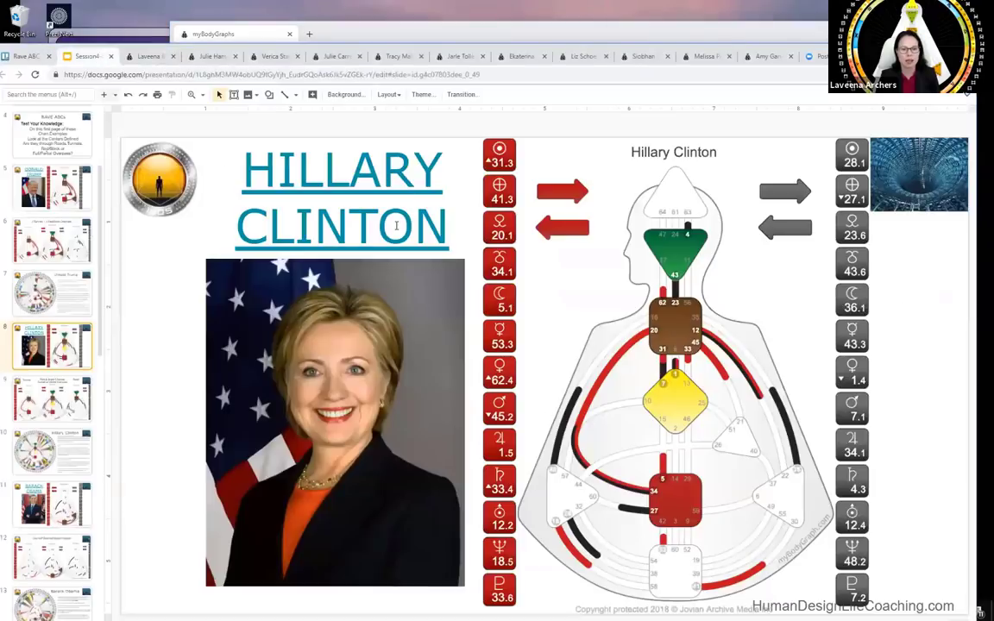
Go to slide 11, the Barack Obama photo and bodygraph slide.
scroll("down", 3)
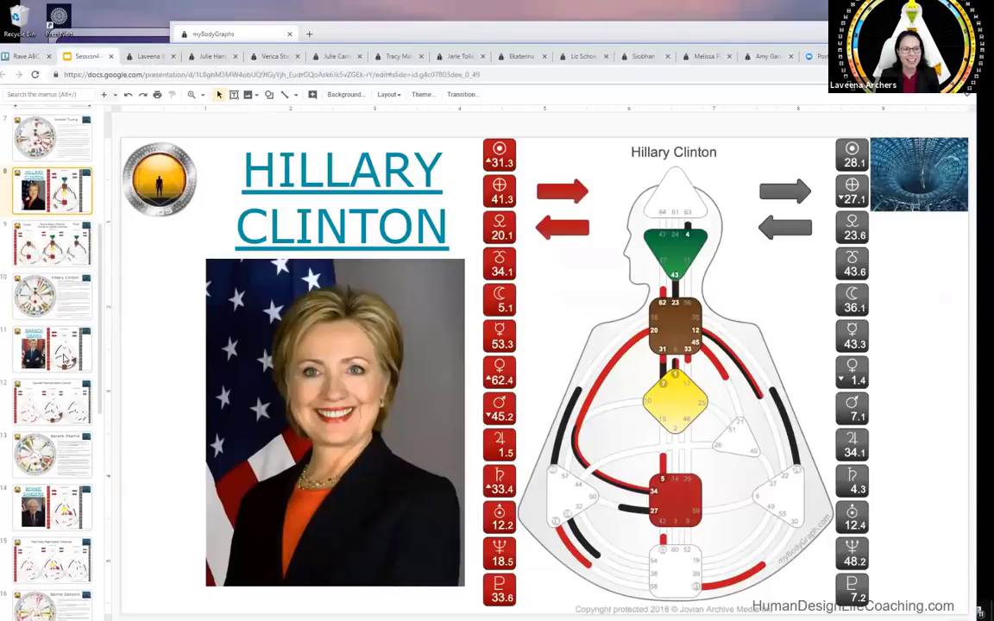
left_click(51, 350)
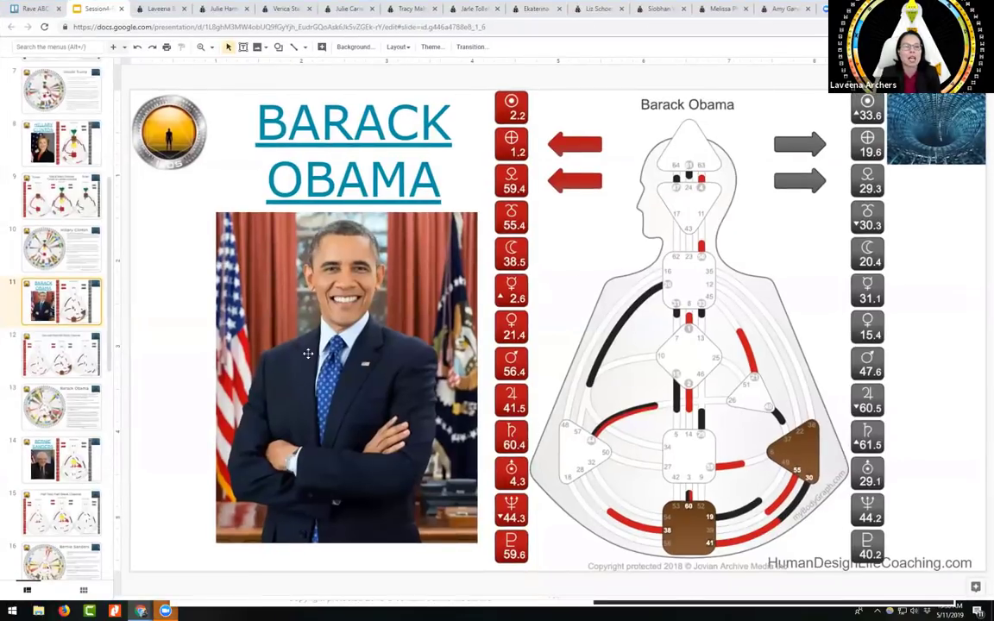
mouse_move(199, 434)
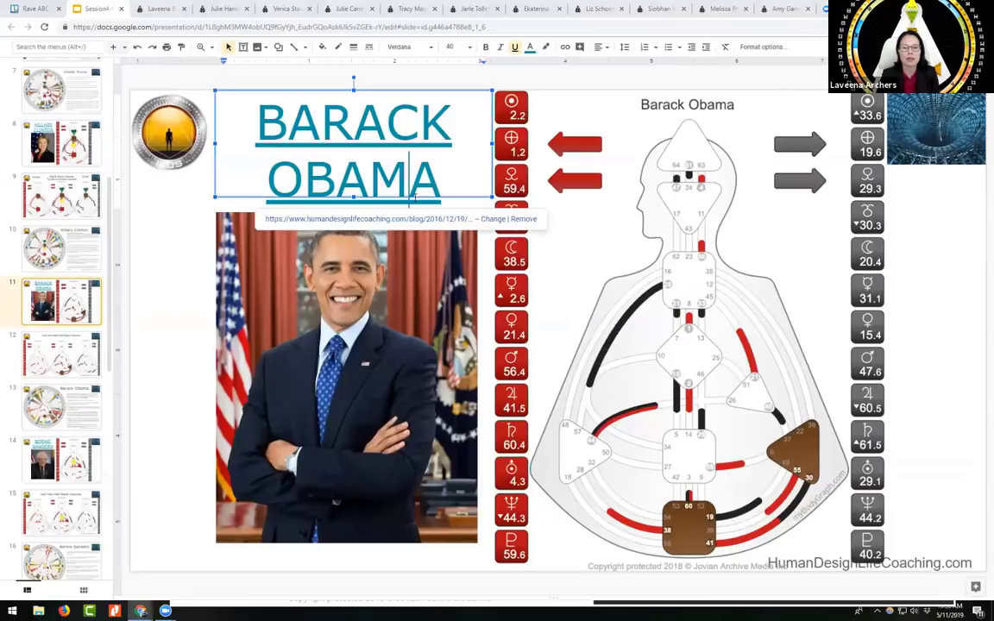
mouse_move(384, 226)
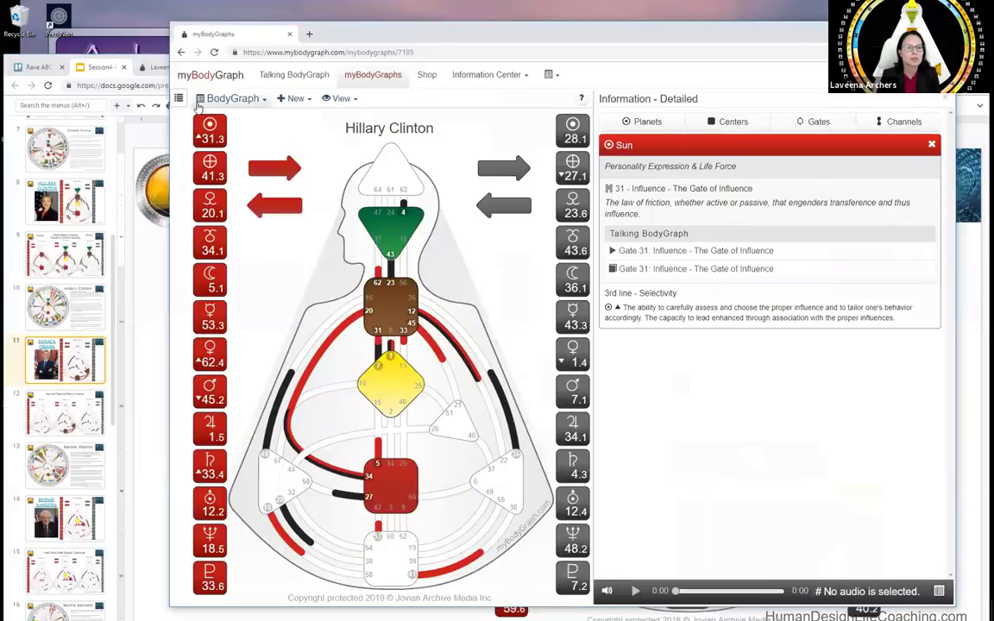
Search the chart library for 'bara' and open Barack Obama's chart.
left_click(178, 98)
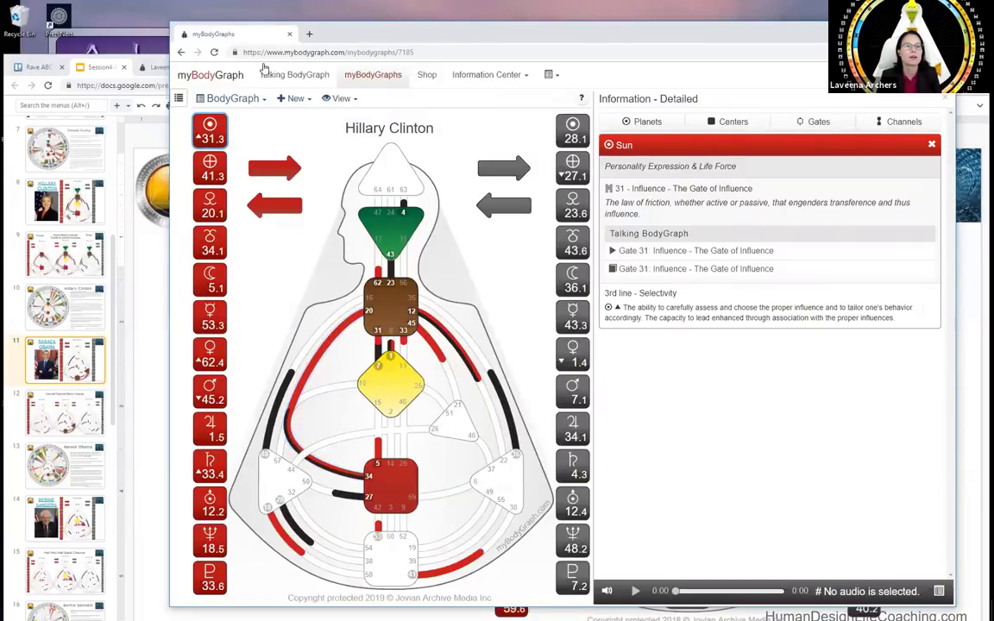
left_click(232, 99)
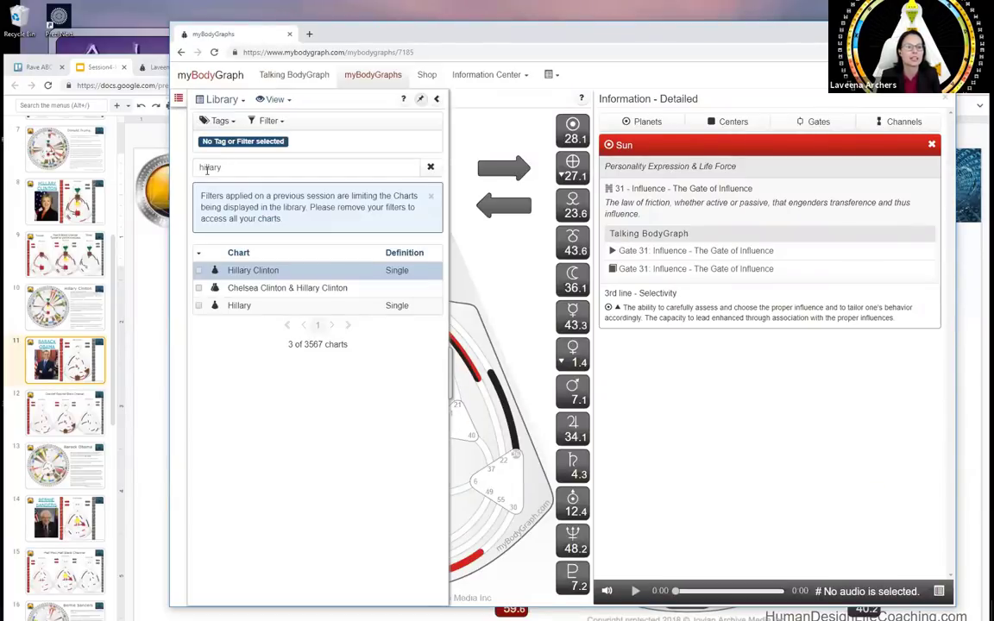
type("bad")
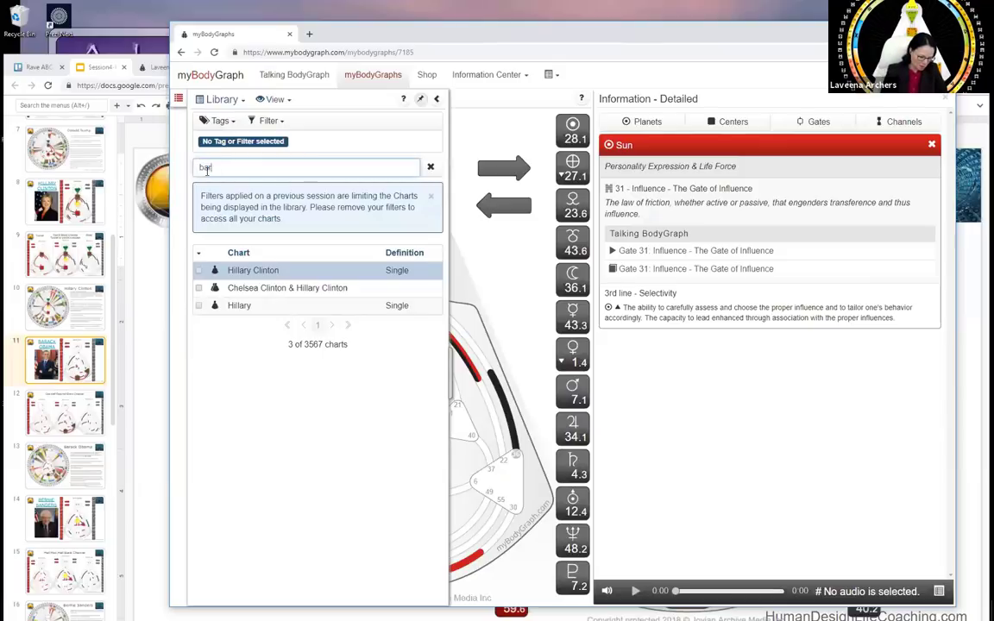
type("ra")
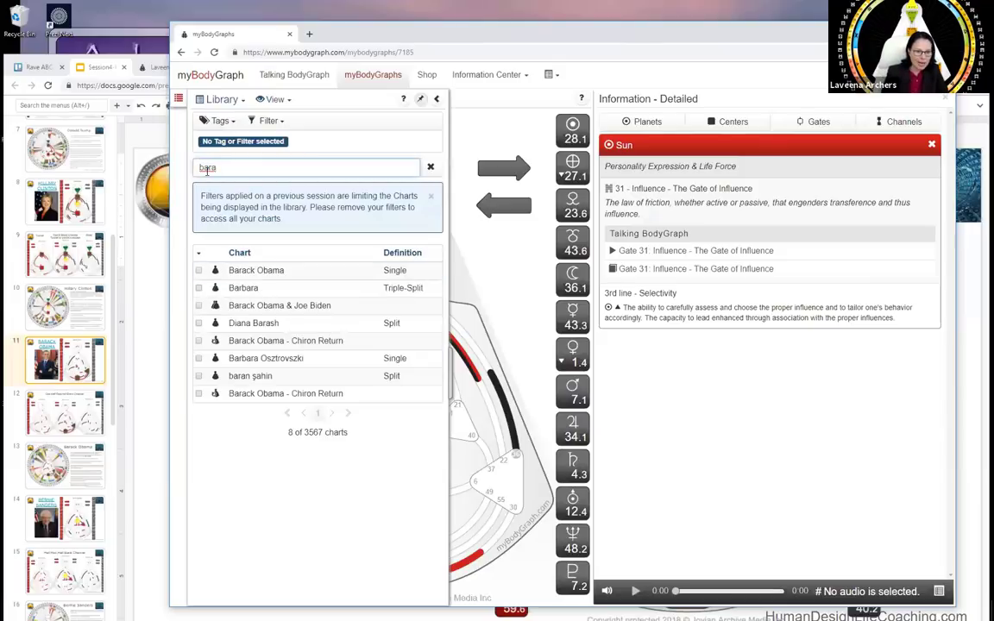
left_click(255, 270)
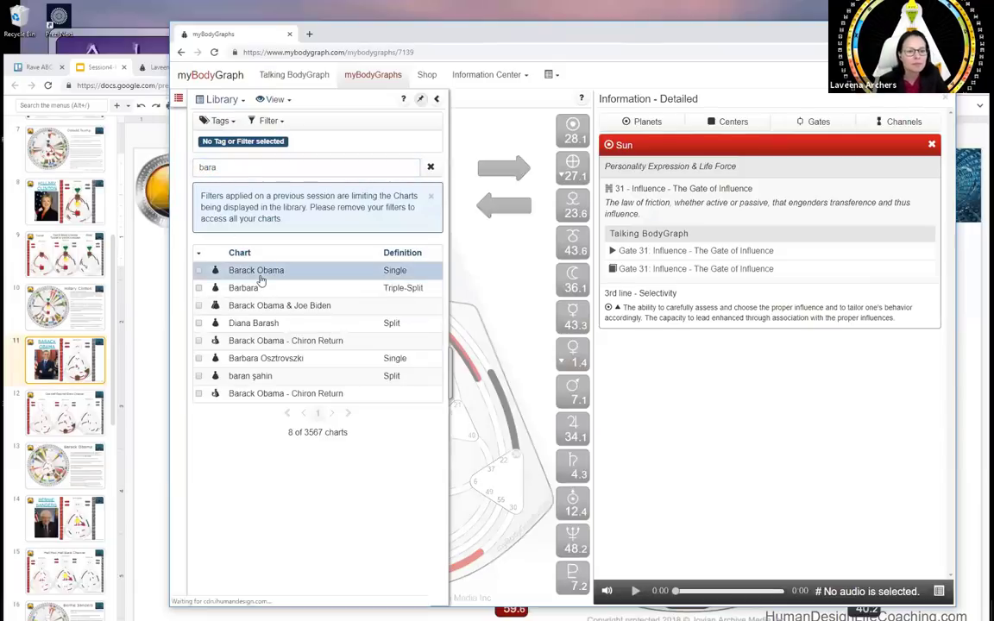
left_click(255, 270)
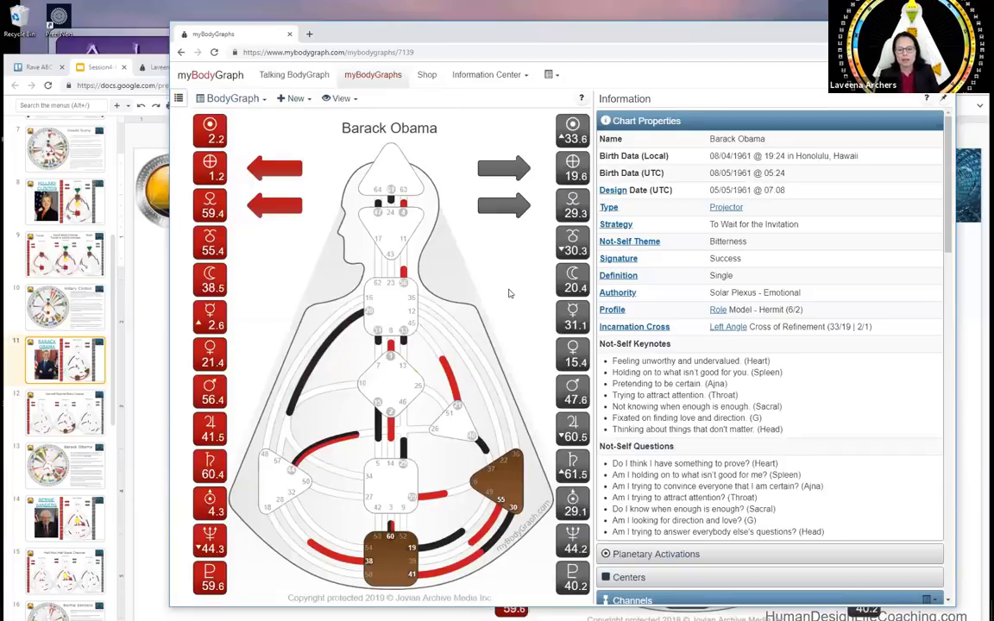
mouse_move(505, 261)
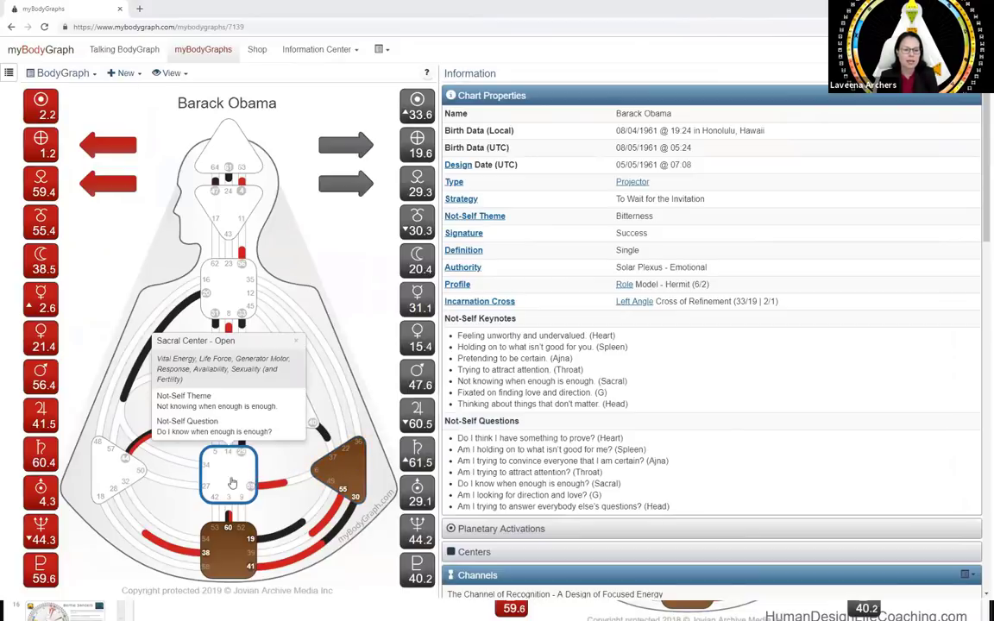
mouse_move(228, 482)
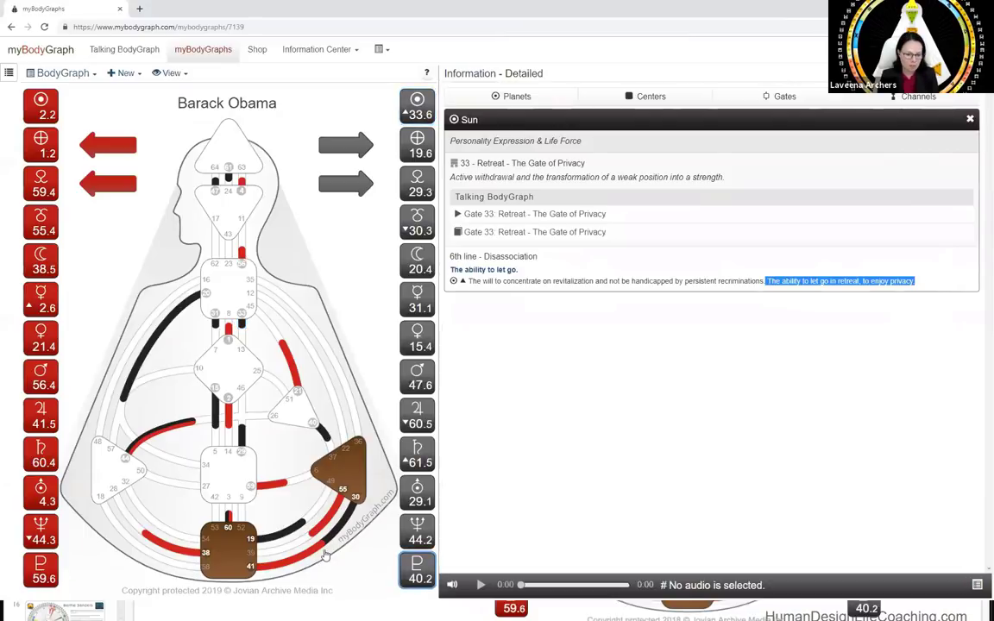
mouse_move(325, 557)
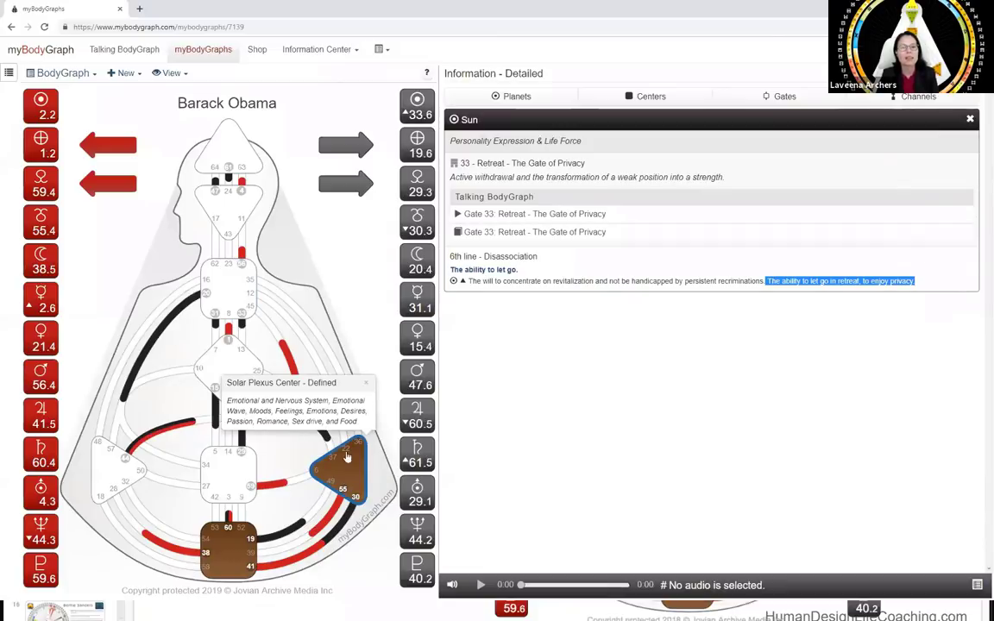
mouse_move(242, 326)
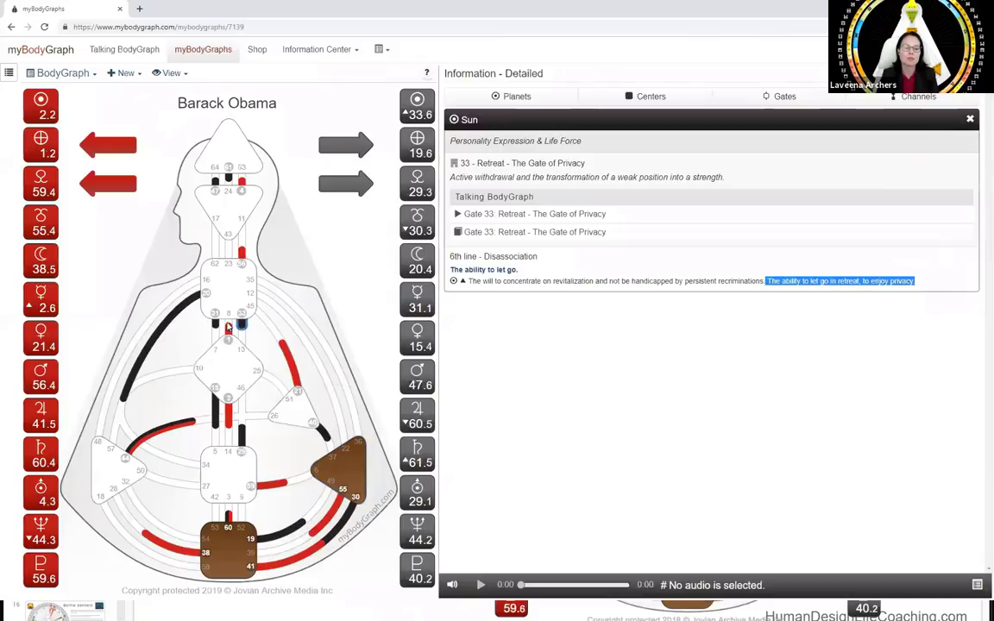
mouse_move(166, 430)
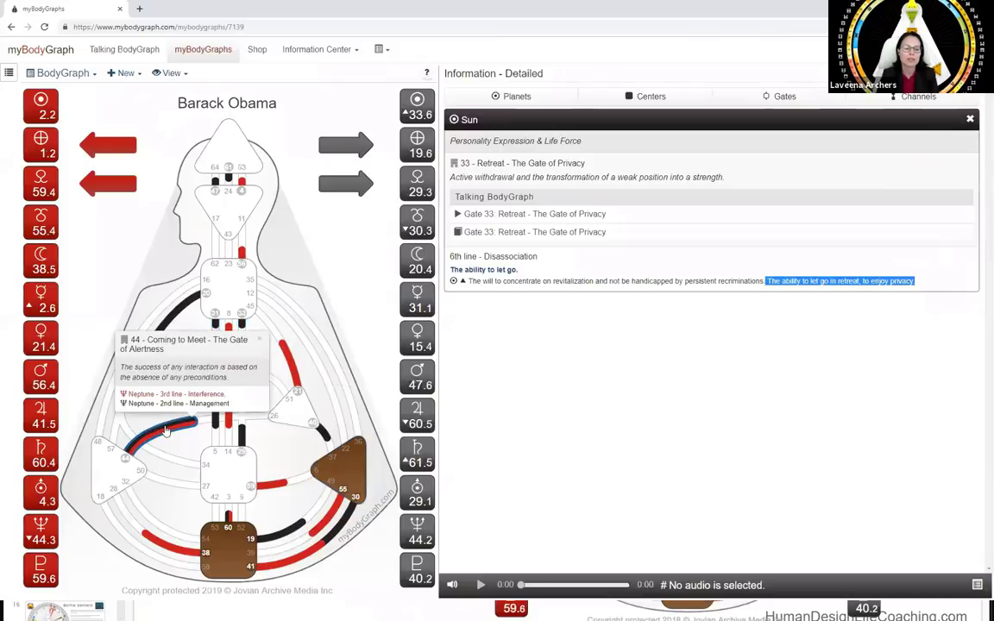
mouse_move(296, 380)
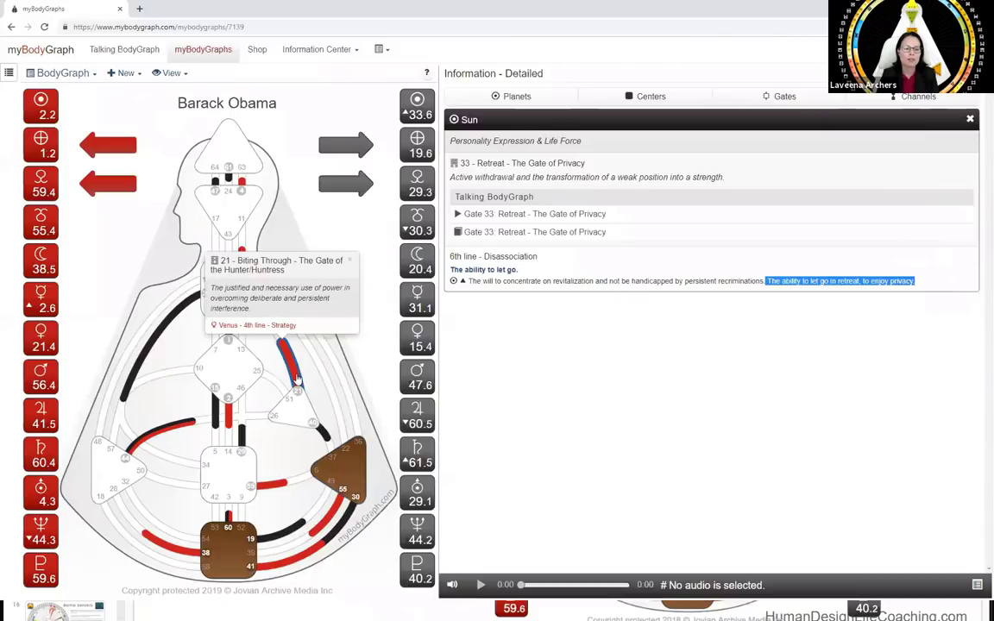
mouse_move(280, 462)
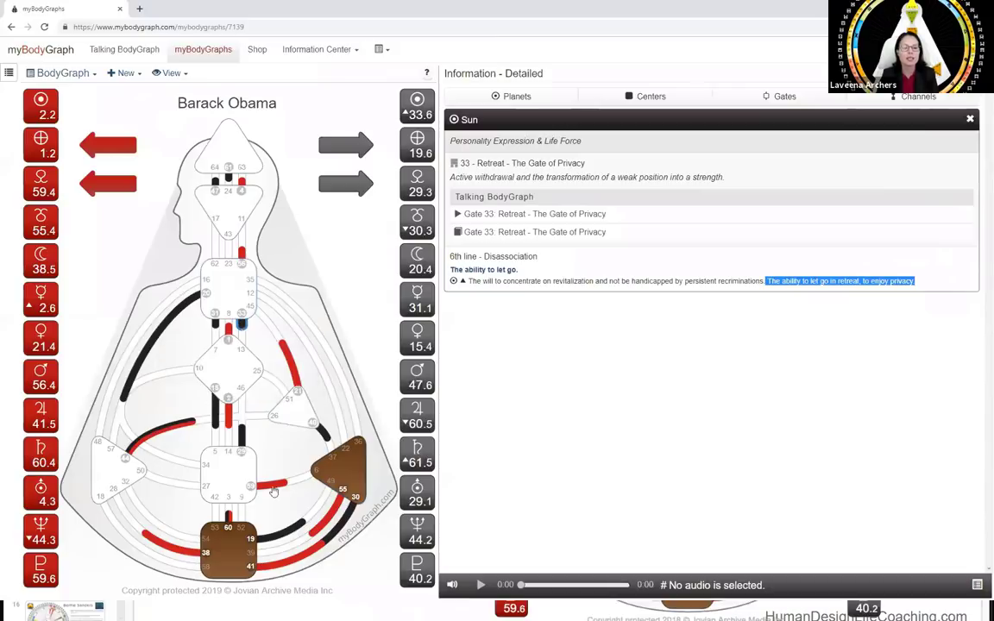
mouse_move(250, 540)
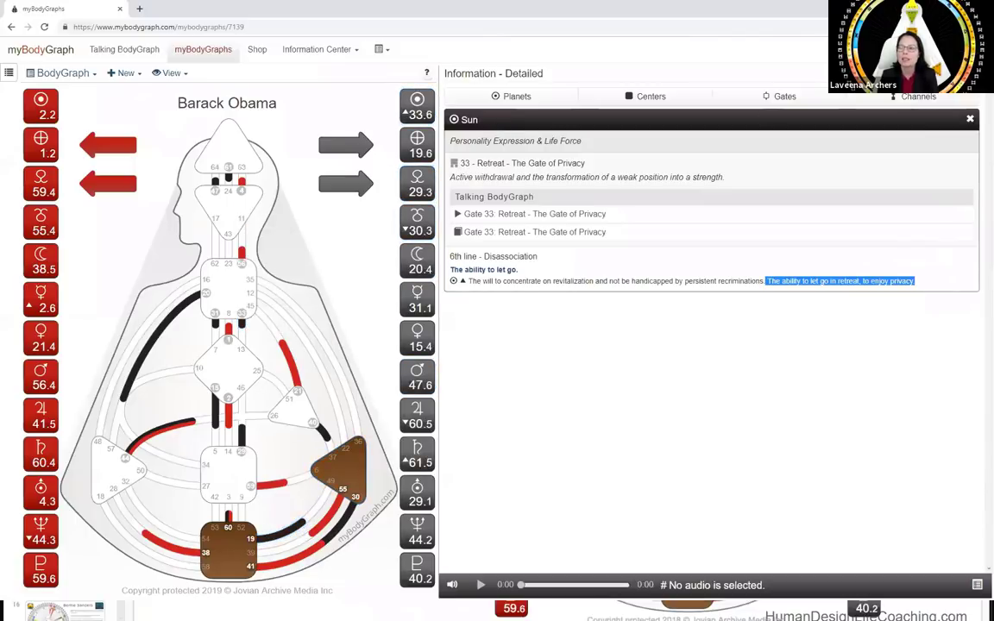
Close the Sun gate details to show Obama's chart properties and not-self keynotes.
left_click(969, 119)
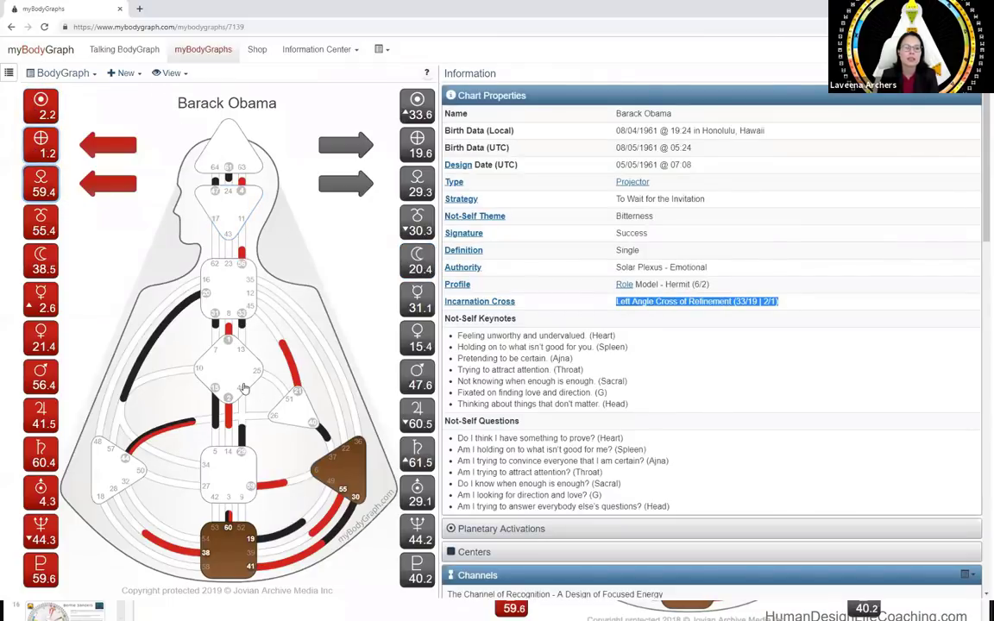
left_click(228, 372)
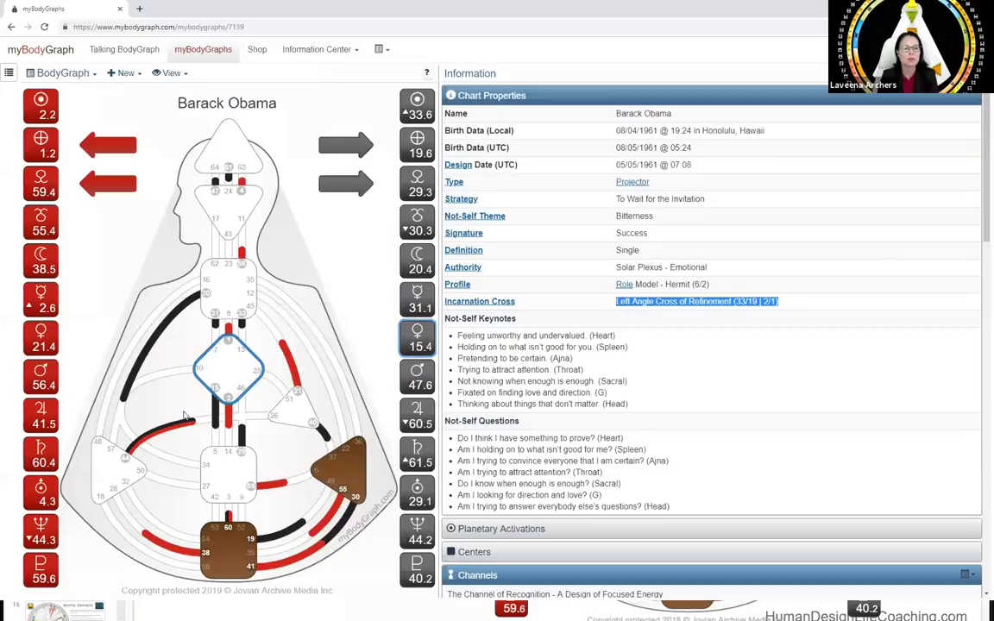
mouse_move(215, 414)
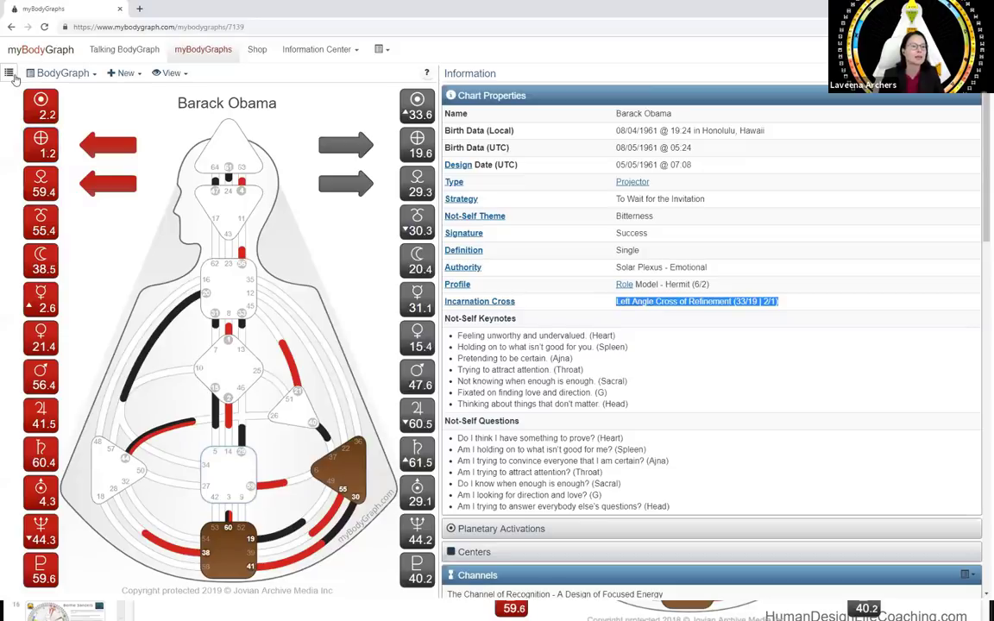
mouse_move(177, 11)
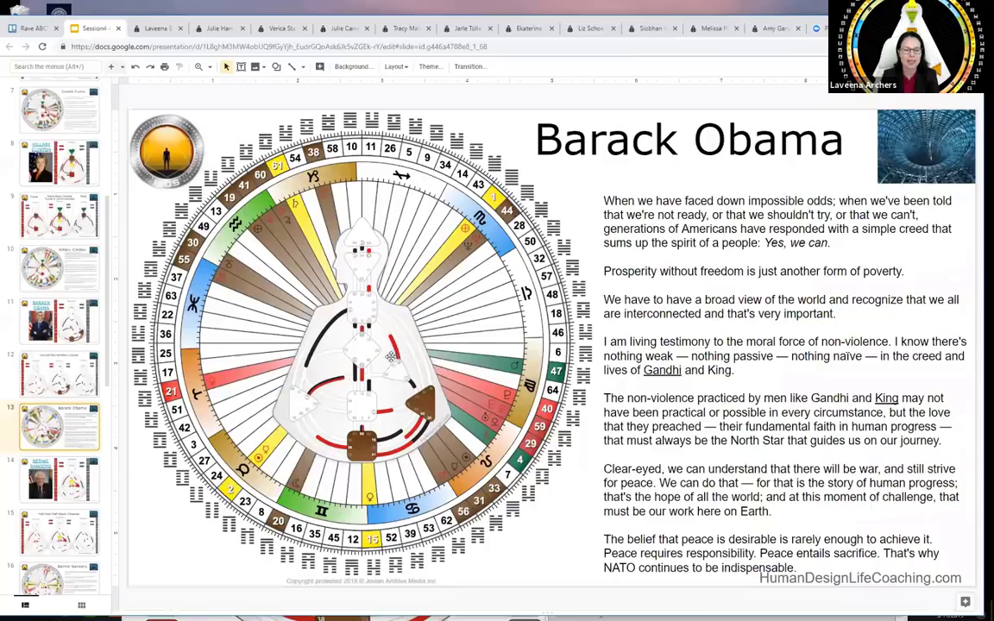
mouse_move(391, 349)
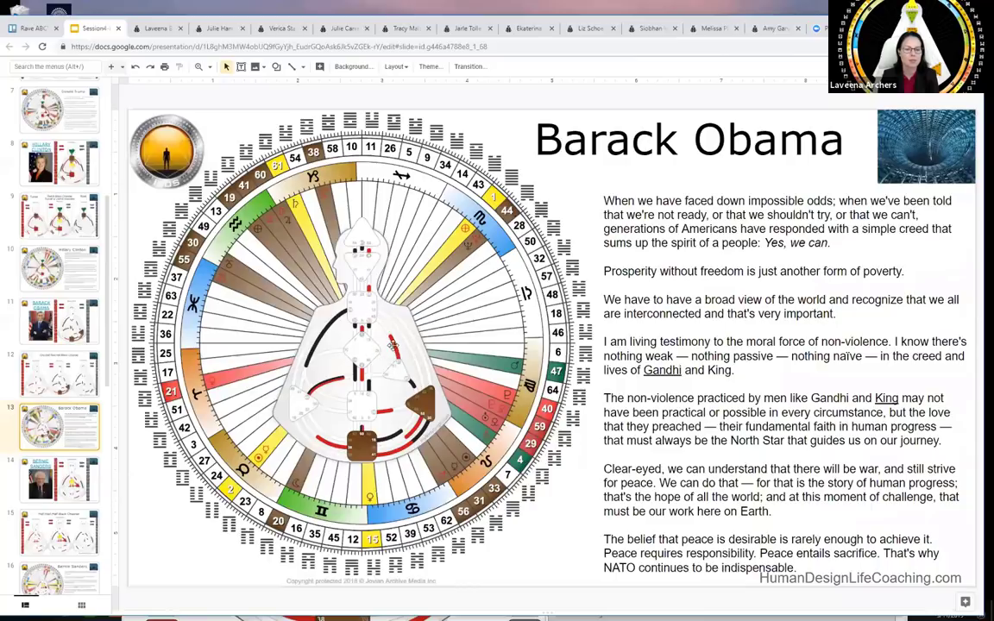
mouse_move(407, 352)
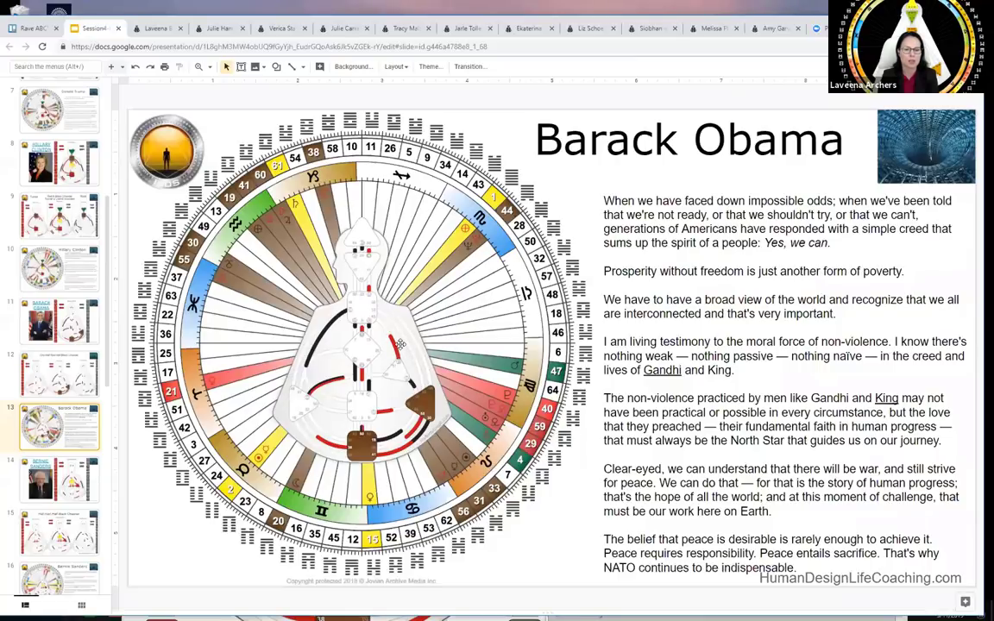
mouse_move(405, 349)
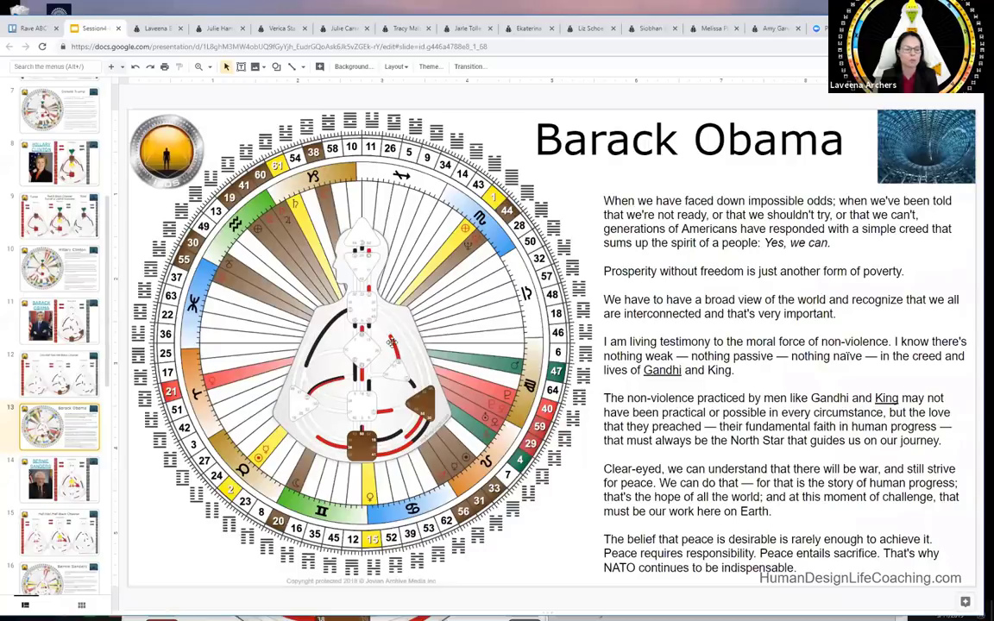
Select a later slide in the filmstrip, landing on the Bernie Sanders slide.
left_click(60, 480)
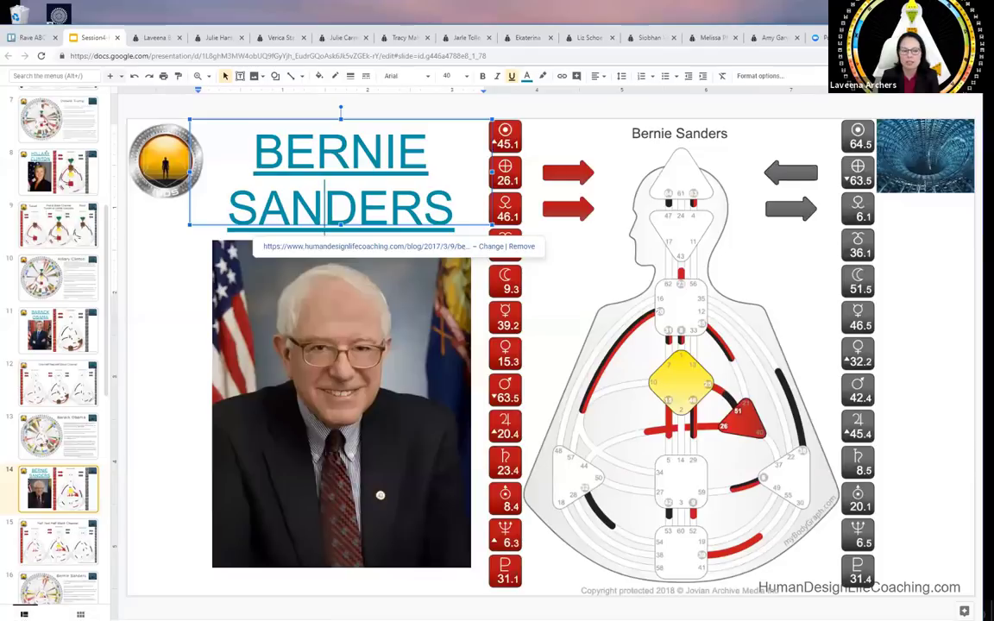
Select the slide 11 Barack Obama photo slide, then another filmstrip slide.
left_click(57, 330)
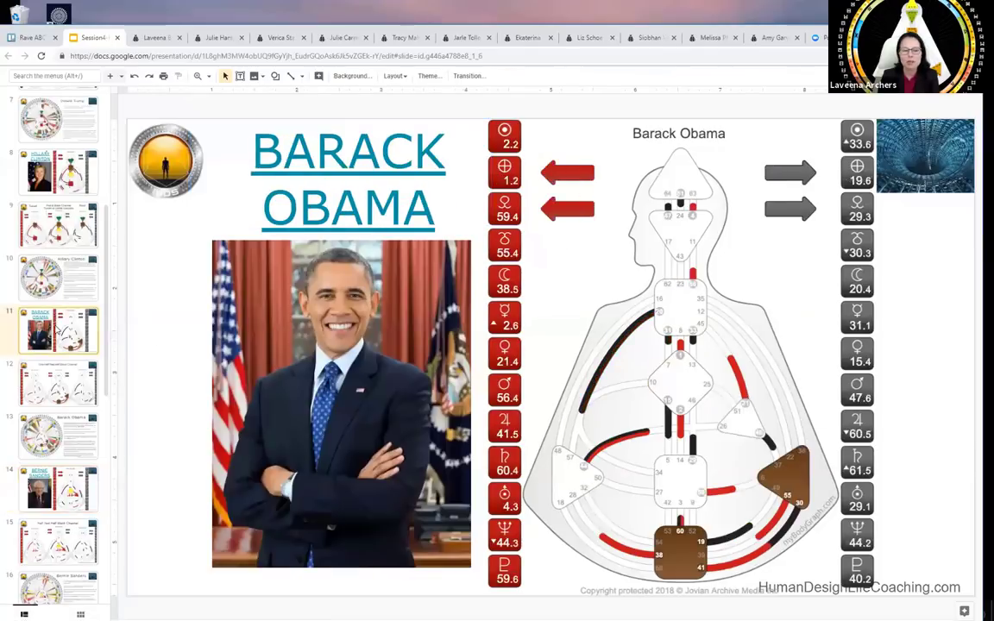
left_click(57, 489)
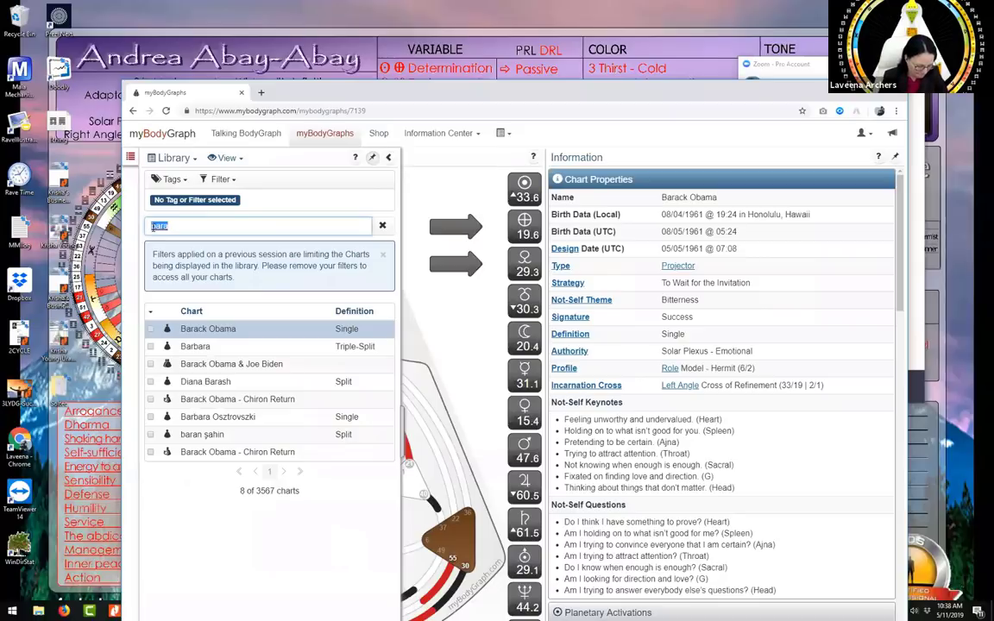
Search the chart library for 'bernie sander' to find Bernie Sanders' chart.
type("bernie sand")
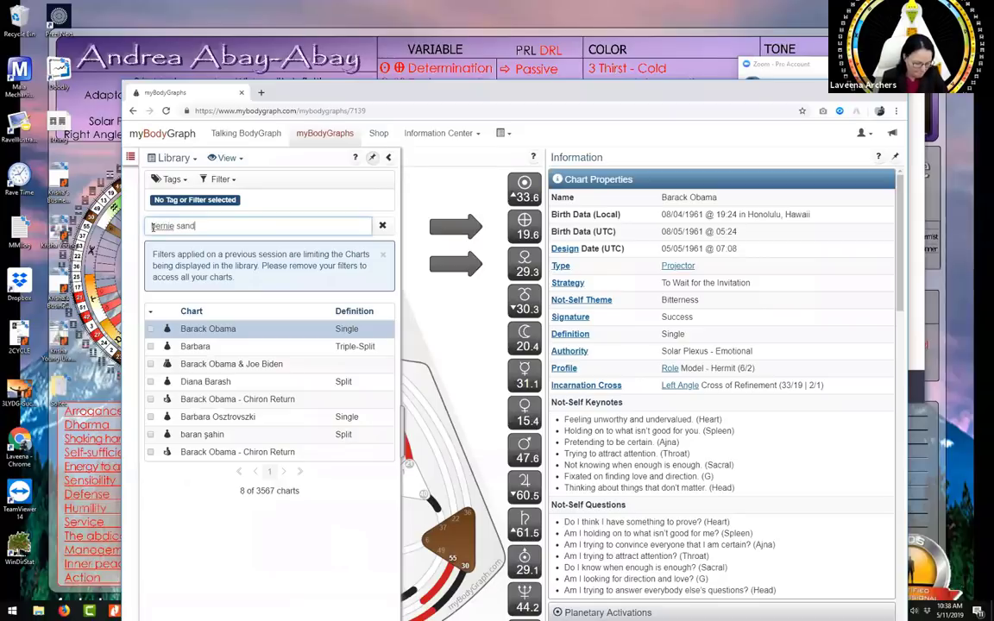
type("er")
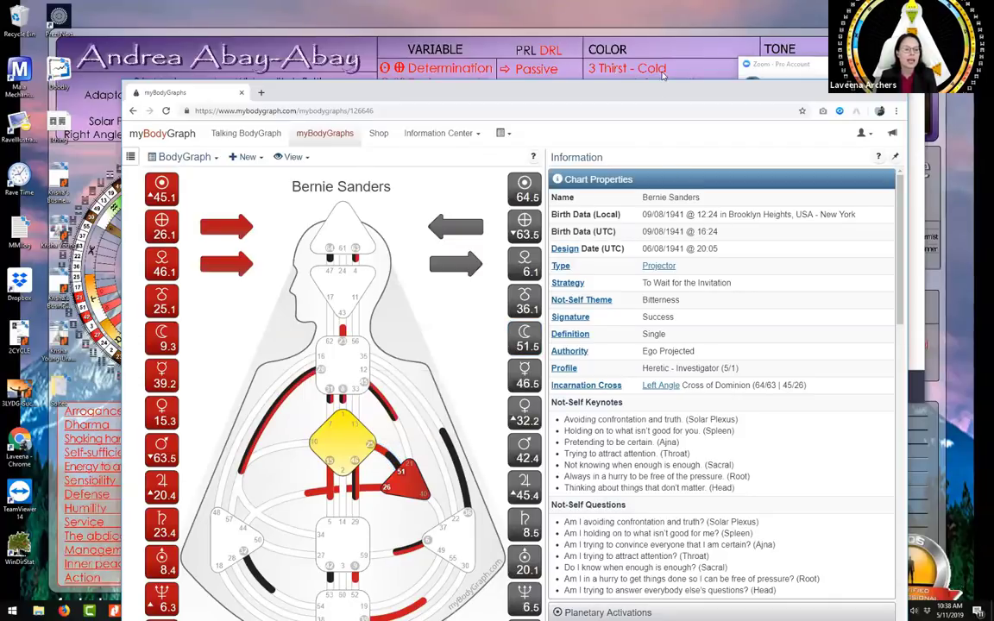
left_click(785, 23)
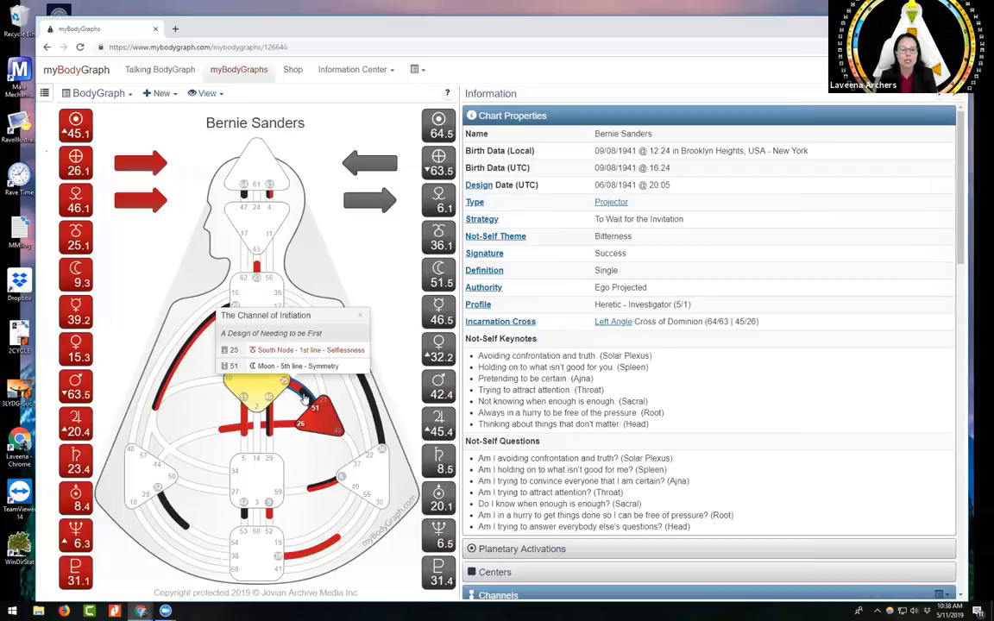
mouse_move(301, 395)
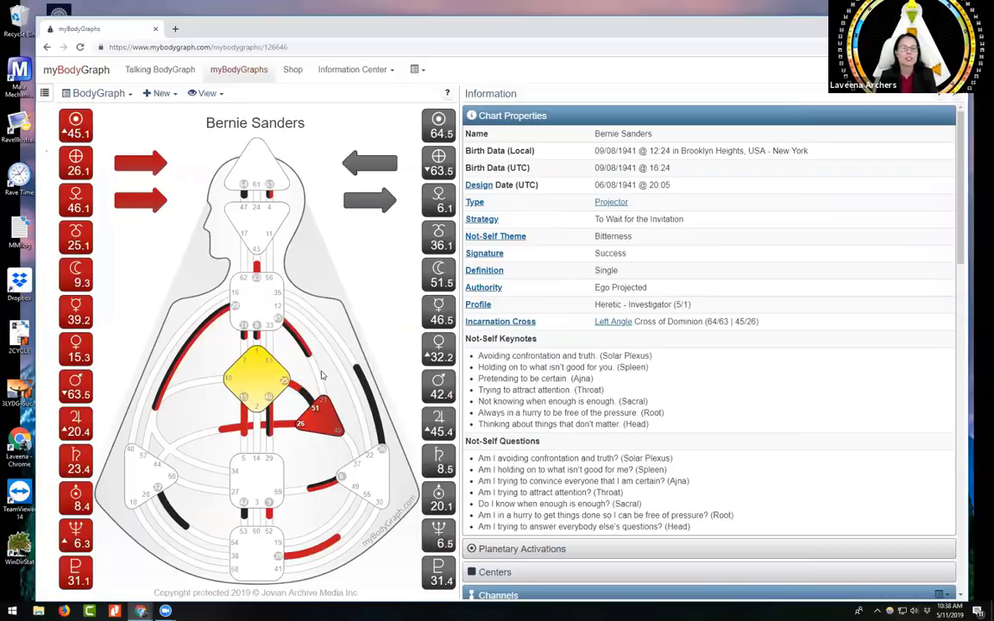
mouse_move(331, 369)
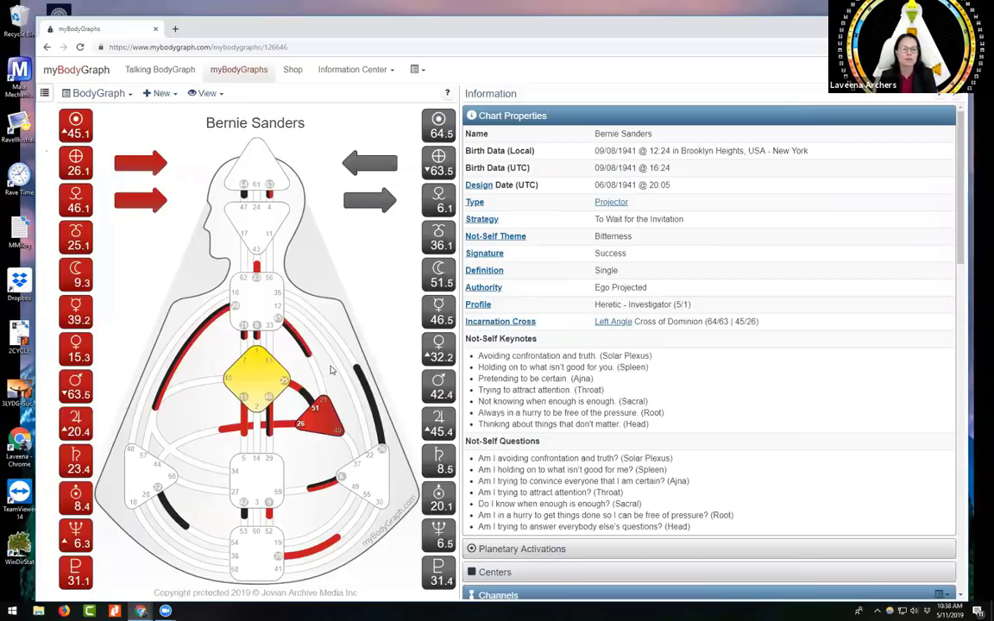
mouse_move(296, 329)
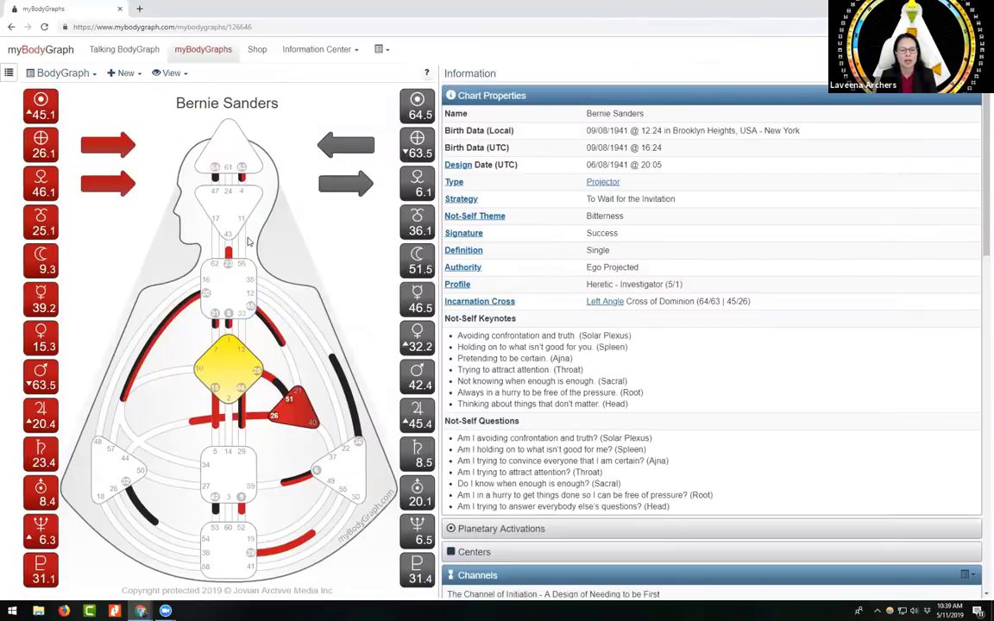
mouse_move(264, 325)
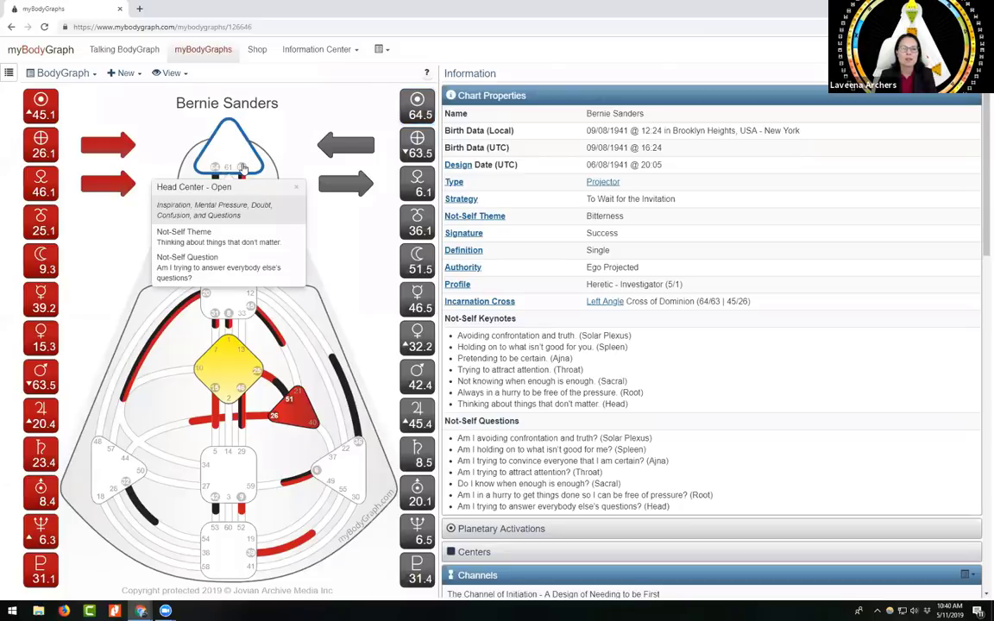
mouse_move(239, 159)
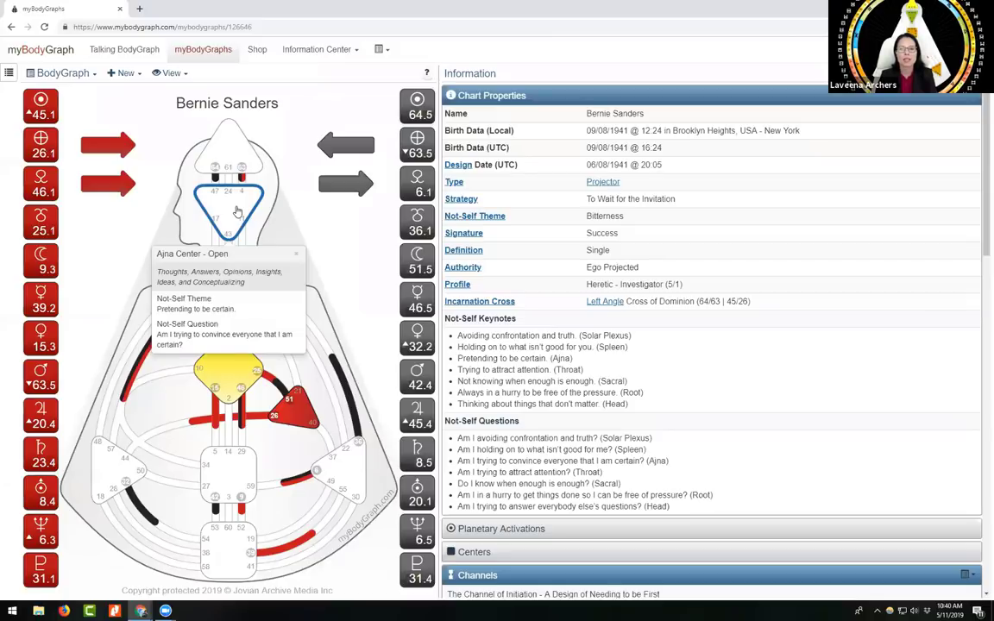
mouse_move(140, 414)
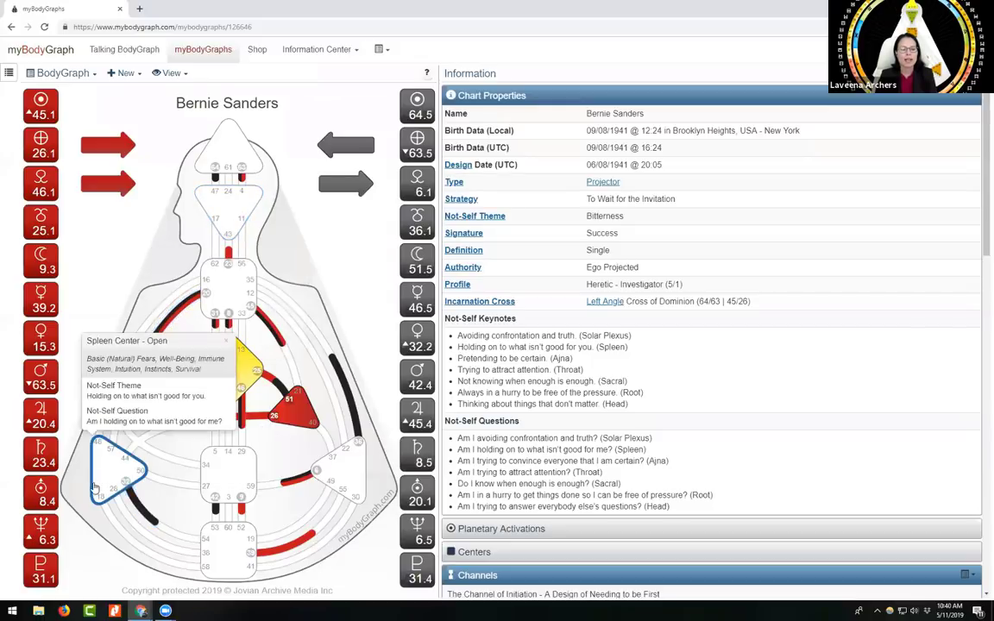
mouse_move(107, 477)
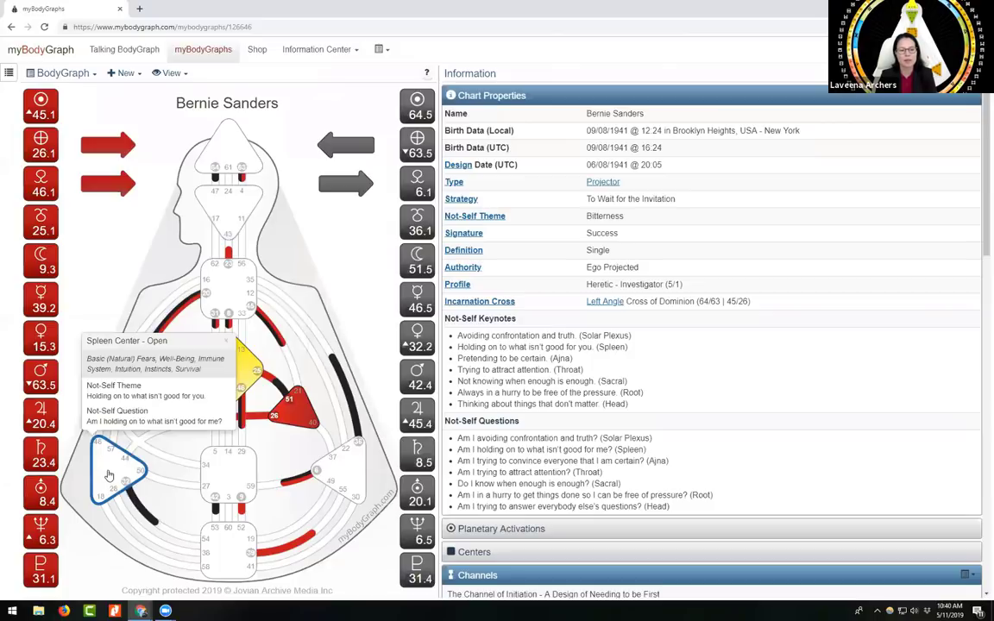
mouse_move(118, 474)
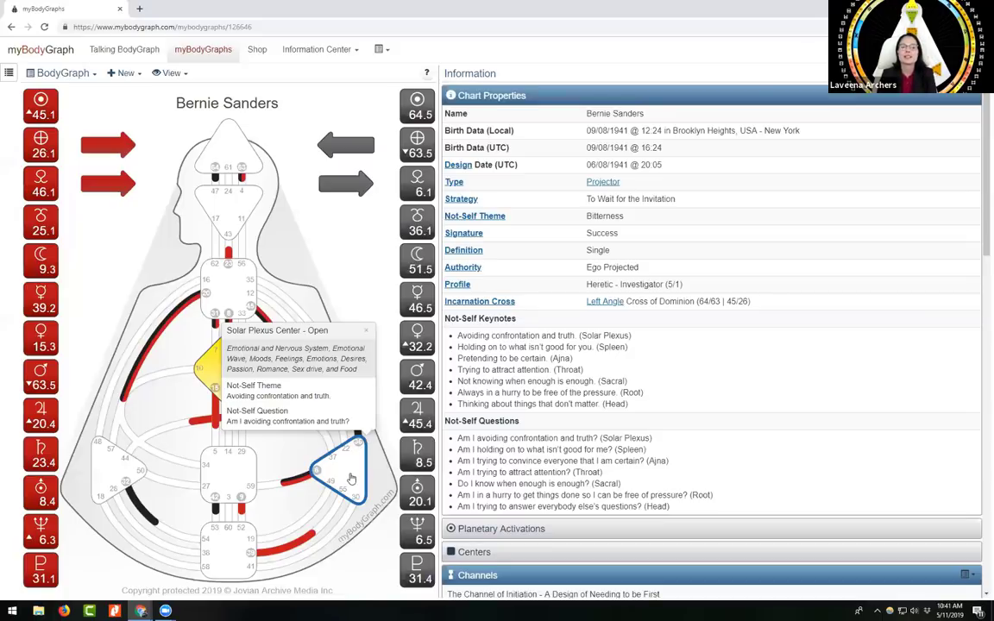
mouse_move(375, 417)
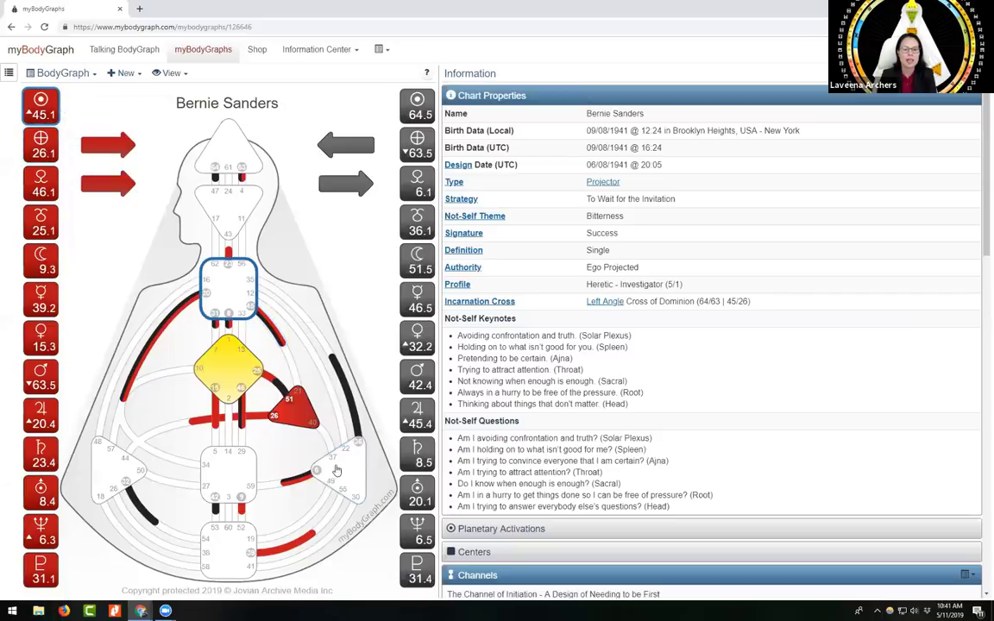
mouse_move(214, 388)
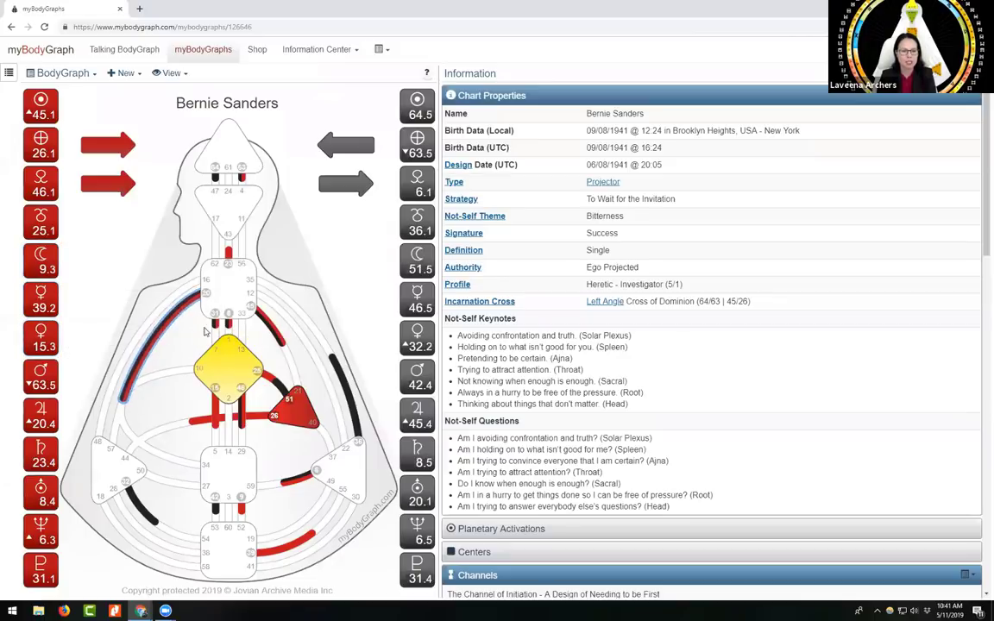
mouse_move(228, 326)
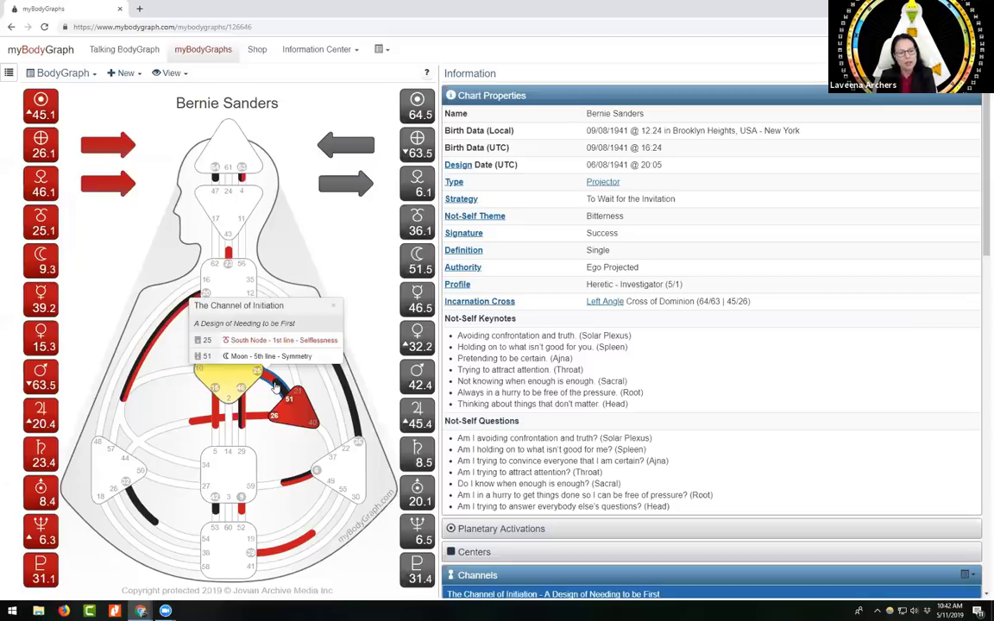
mouse_move(280, 390)
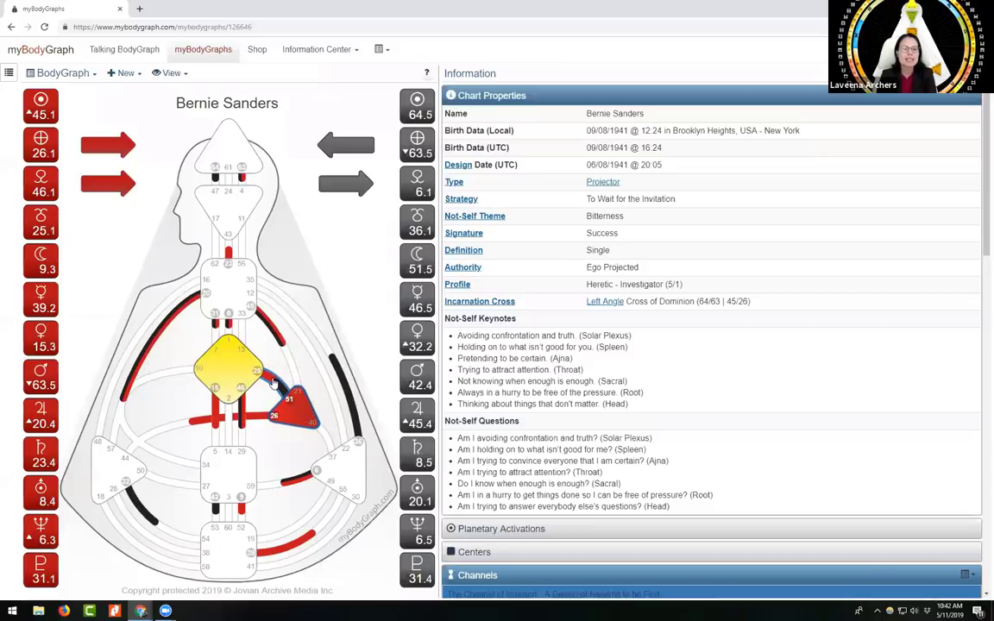
mouse_move(227, 371)
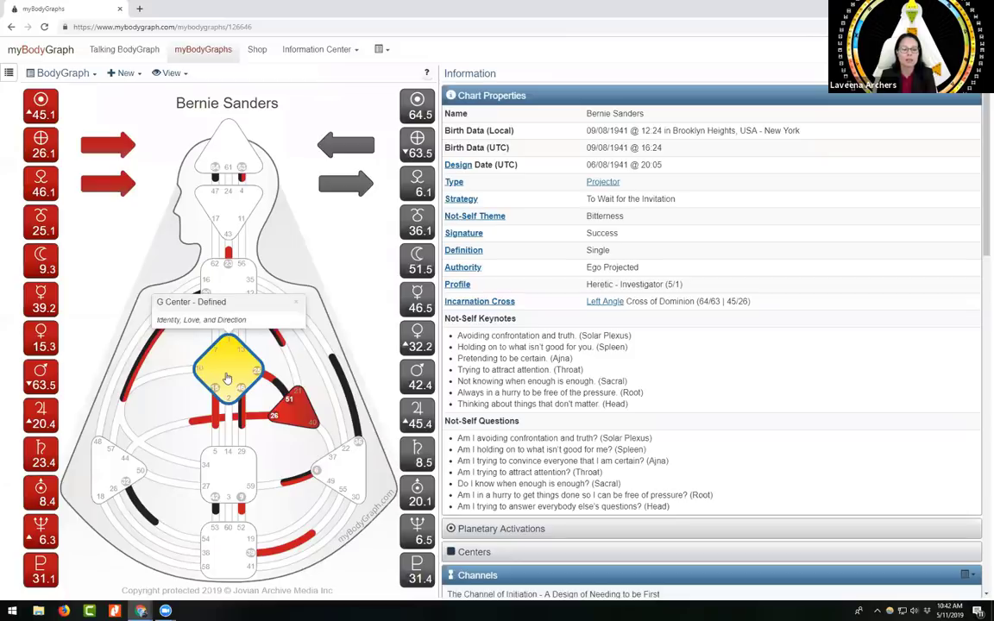
mouse_move(285, 391)
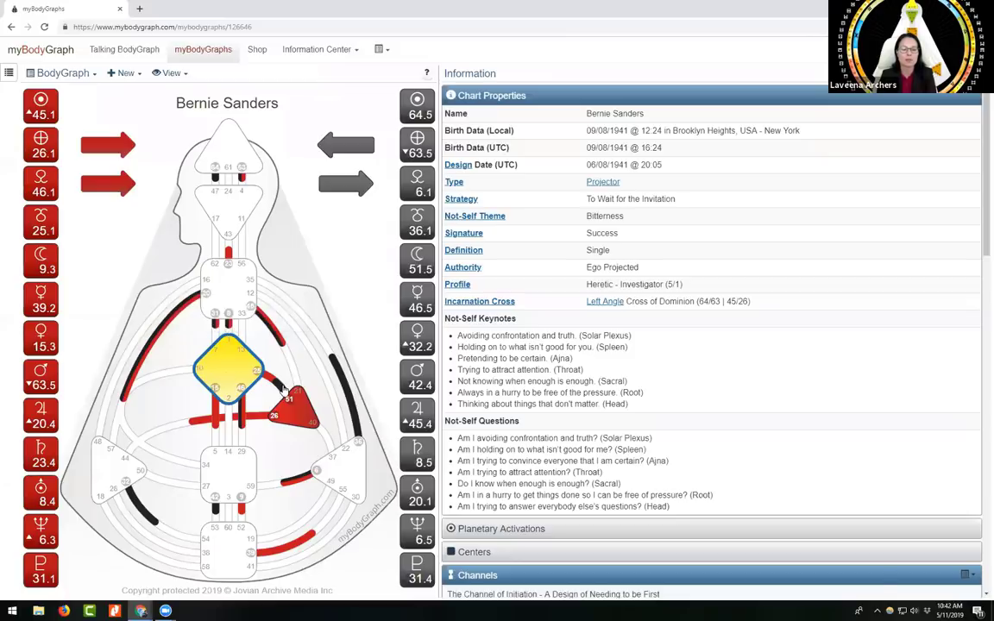
mouse_move(293, 410)
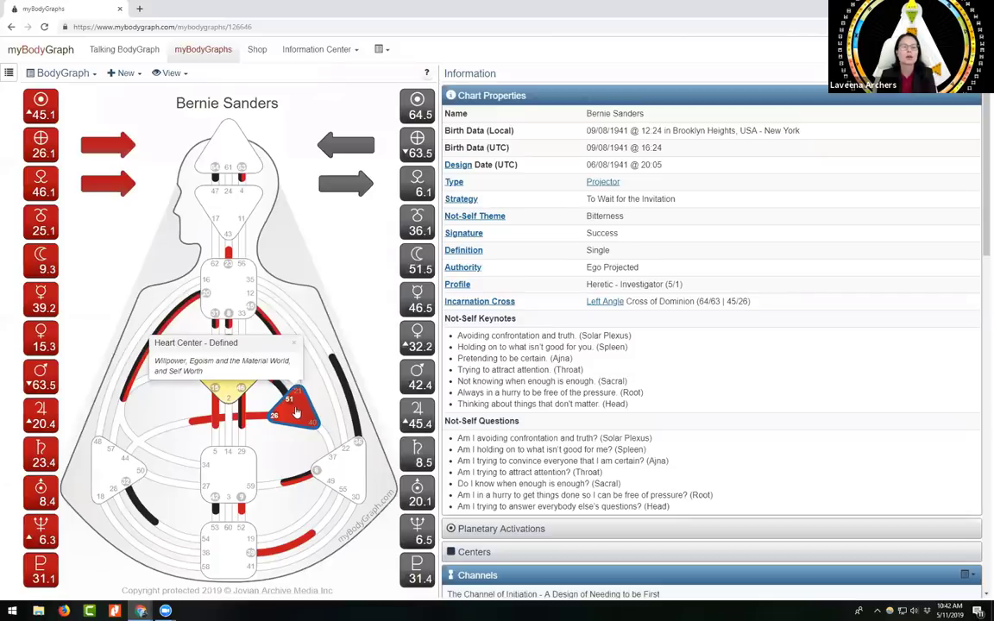
mouse_move(276, 388)
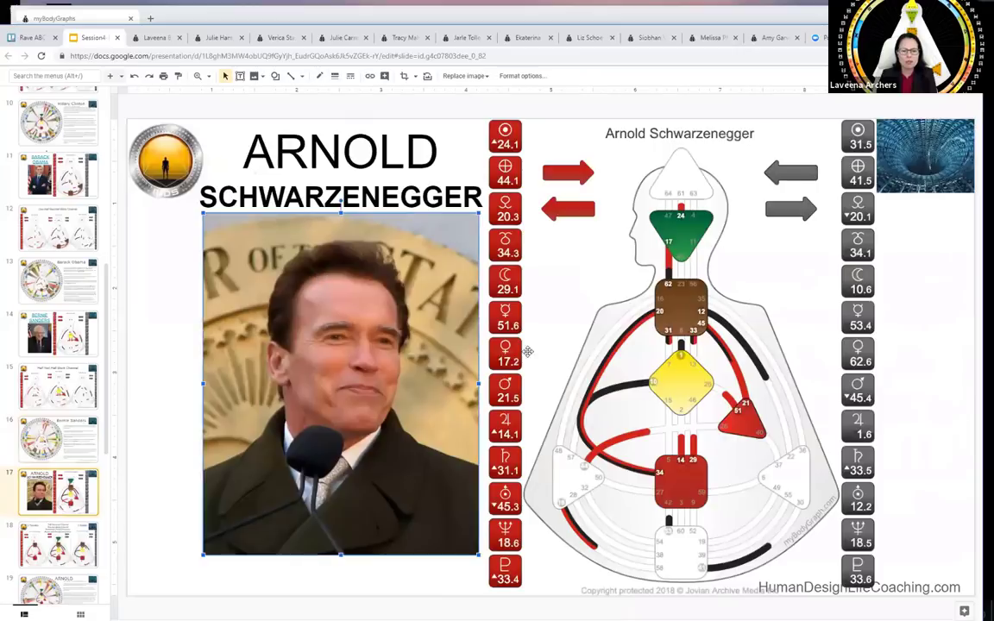
left_click(340, 177)
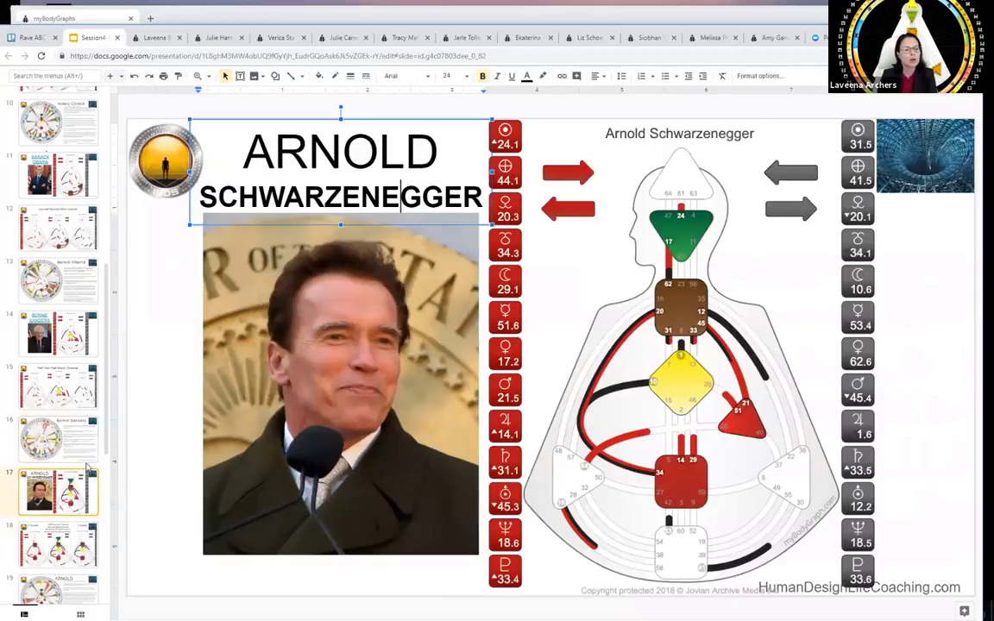
mouse_move(630, 386)
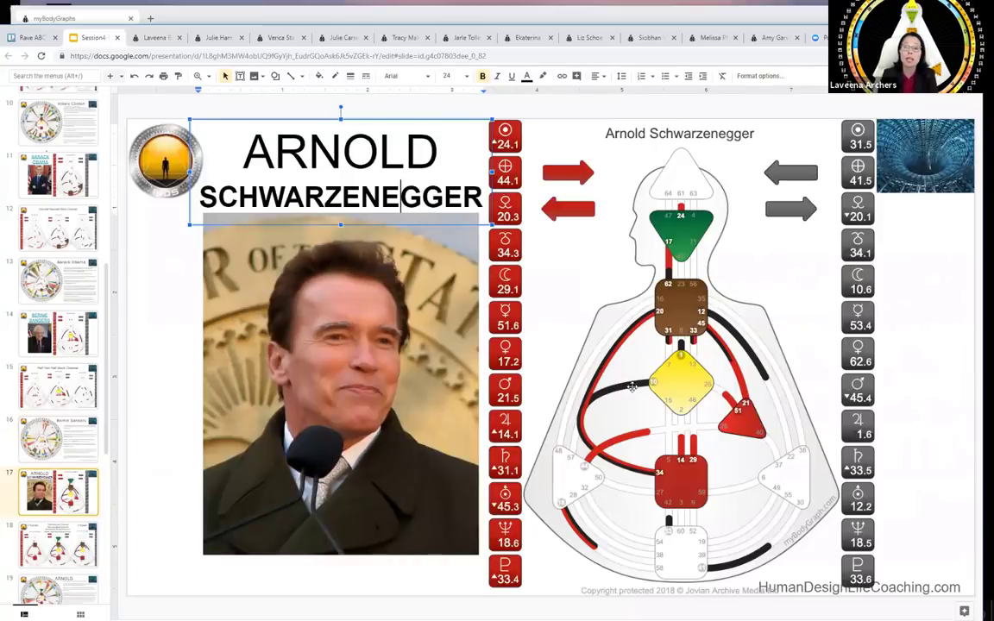
mouse_move(643, 403)
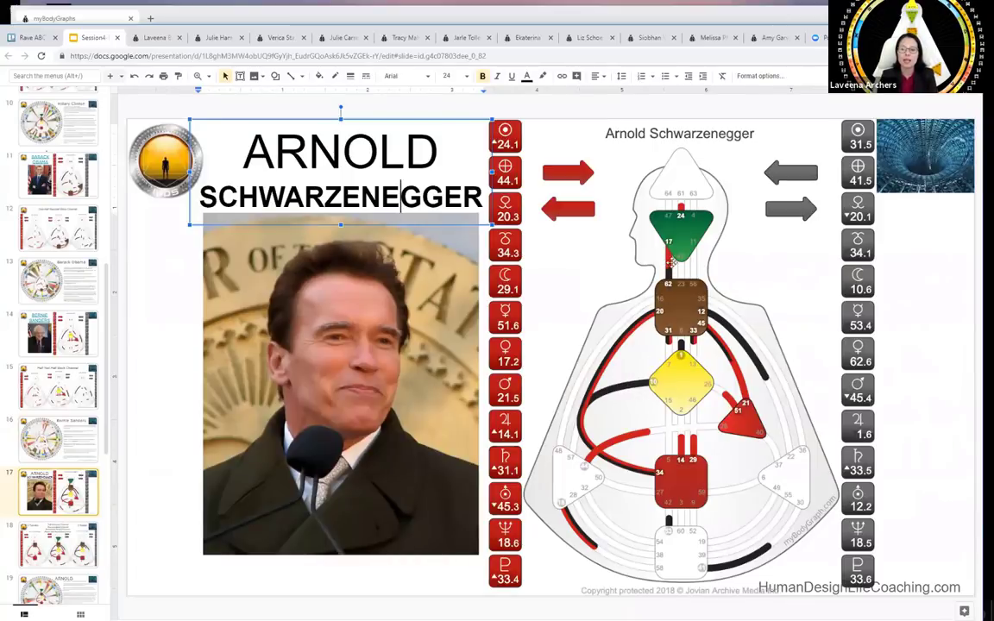
mouse_move(738, 380)
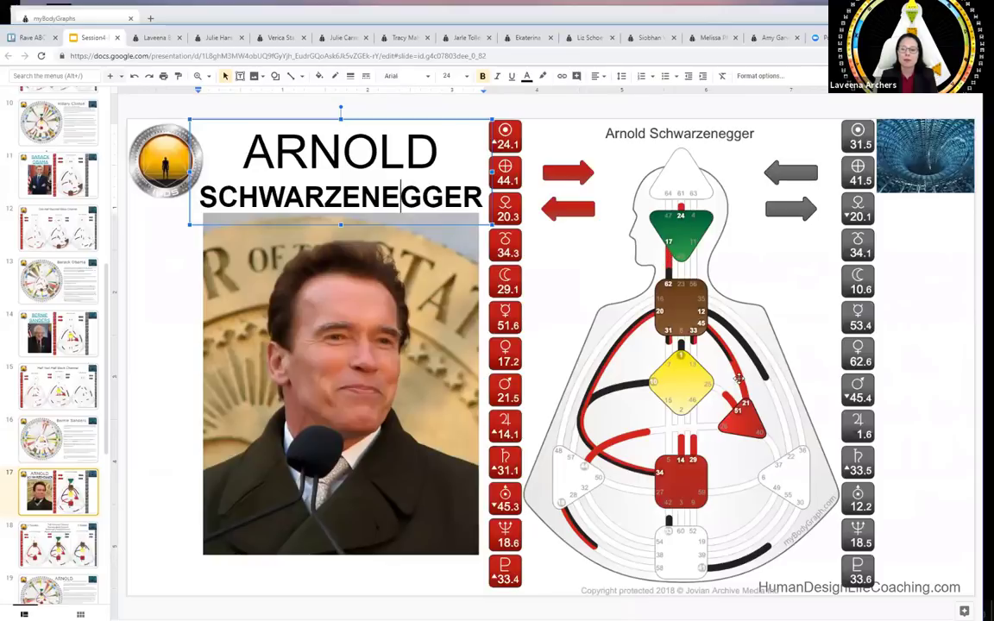
mouse_move(748, 375)
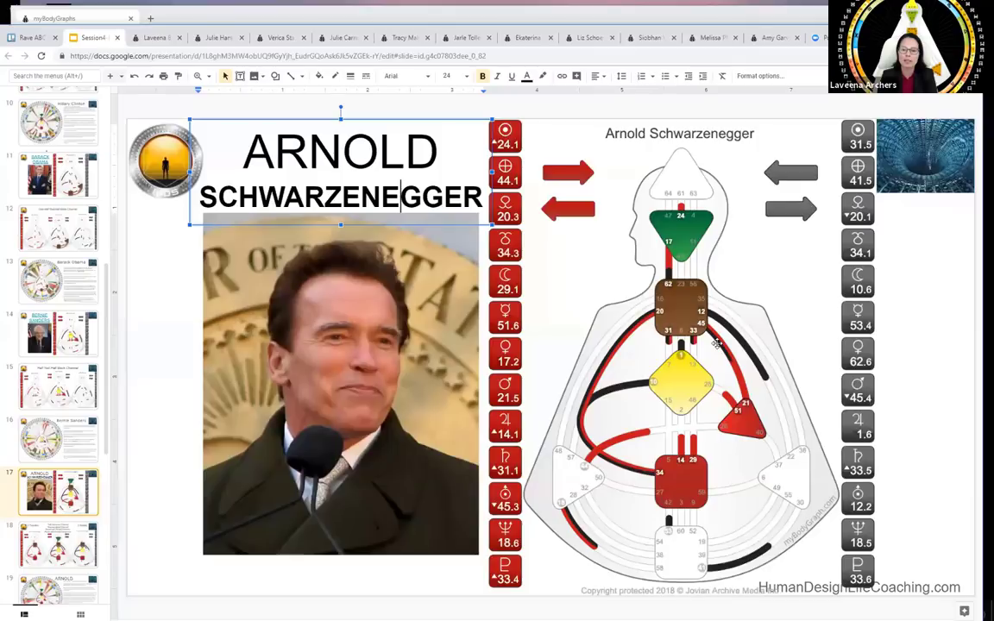
mouse_move(654, 463)
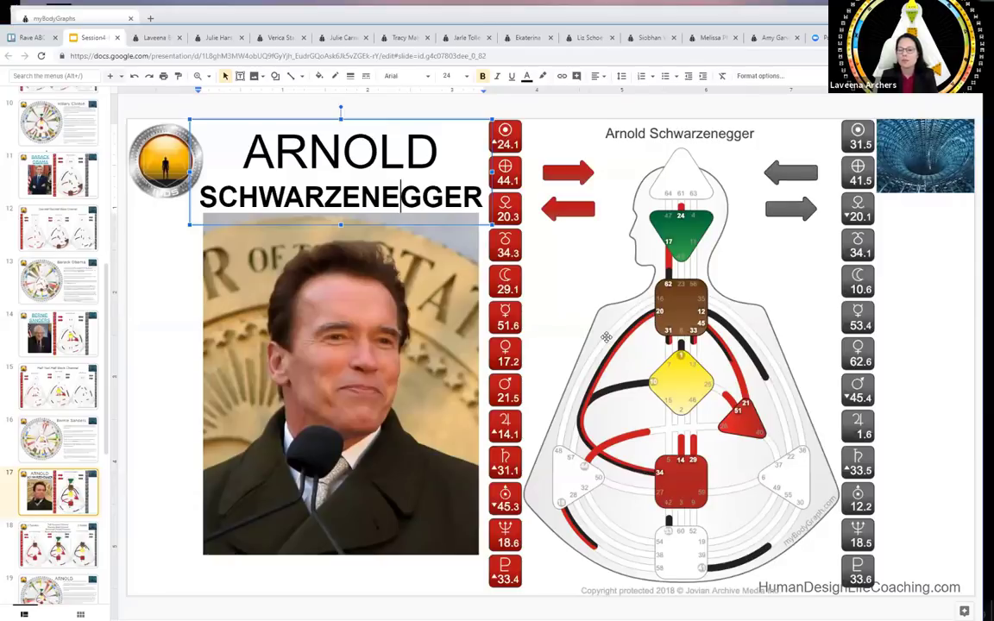
mouse_move(608, 337)
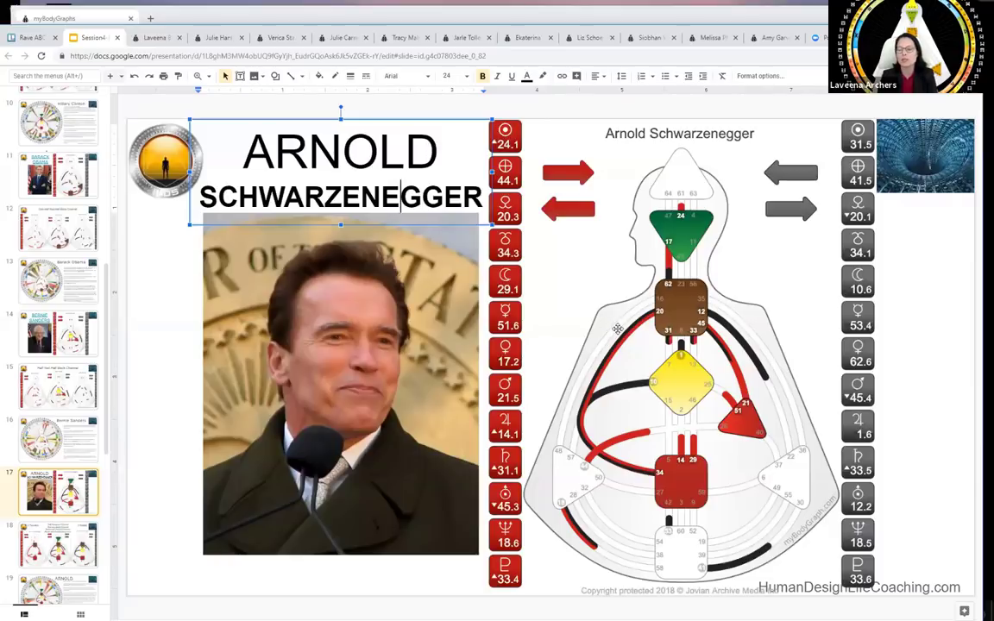
mouse_move(670, 262)
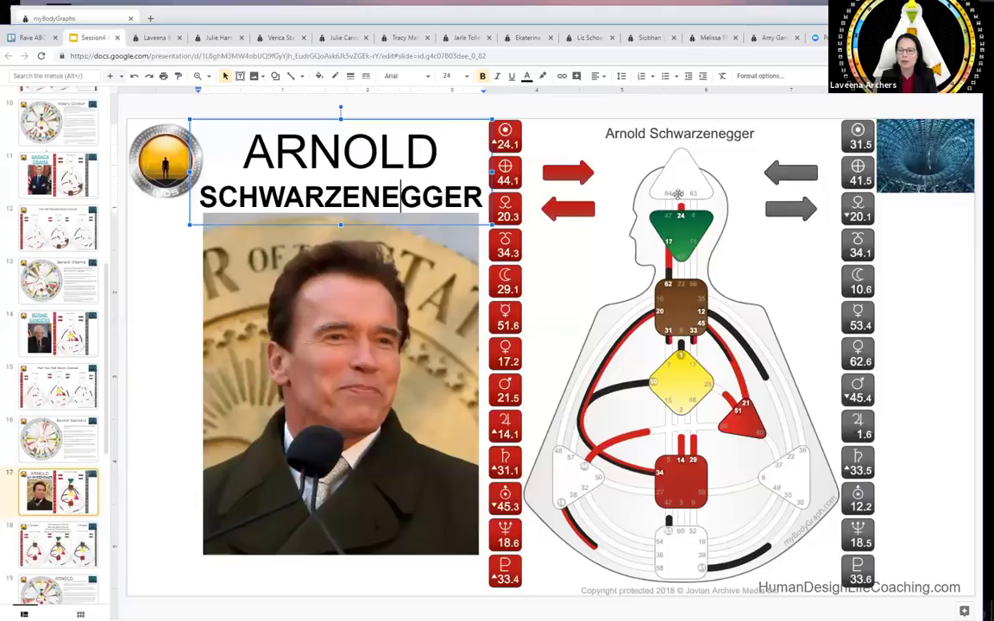
mouse_move(734, 28)
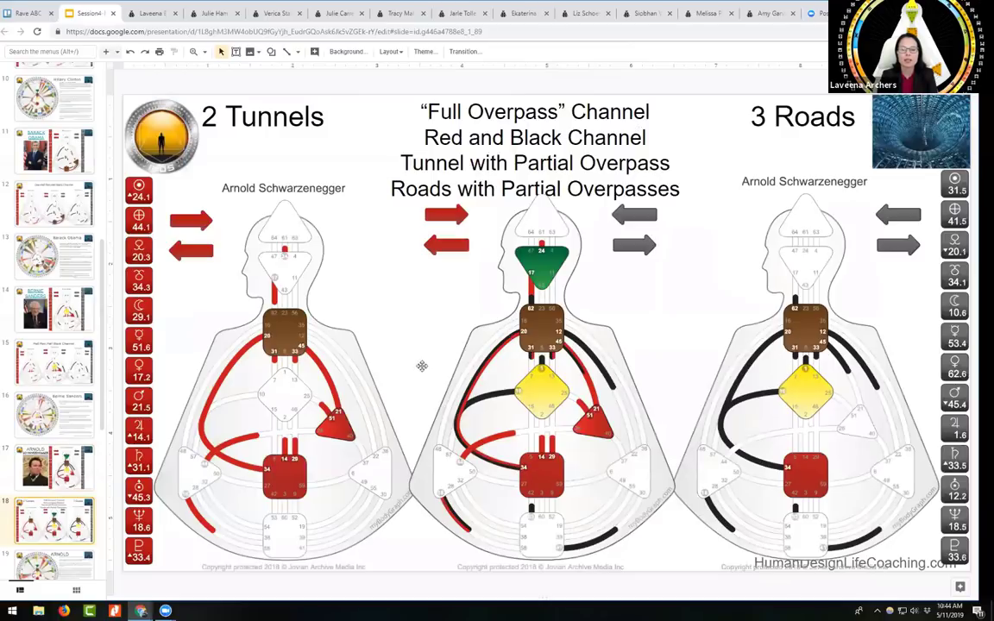
mouse_move(532, 295)
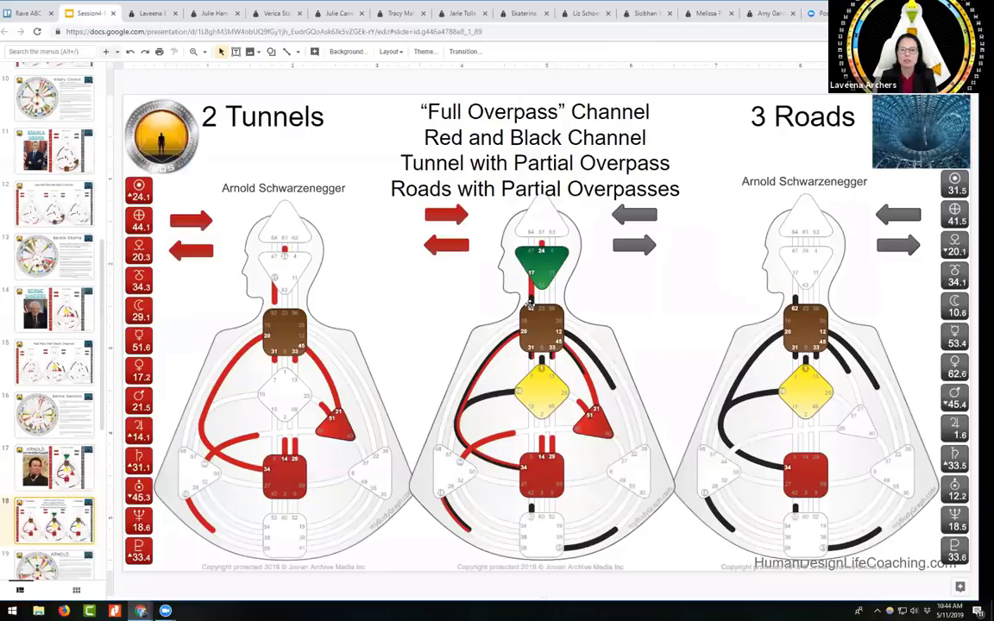
mouse_move(594, 383)
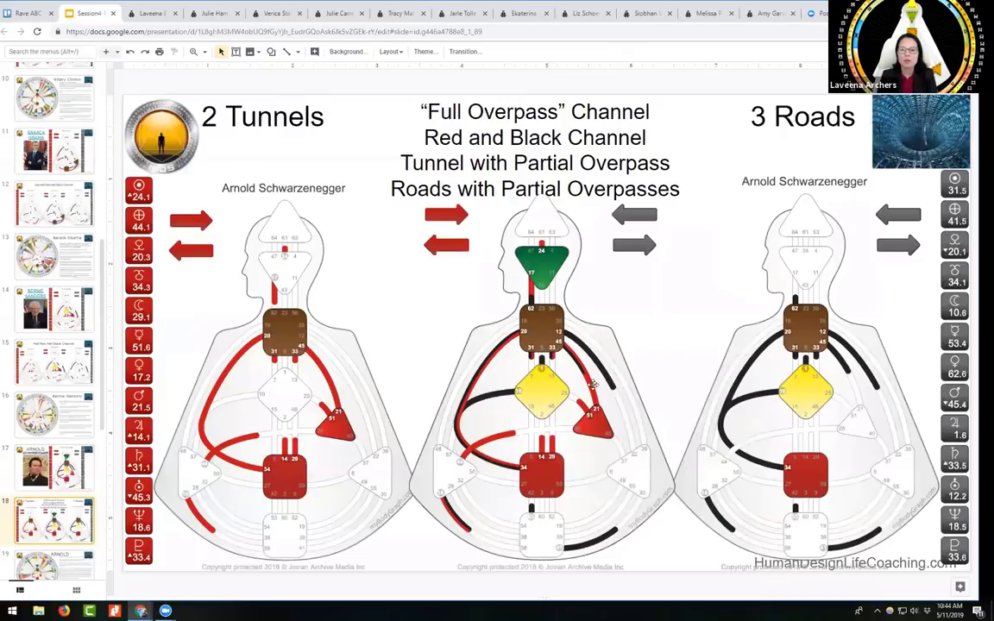
mouse_move(561, 348)
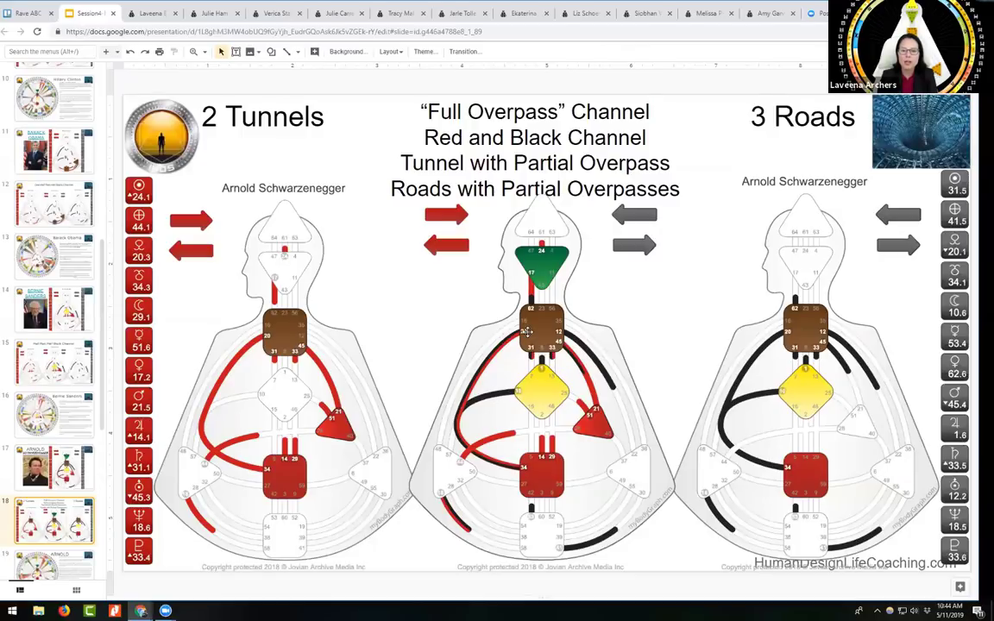
mouse_move(483, 406)
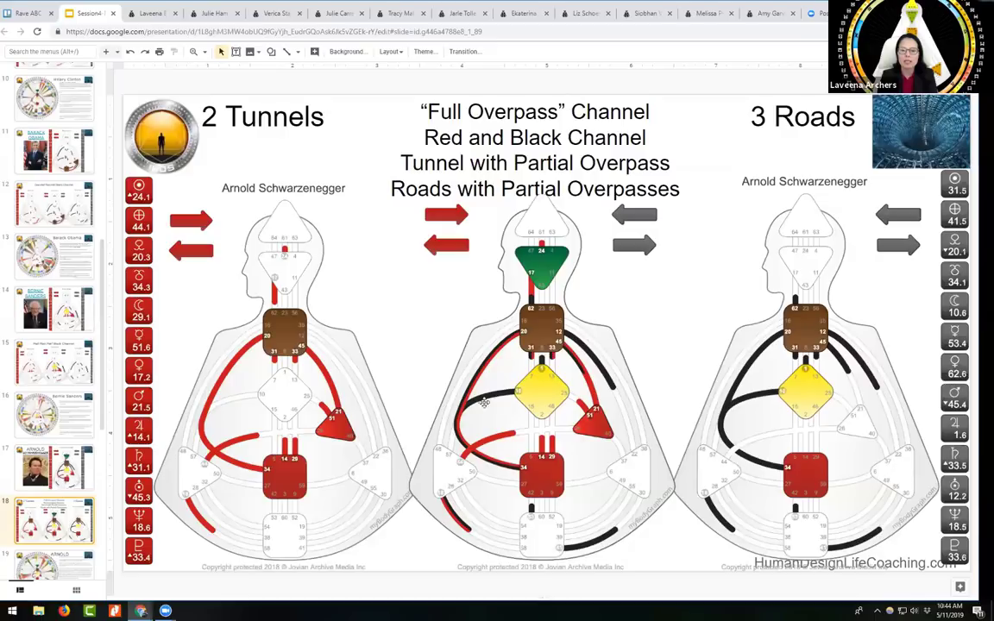
mouse_move(515, 407)
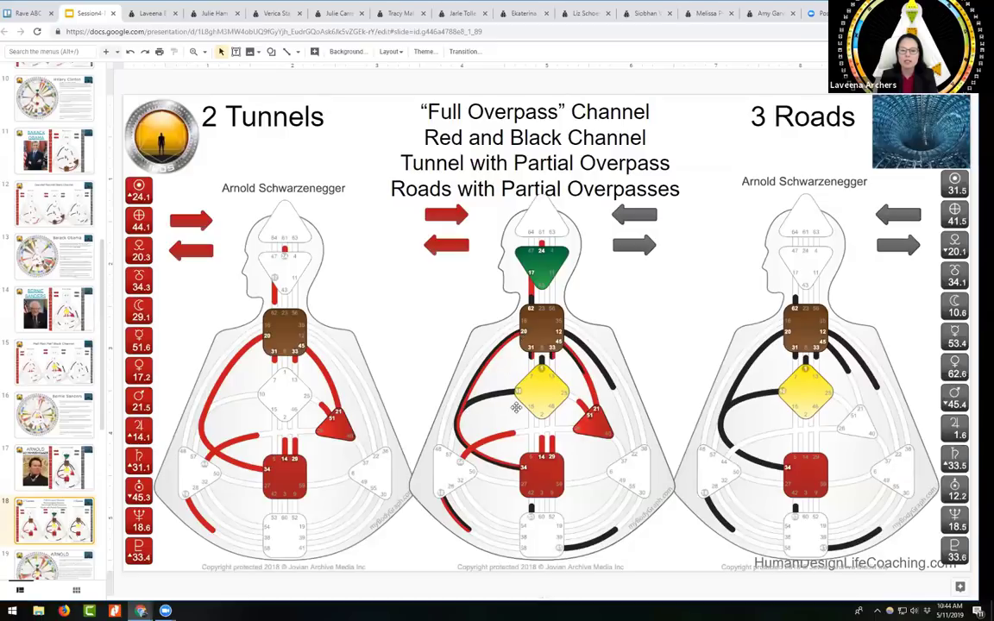
mouse_move(515, 398)
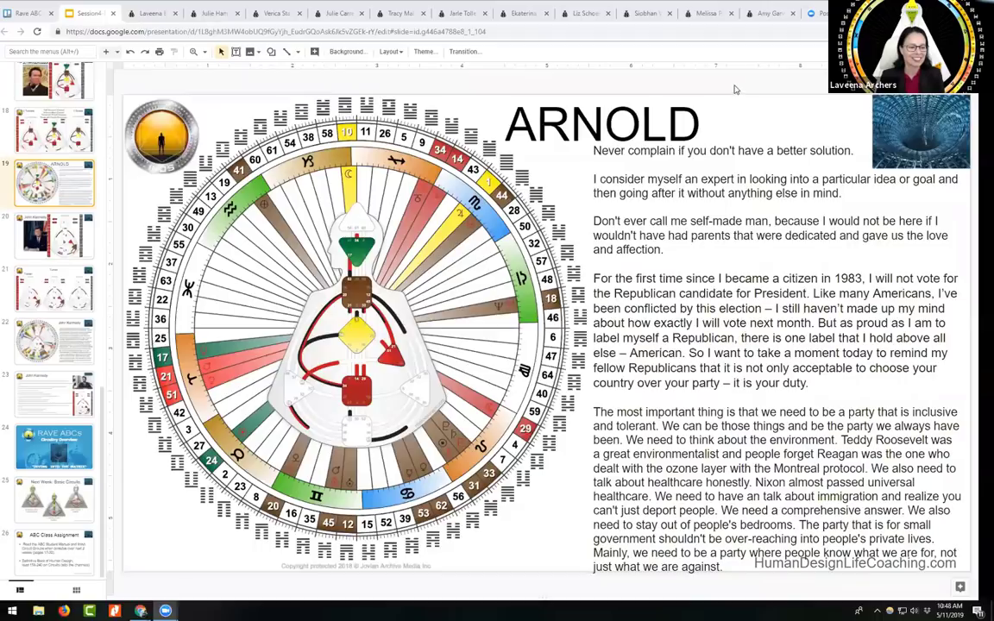
mouse_move(621, 213)
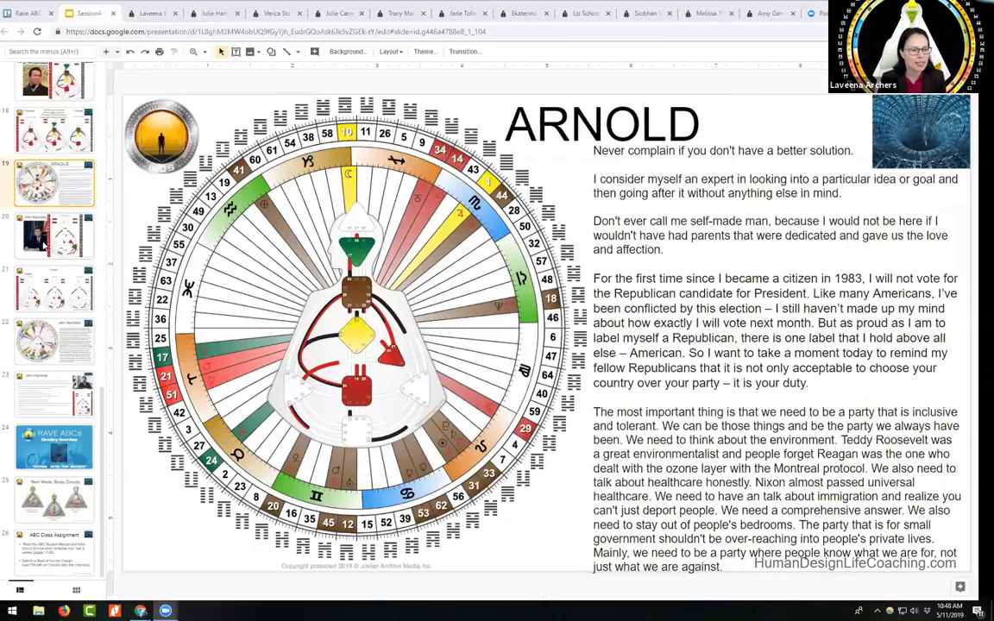
Show slide 20, then slide 22 with Kennedy's wheel chart and presidency biography.
left_click(54, 235)
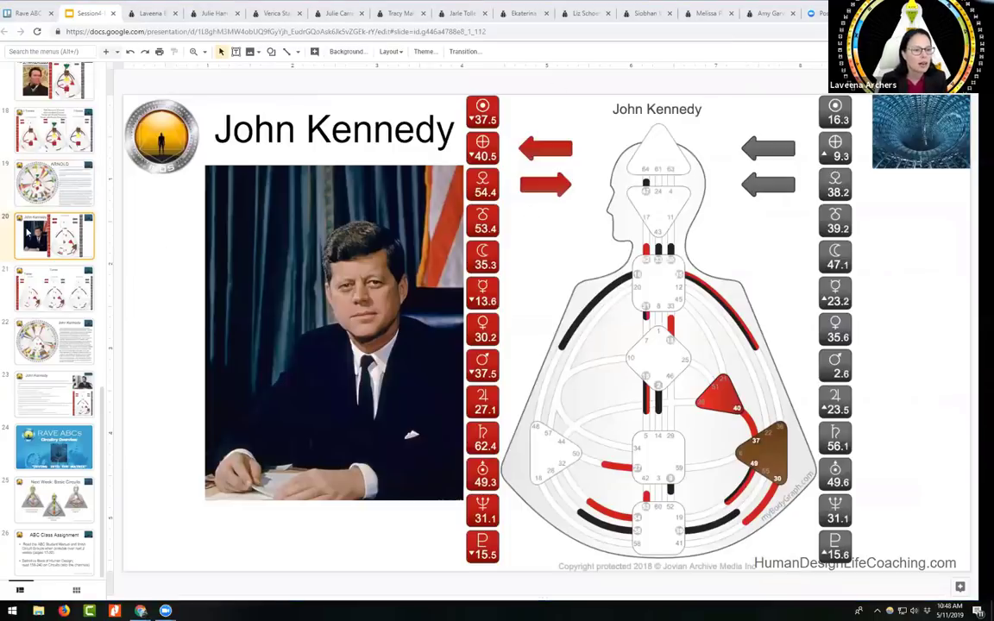
left_click(54, 341)
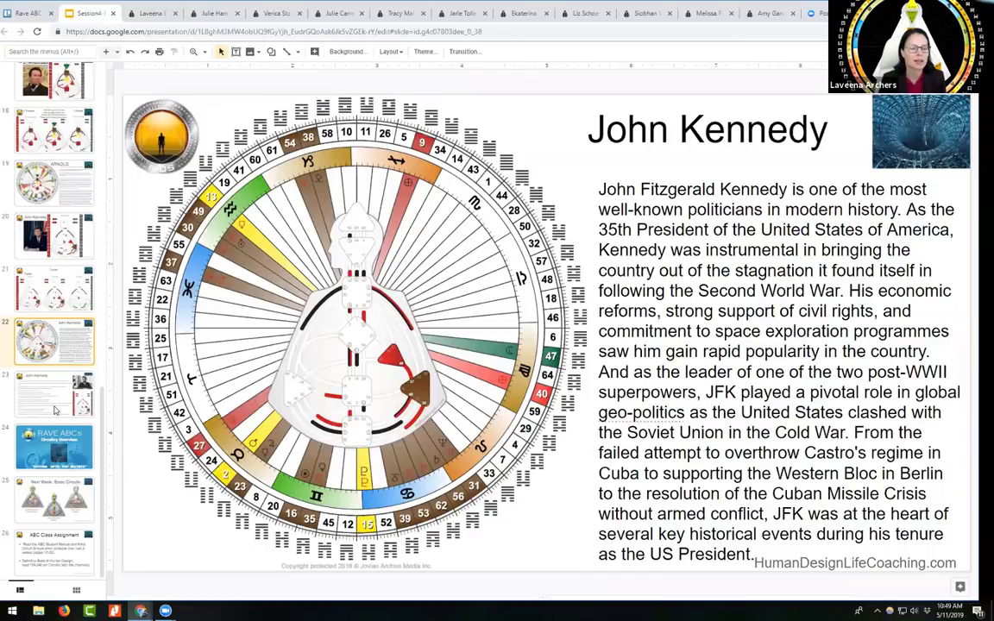
View the Kennedy quotes slide, then return to slide 20 with his portrait and bodygraph.
left_click(54, 394)
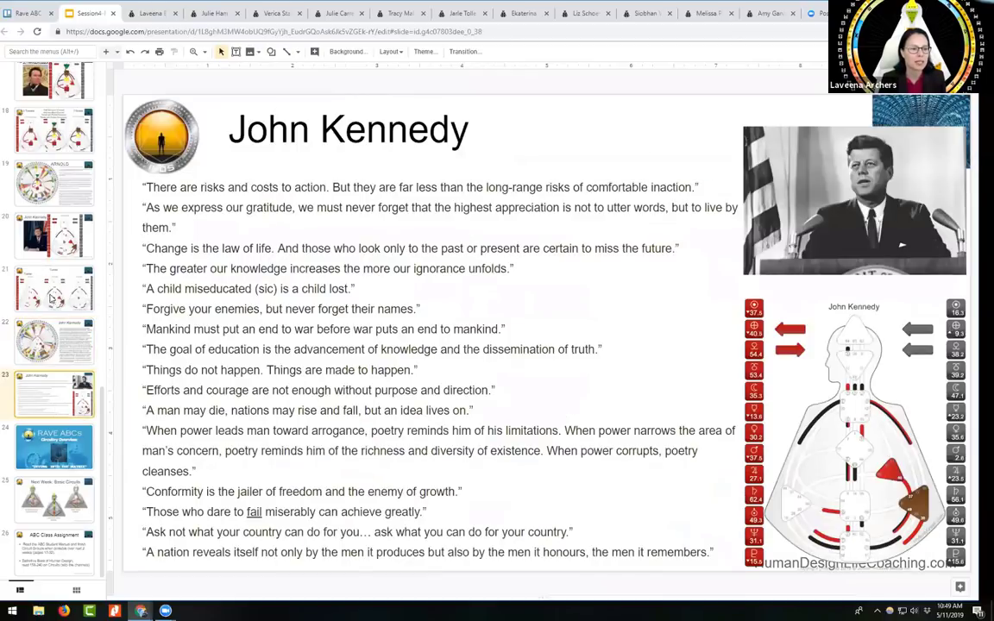
left_click(54, 236)
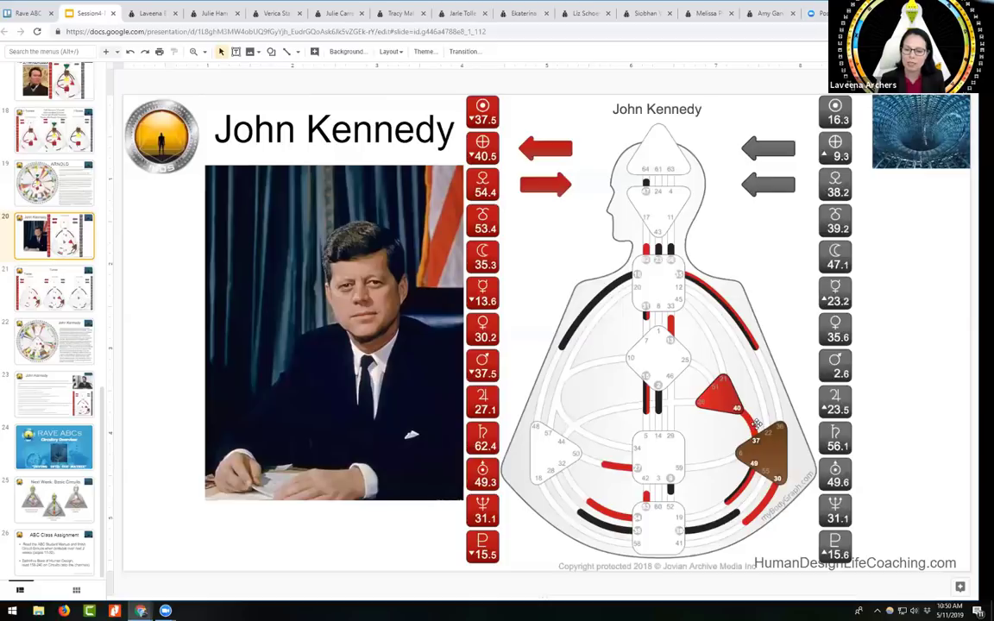
mouse_move(725, 386)
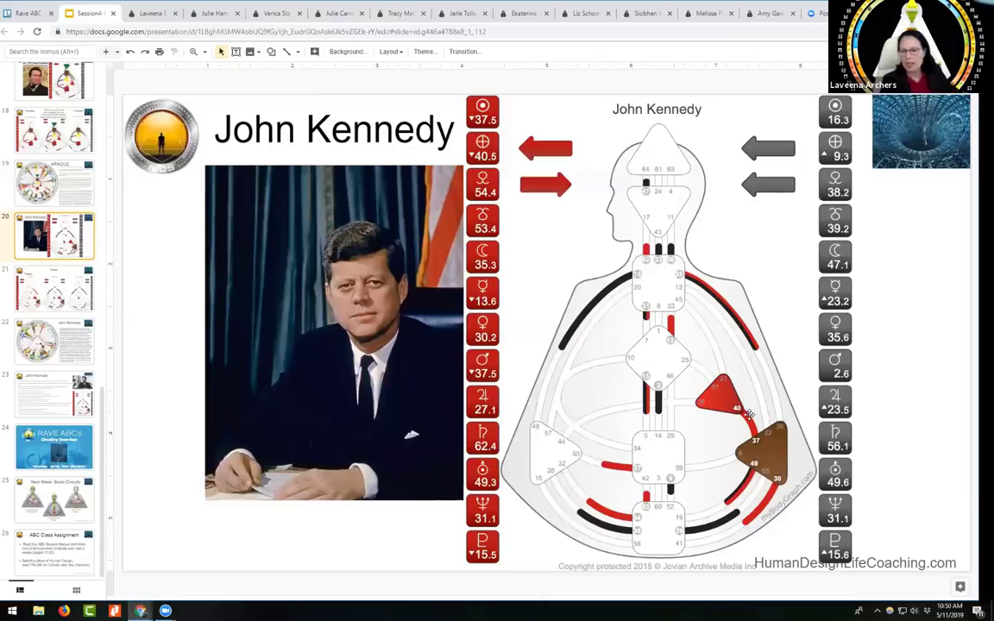
mouse_move(764, 379)
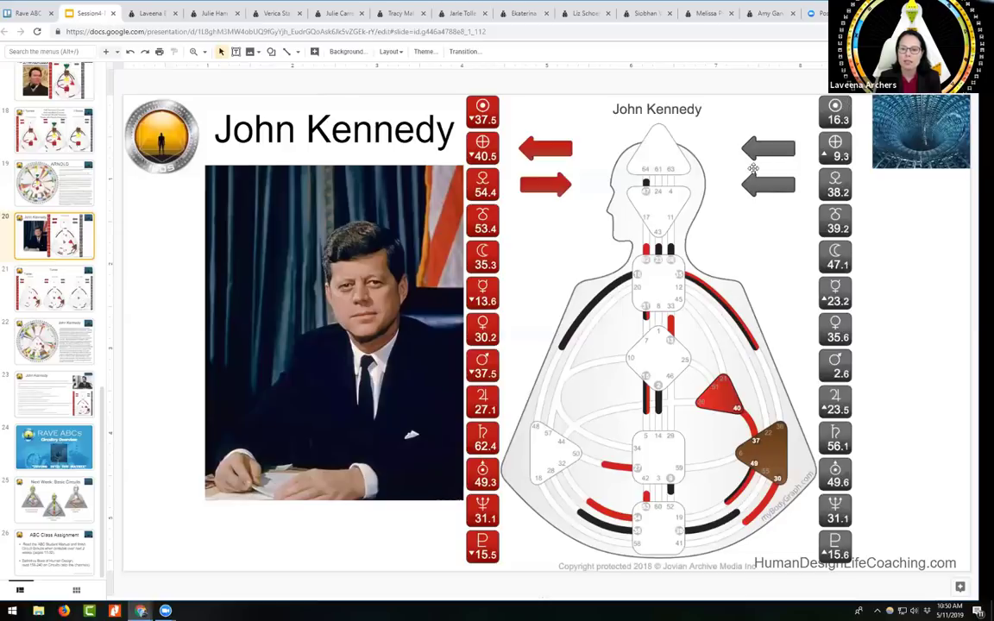
mouse_move(612, 276)
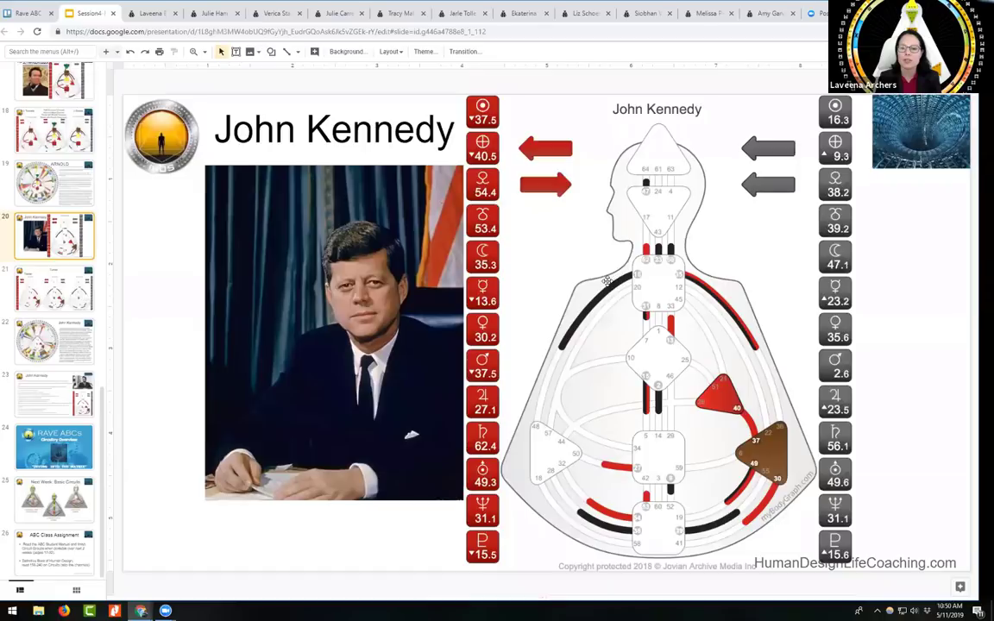
mouse_move(648, 271)
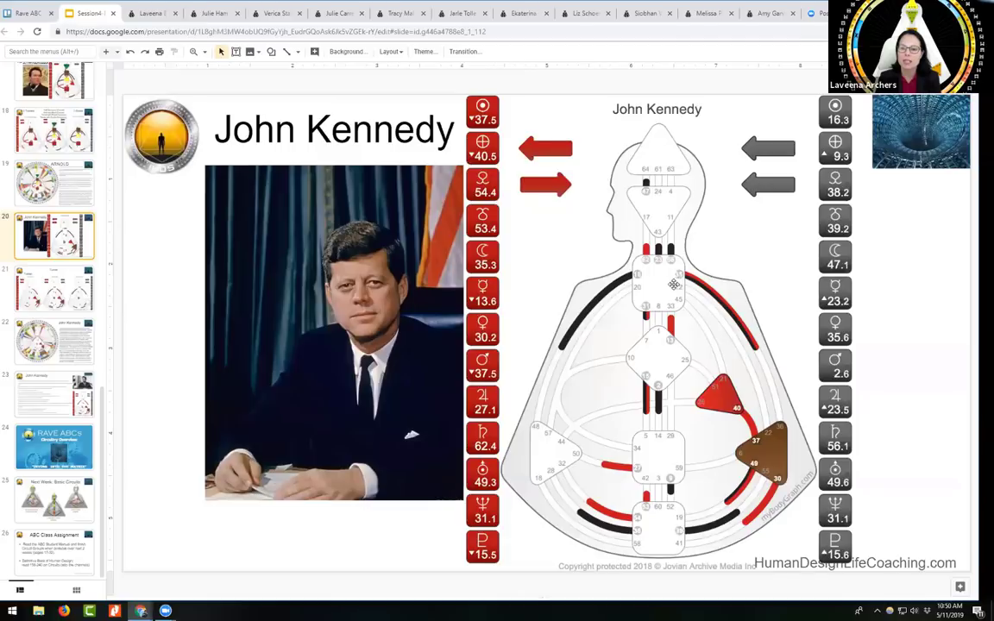
mouse_move(703, 274)
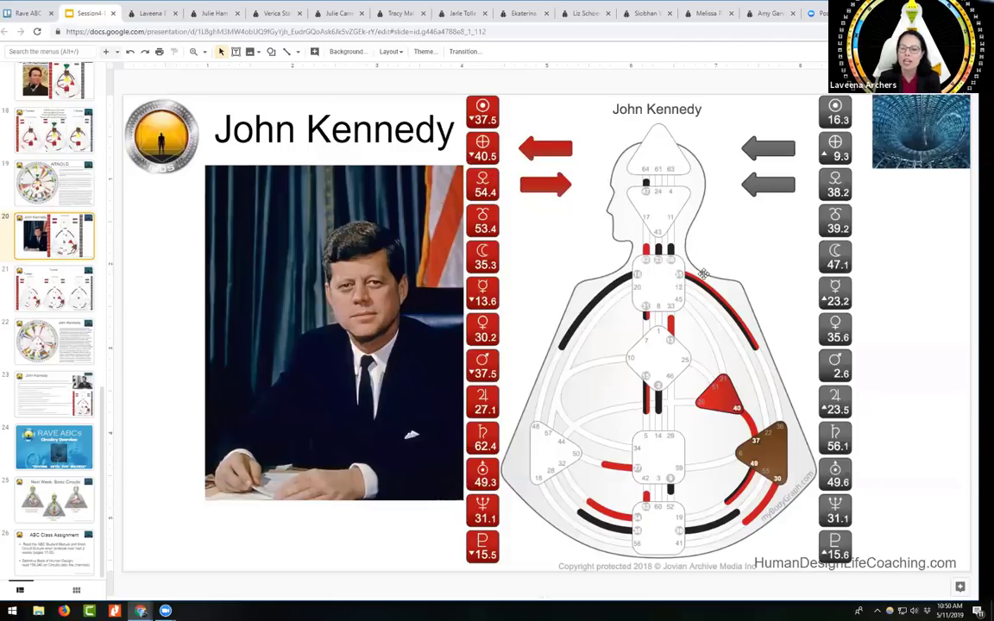
mouse_move(680, 253)
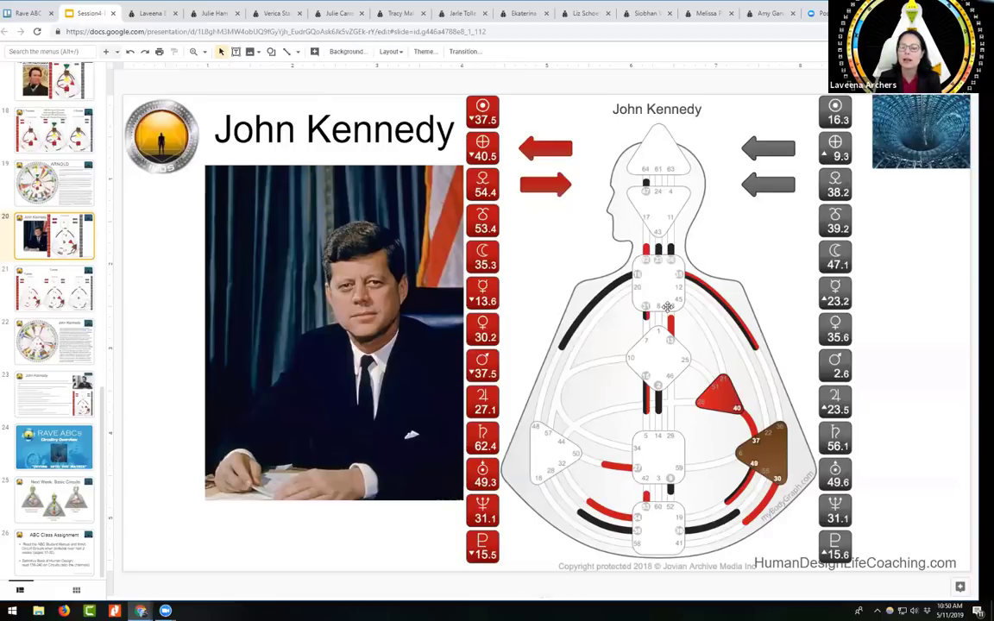
mouse_move(654, 288)
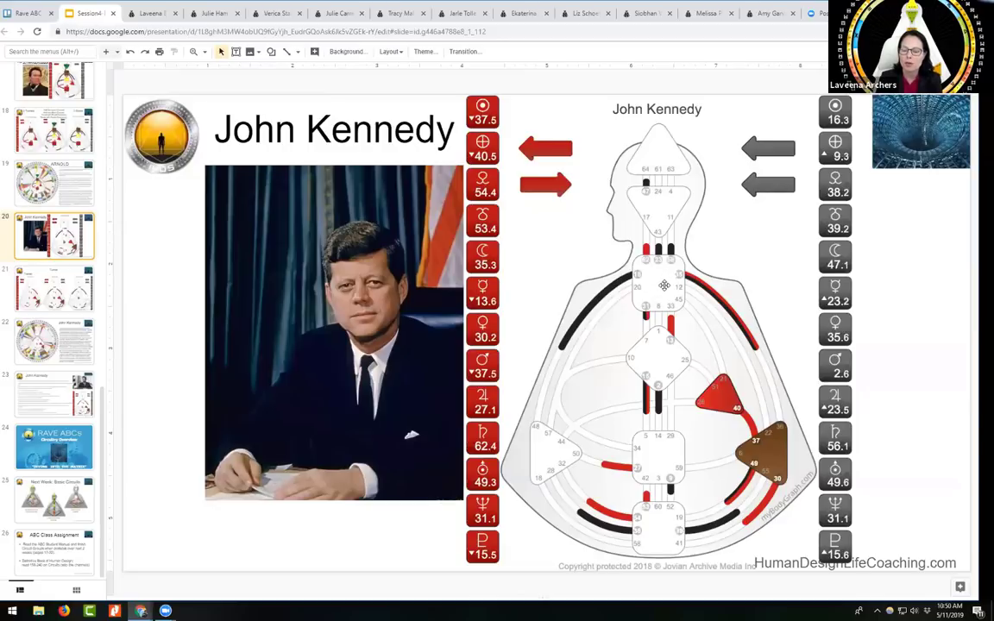
mouse_move(760, 410)
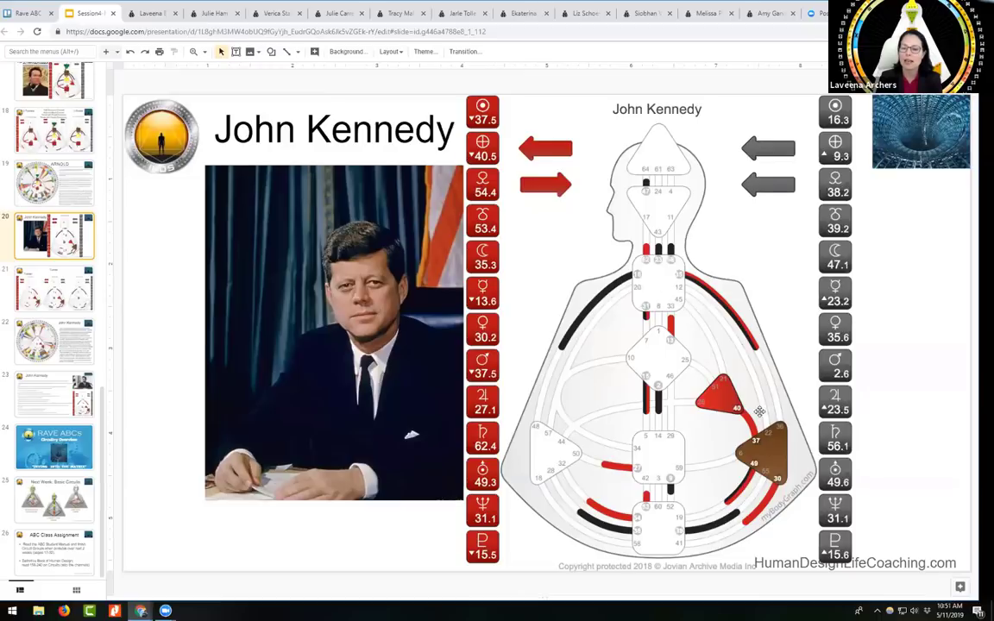
mouse_move(758, 414)
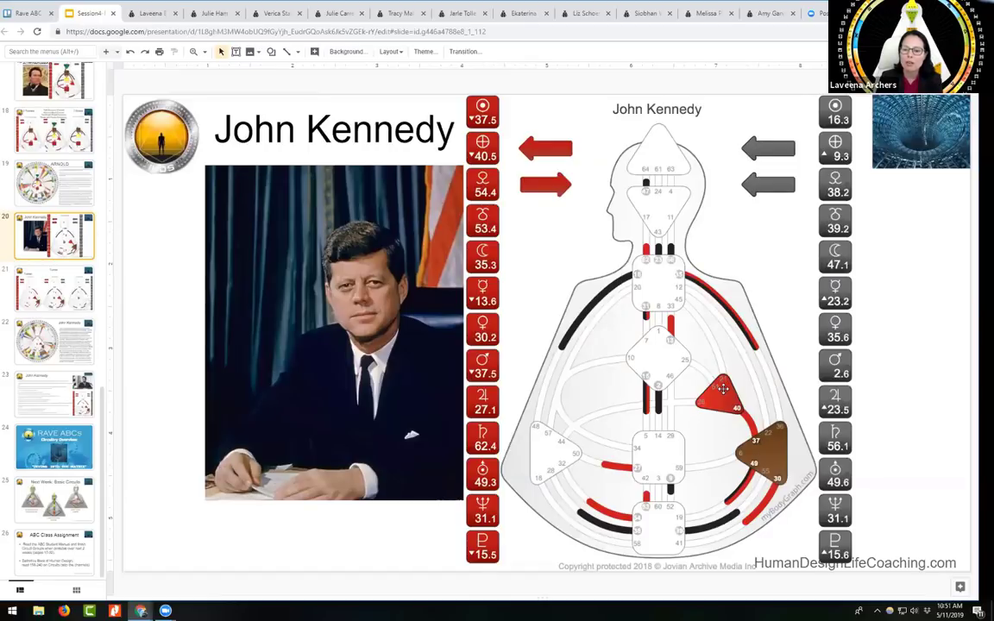
mouse_move(647, 276)
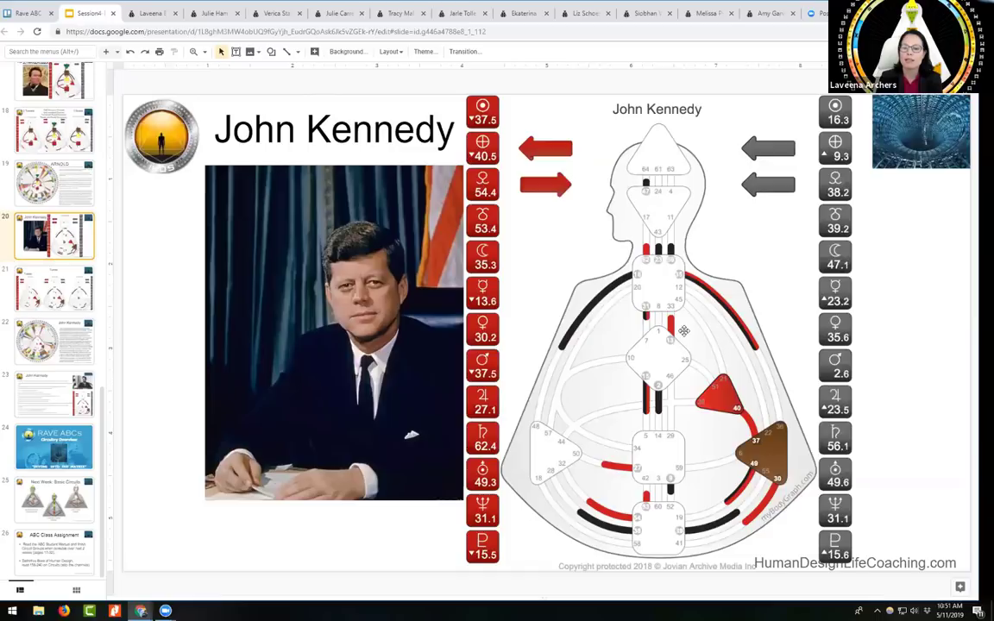
mouse_move(678, 335)
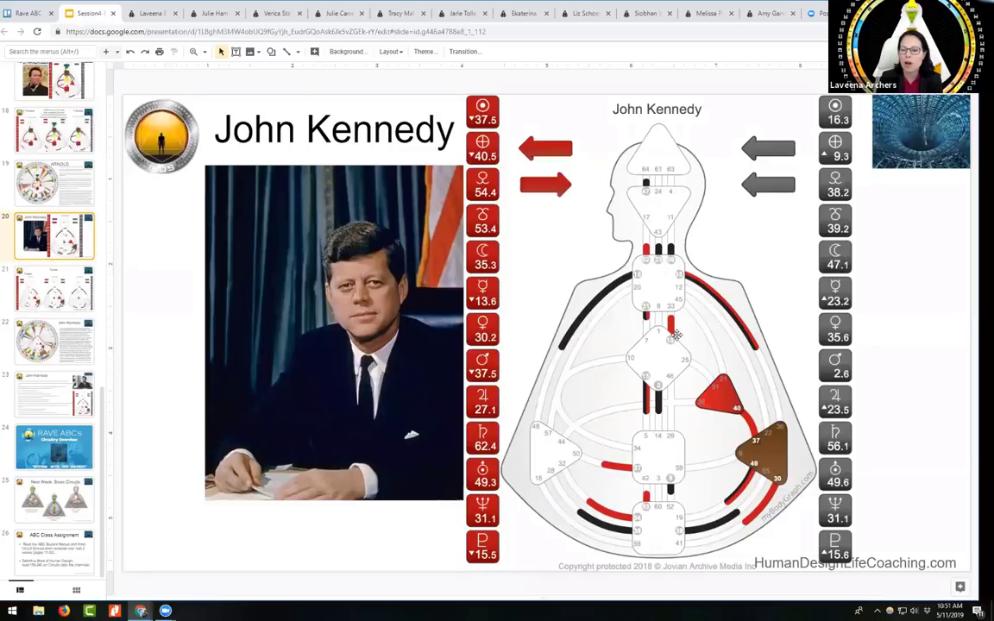
mouse_move(664, 382)
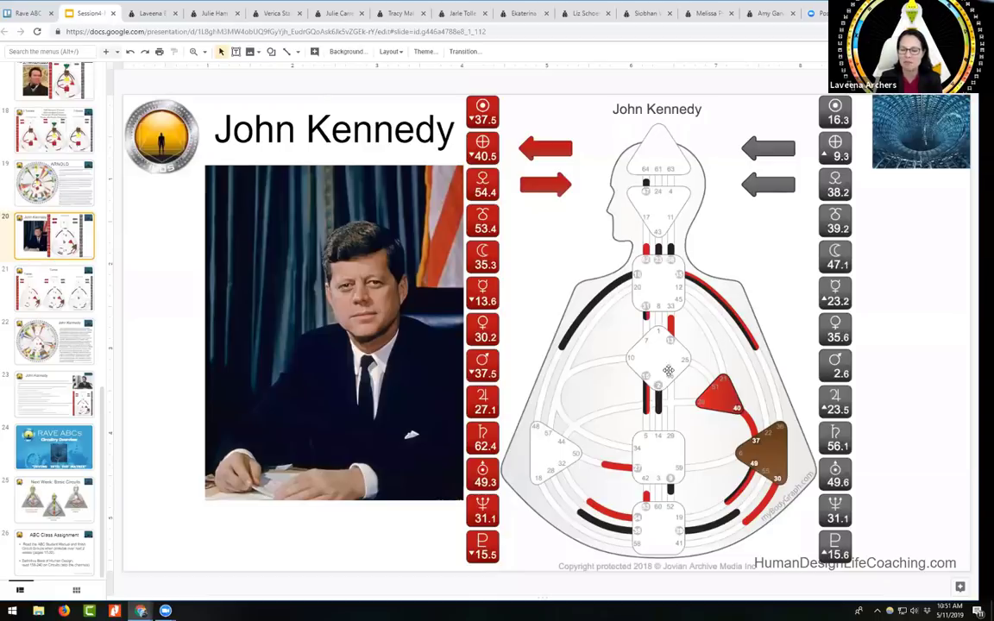
mouse_move(647, 368)
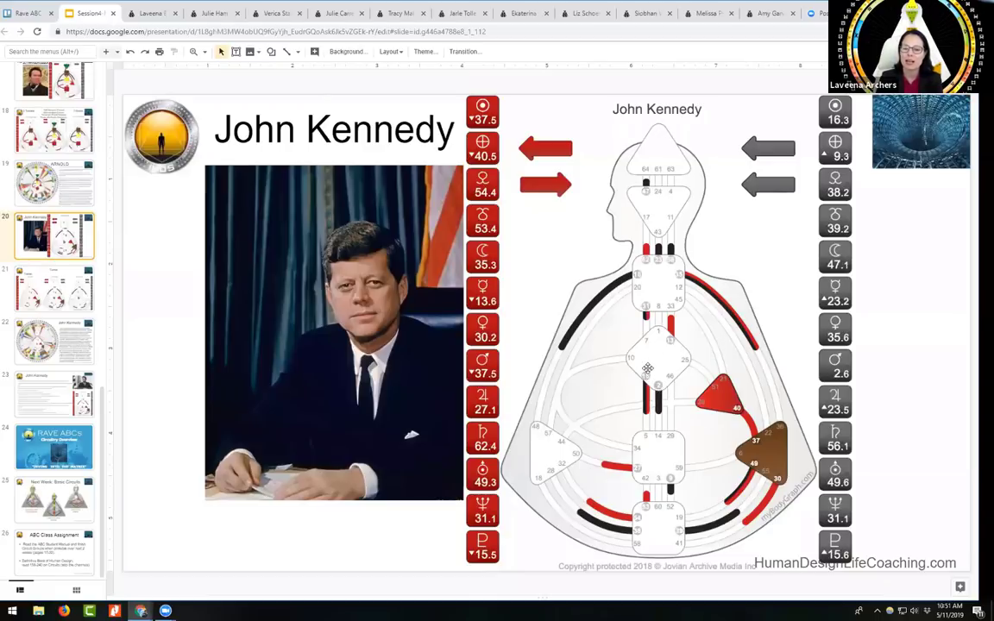